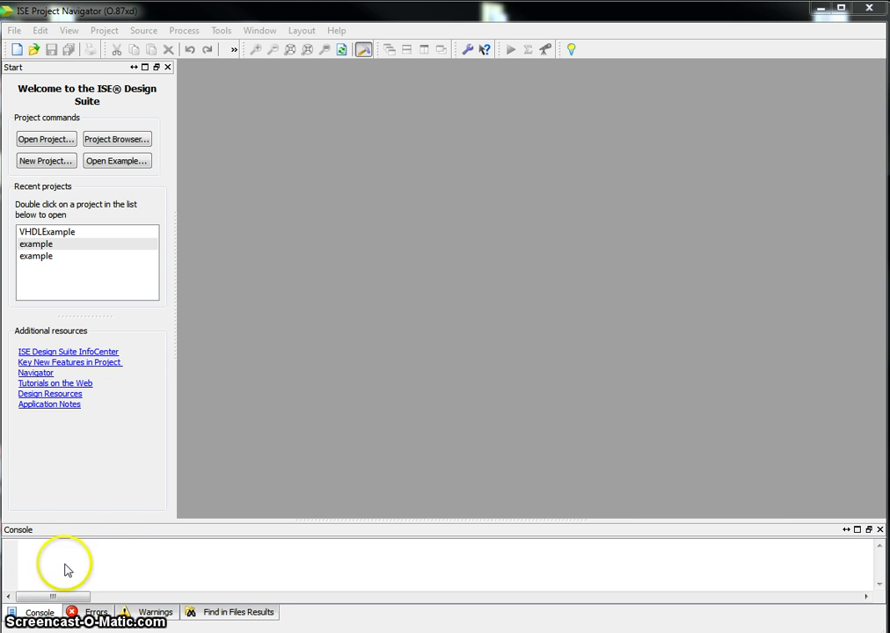
mouse_move(46, 160)
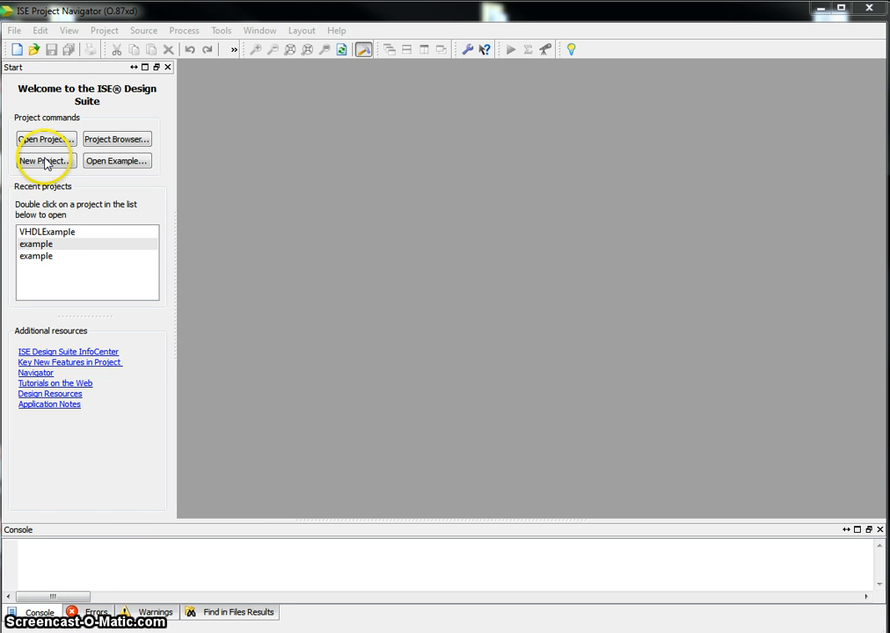
- Start a new project named Example under C:\VHDLDesign
left_click(45, 160)
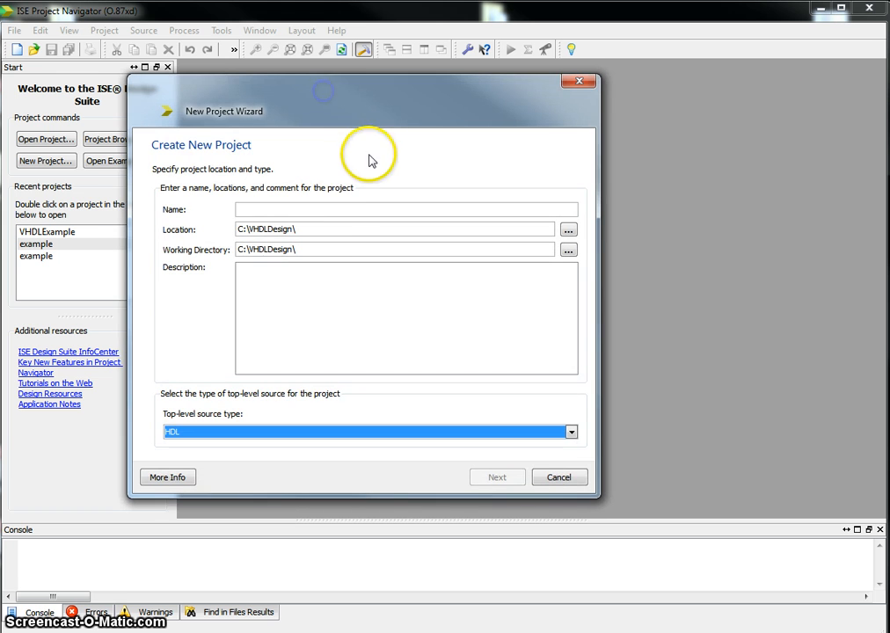
left_click(405, 210)
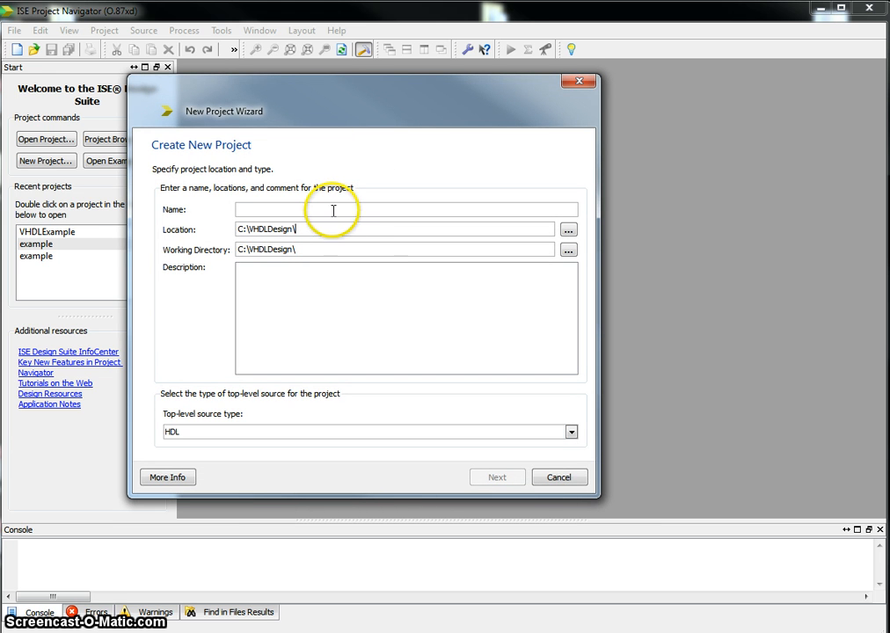
left_click(334, 209)
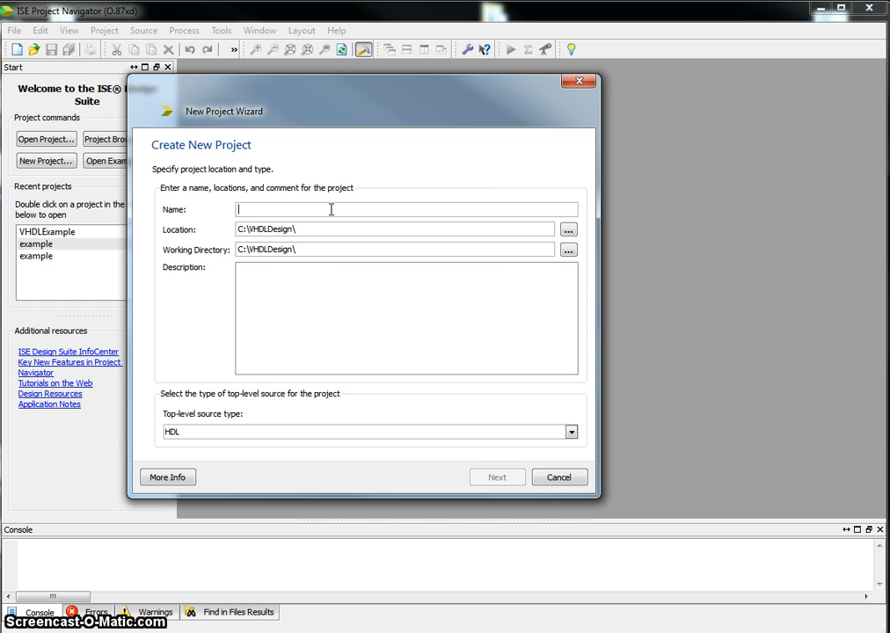
type("Example")
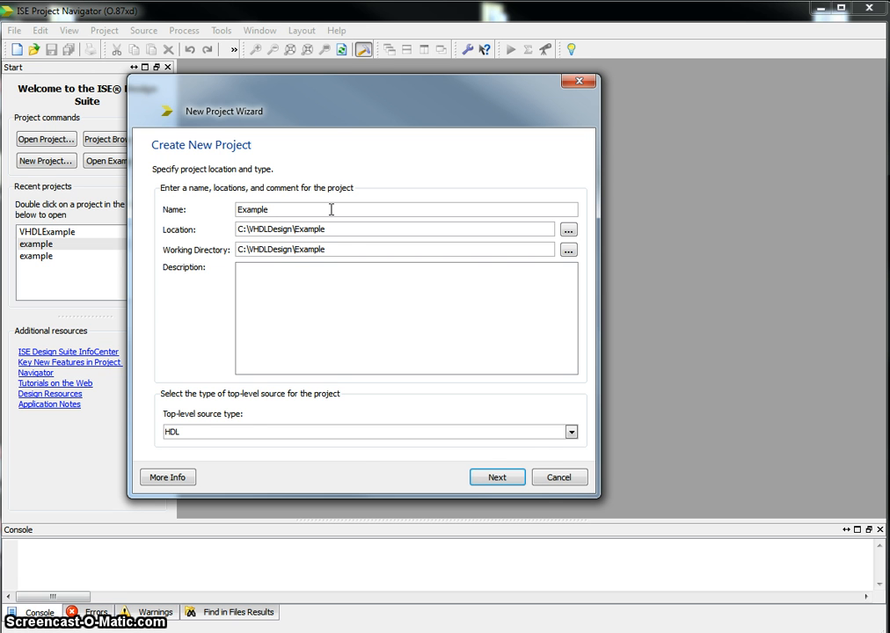
- Accept the Spartan3E XC3S500E FG320, VHDL and ISim settings and finish the wizard
left_click(497, 477)
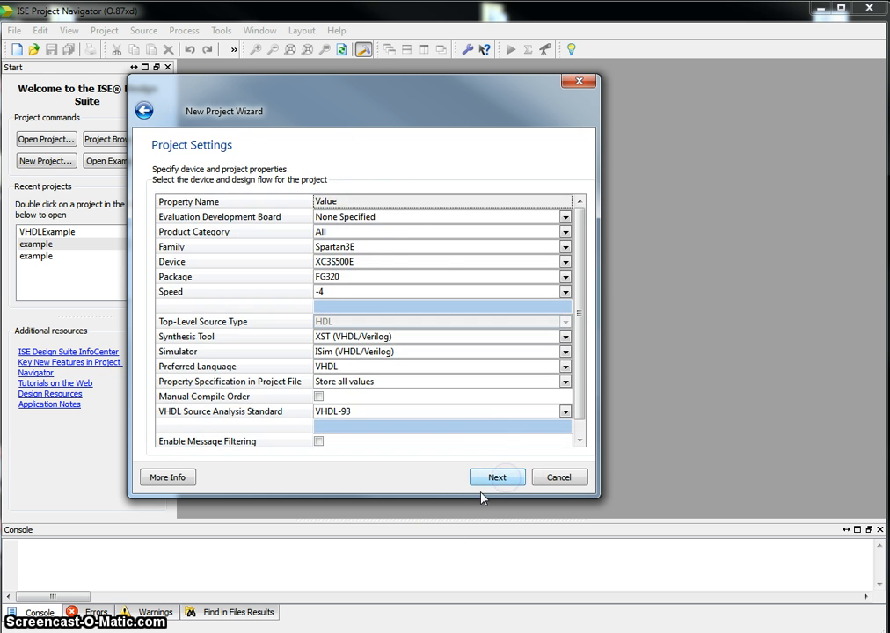
mouse_move(327, 305)
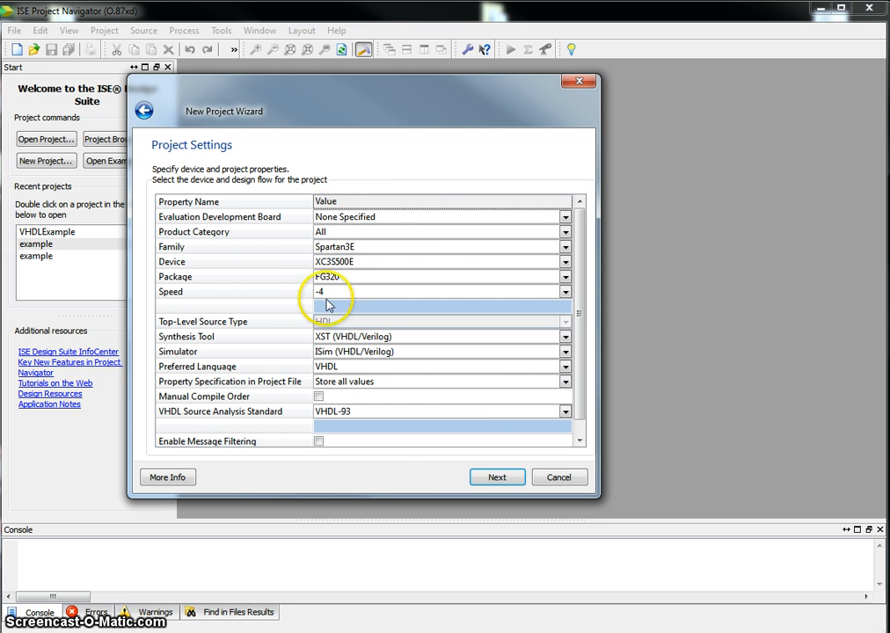
mouse_move(261, 280)
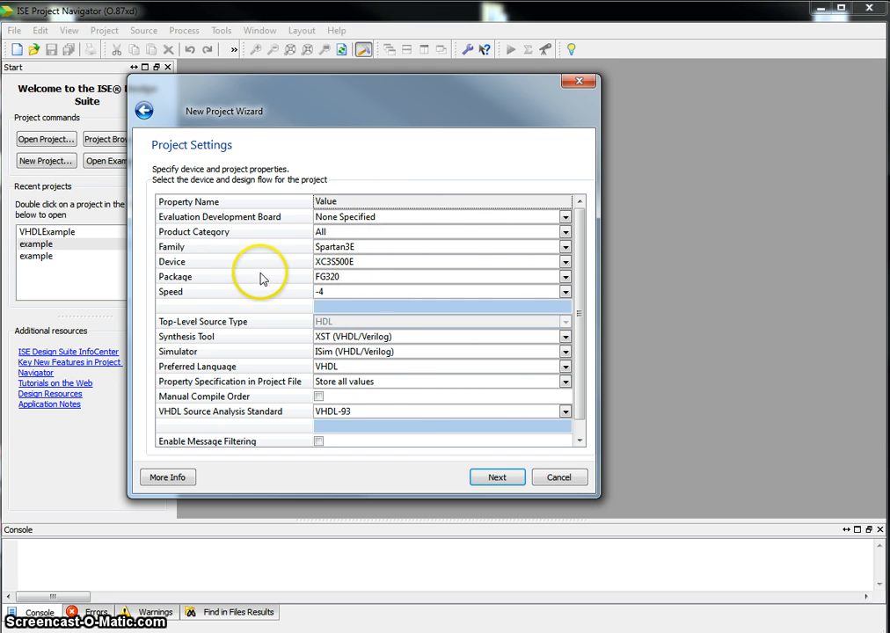
mouse_move(319, 281)
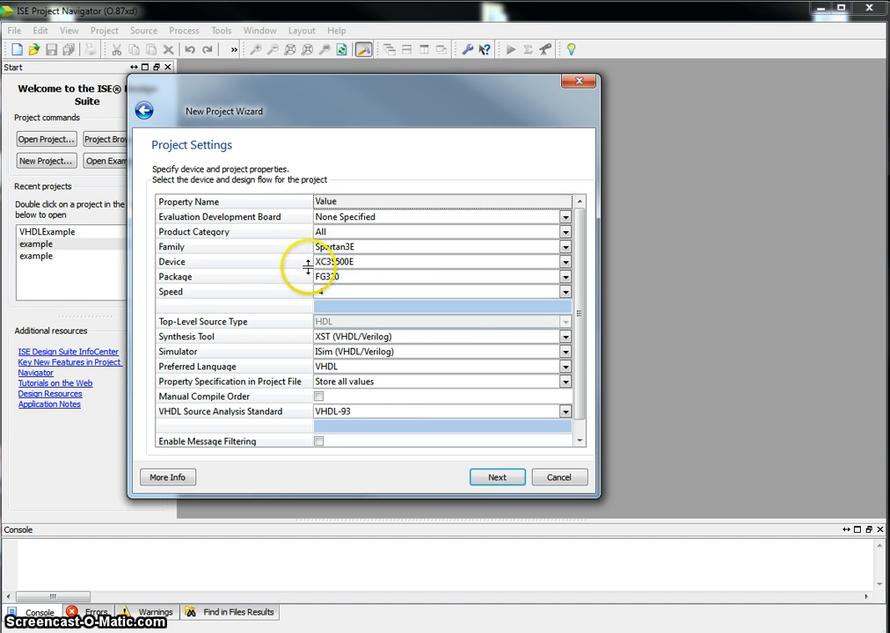
mouse_move(338, 275)
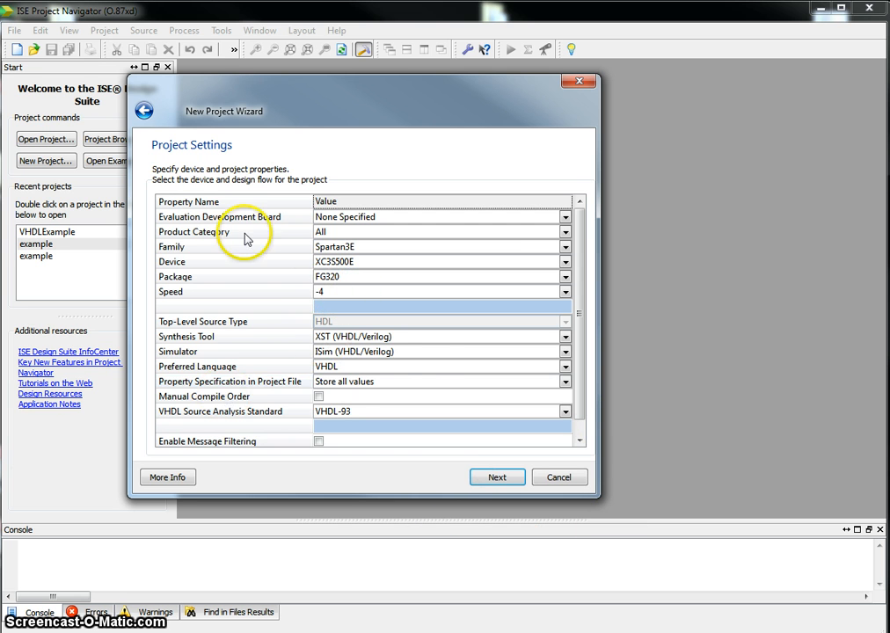
mouse_move(497, 477)
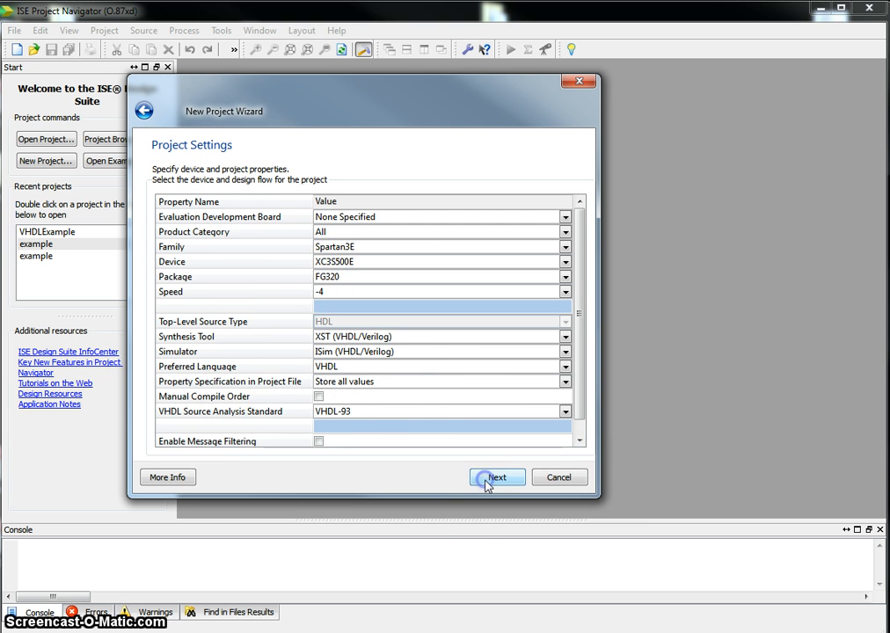
left_click(497, 477)
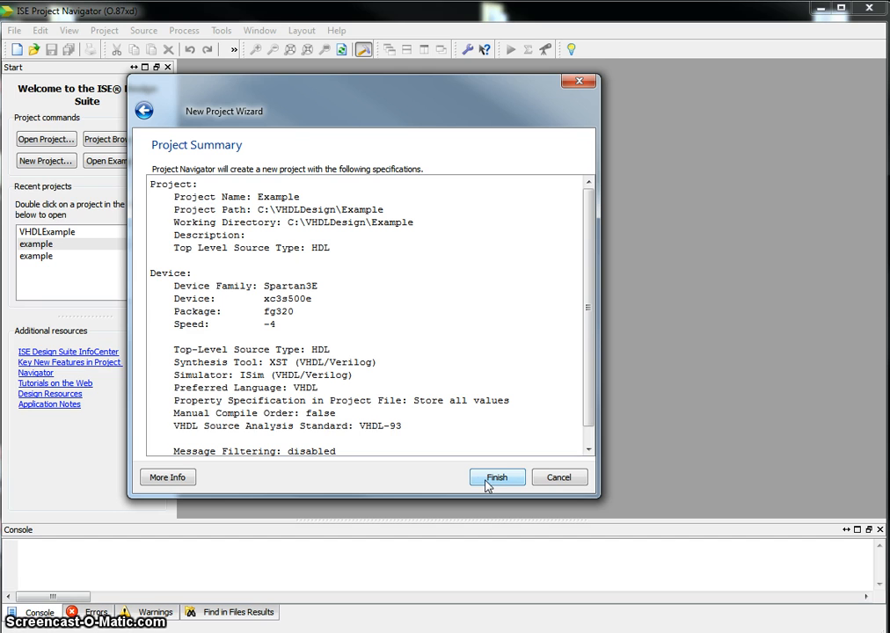
left_click(496, 476)
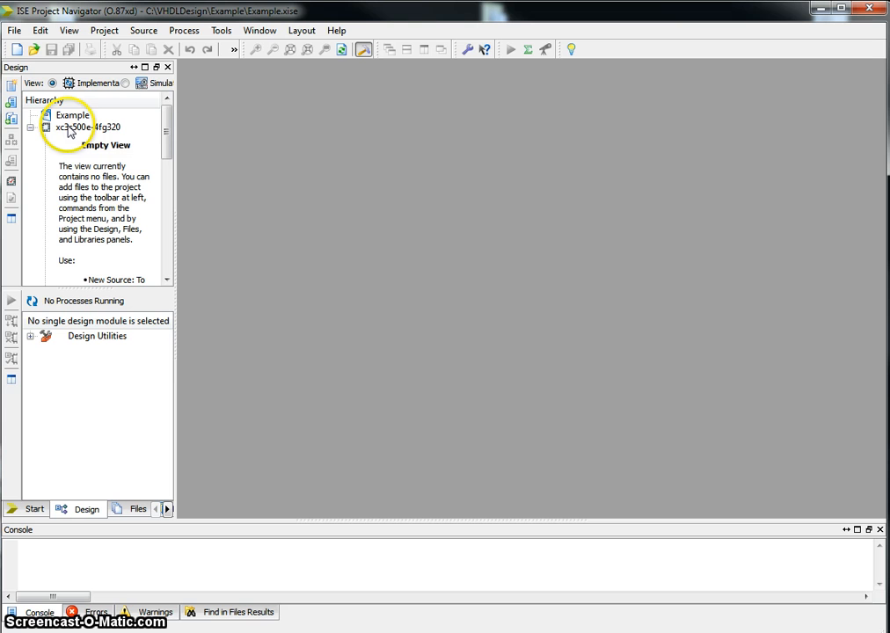
- Add a new source to the project, choosing VHDL Module as the type
left_click(84, 126)
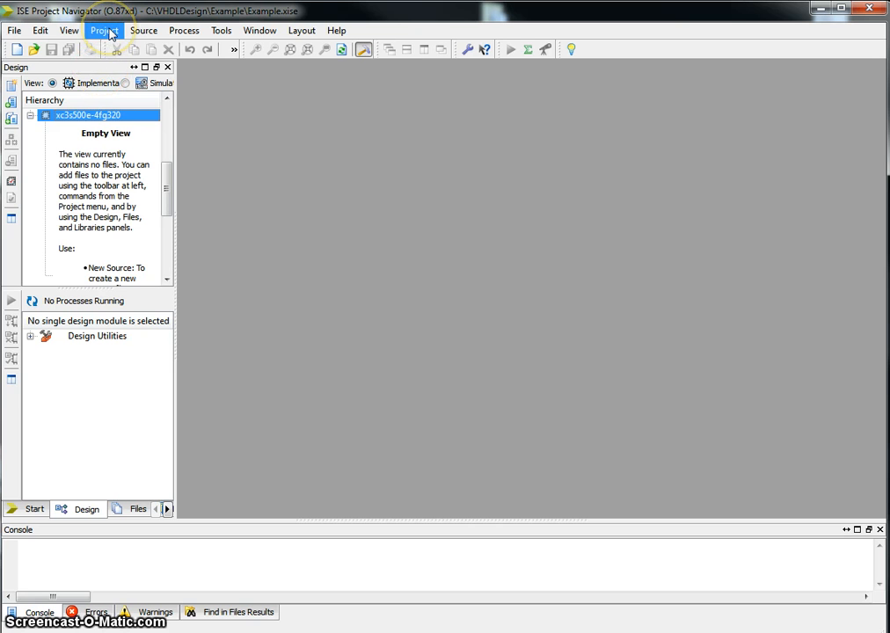
left_click(103, 30)
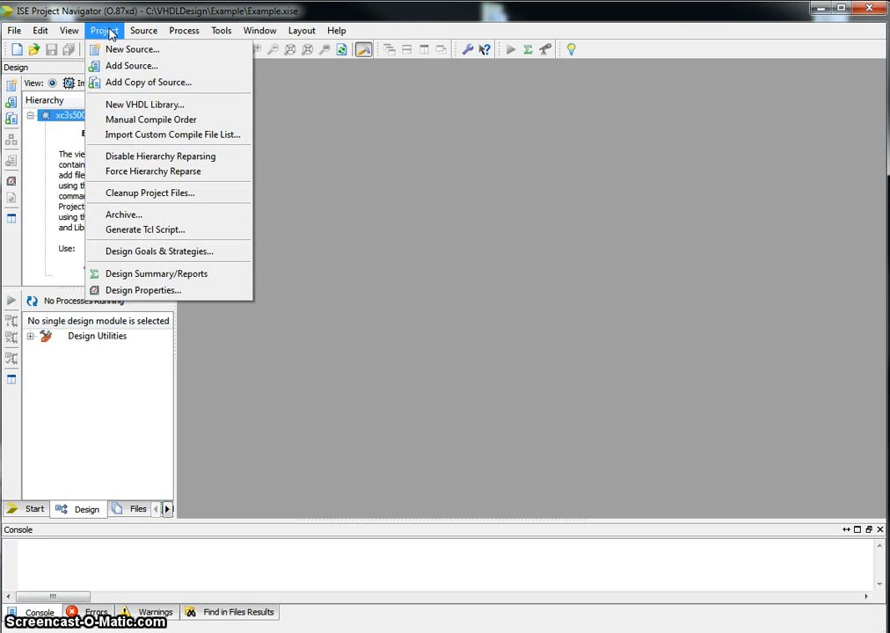
mouse_move(132, 48)
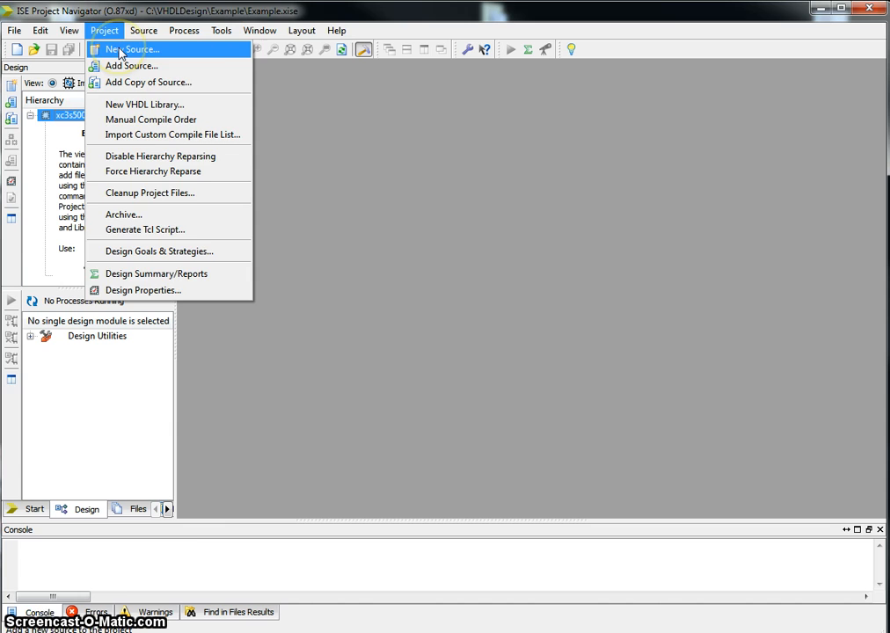
left_click(131, 49)
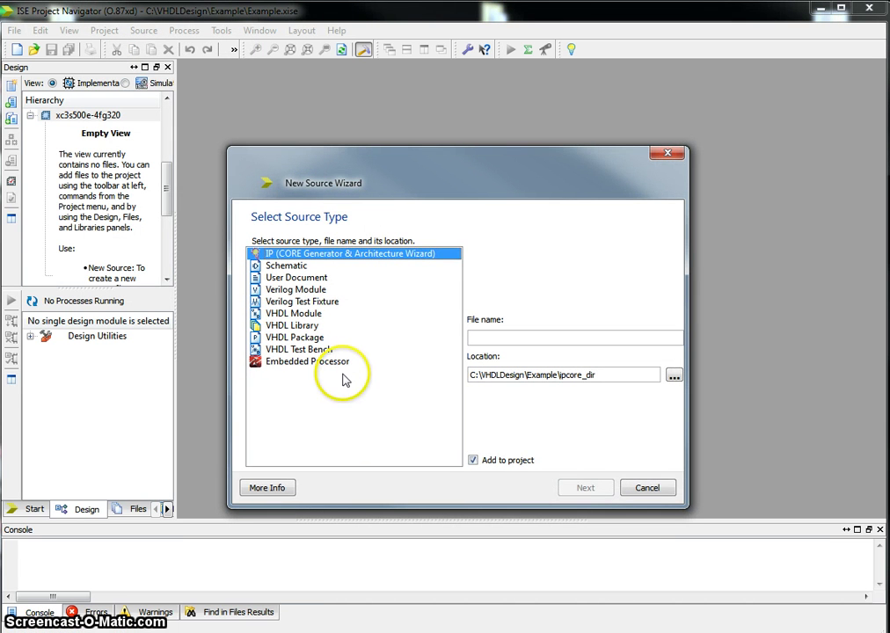
left_click(293, 313)
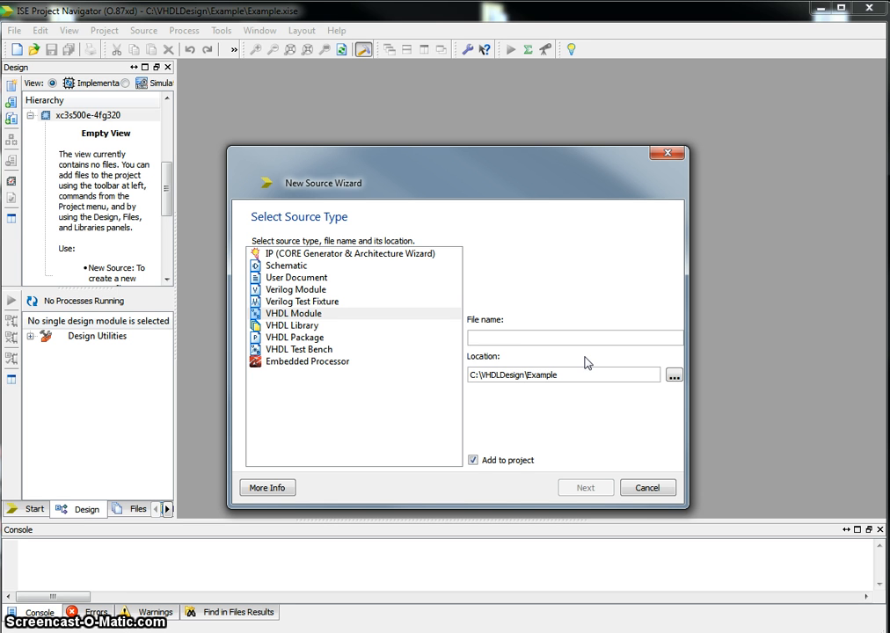
- Name the module myMUX2 and advance to the port definition page
type("my")
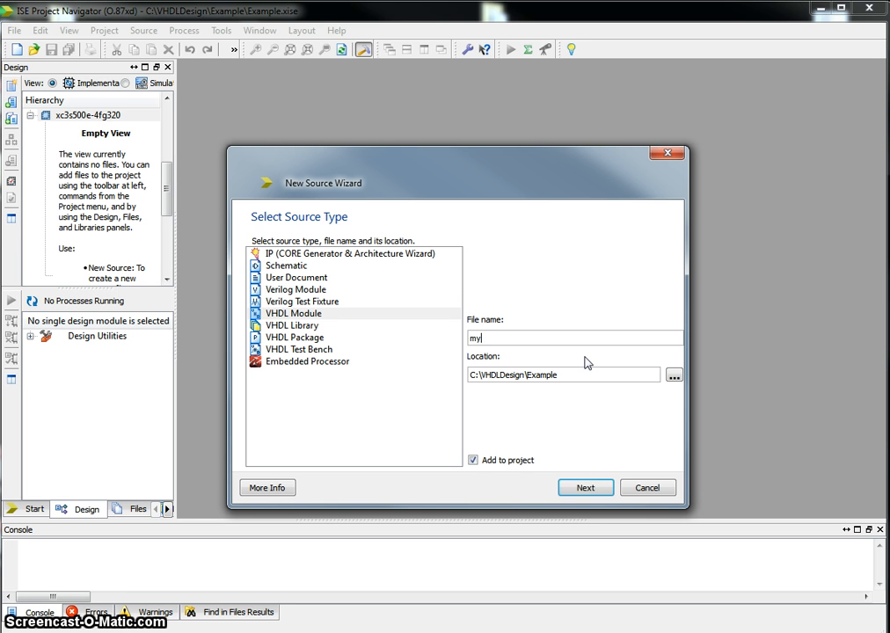
type("M")
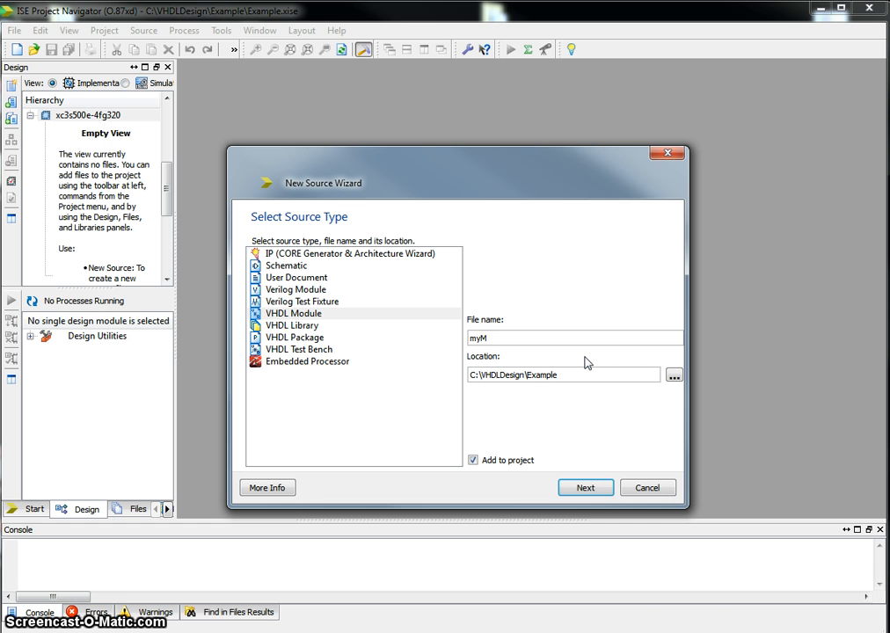
type("LUX2")
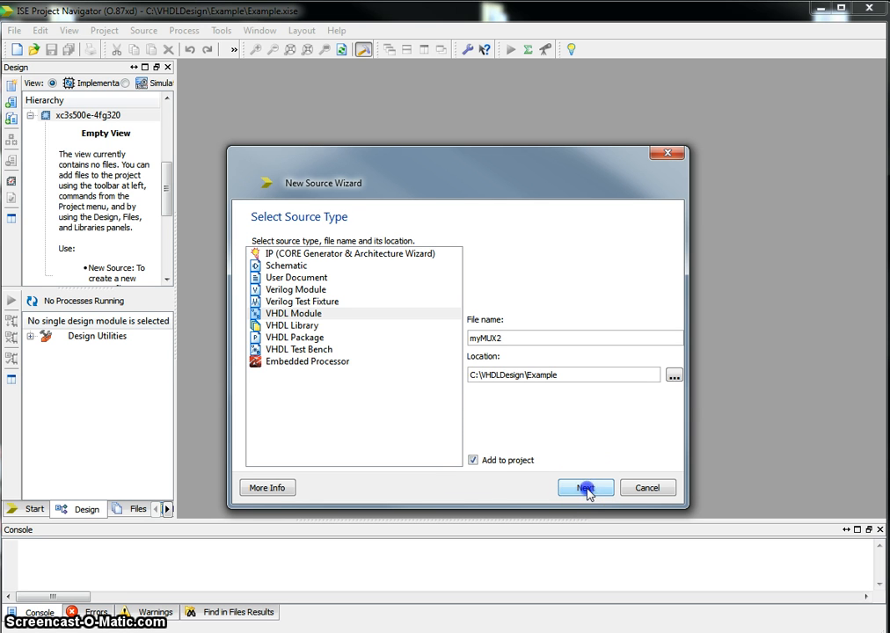
left_click(586, 487)
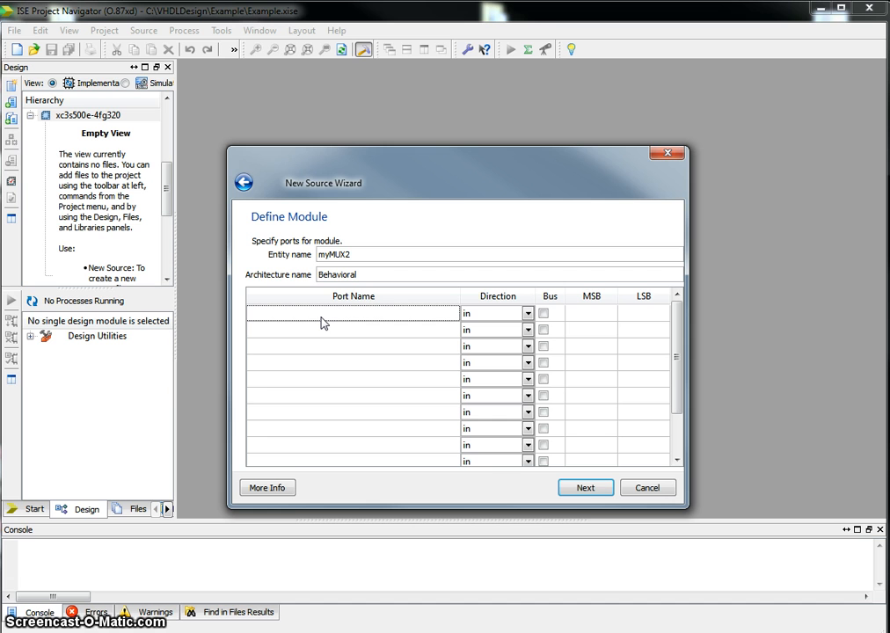
- Enter ports A, B, S as inputs and Y as output, then confirm the summary
type("A")
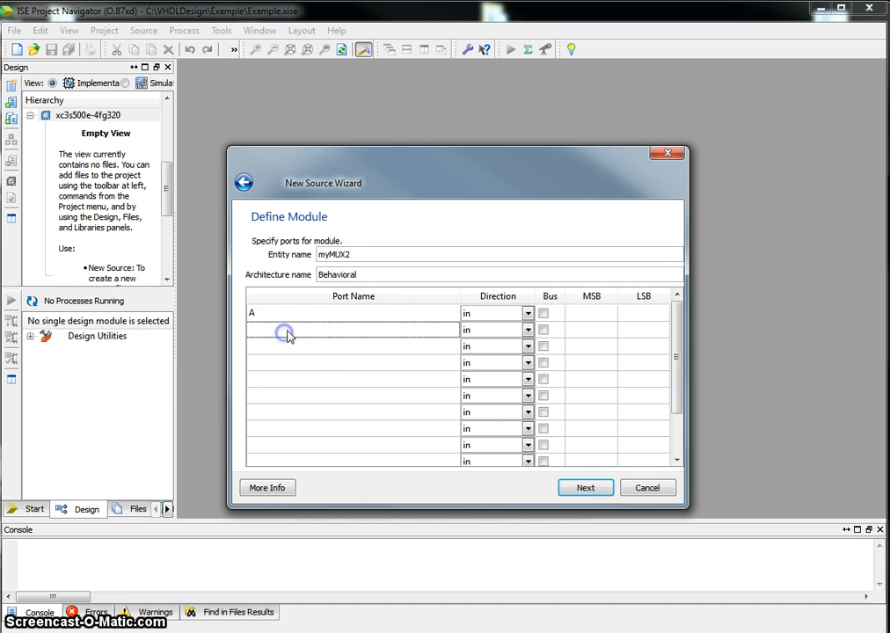
type("B")
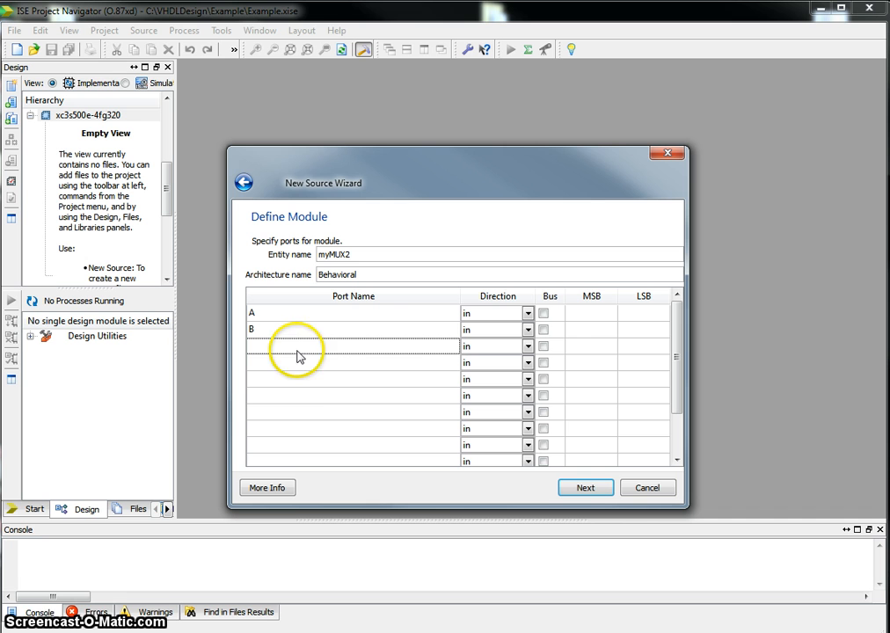
type("S")
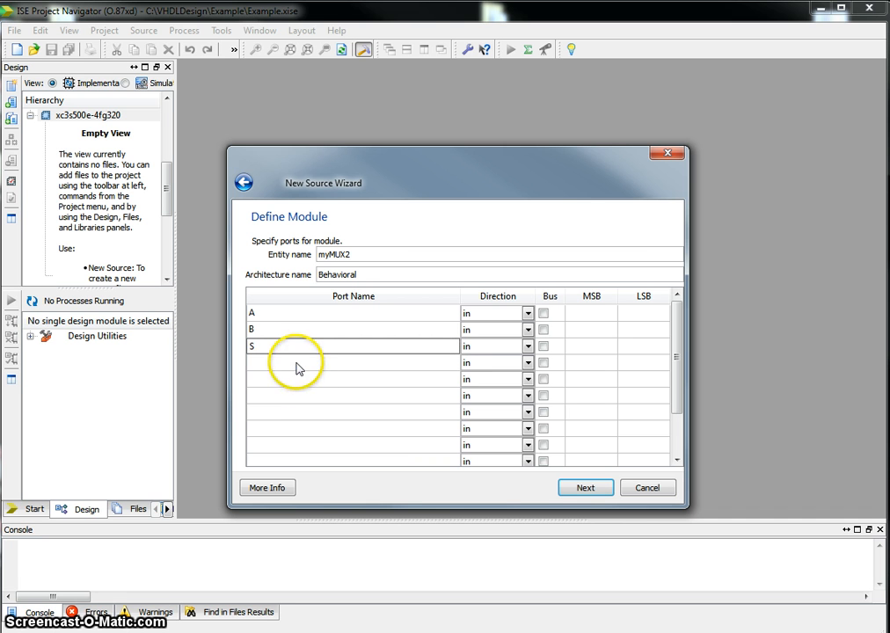
type("Y")
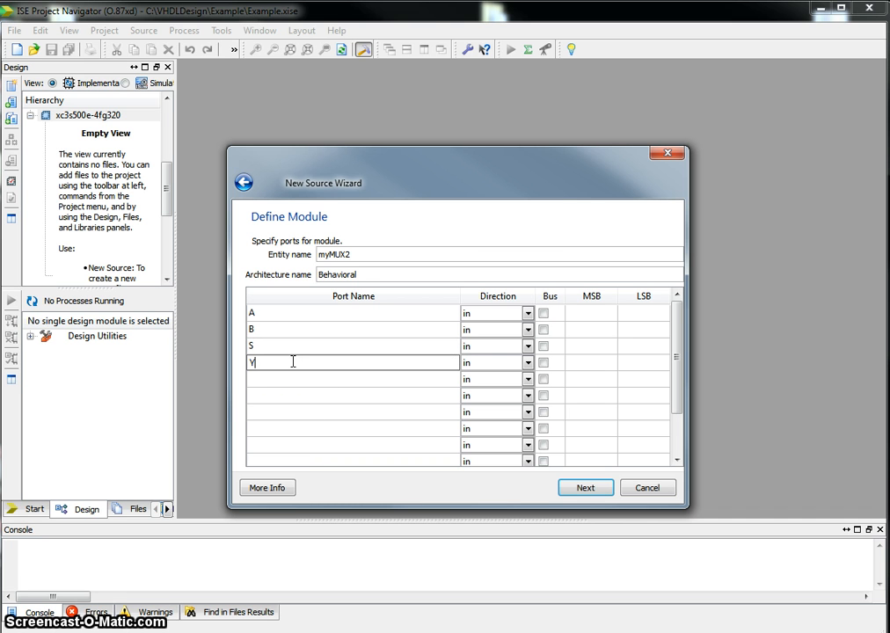
left_click(528, 378)
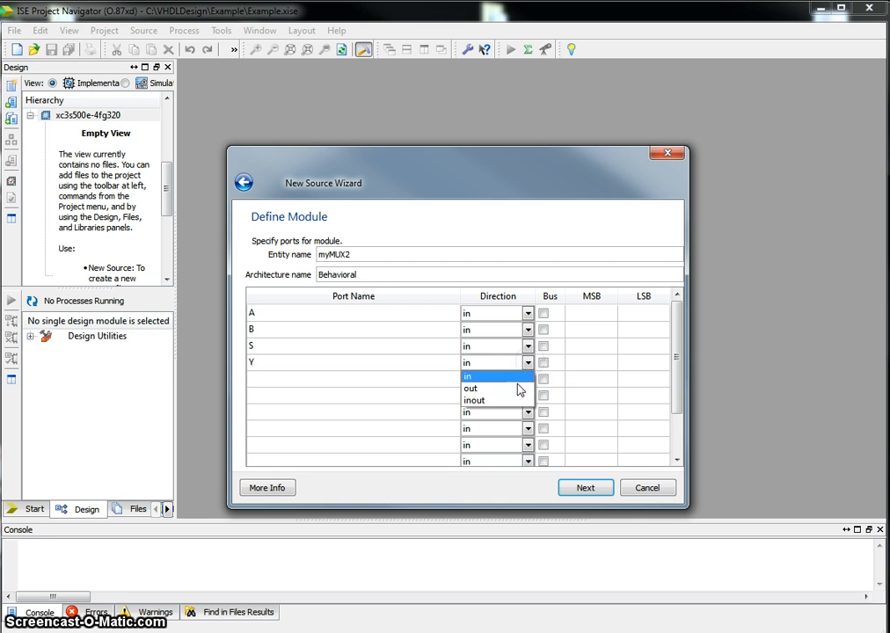
left_click(471, 389)
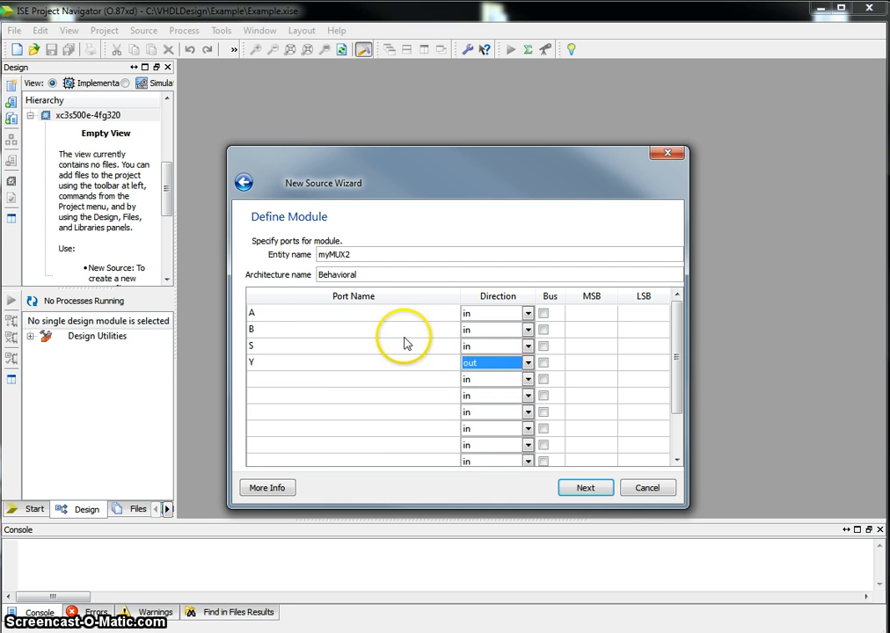
mouse_move(272, 367)
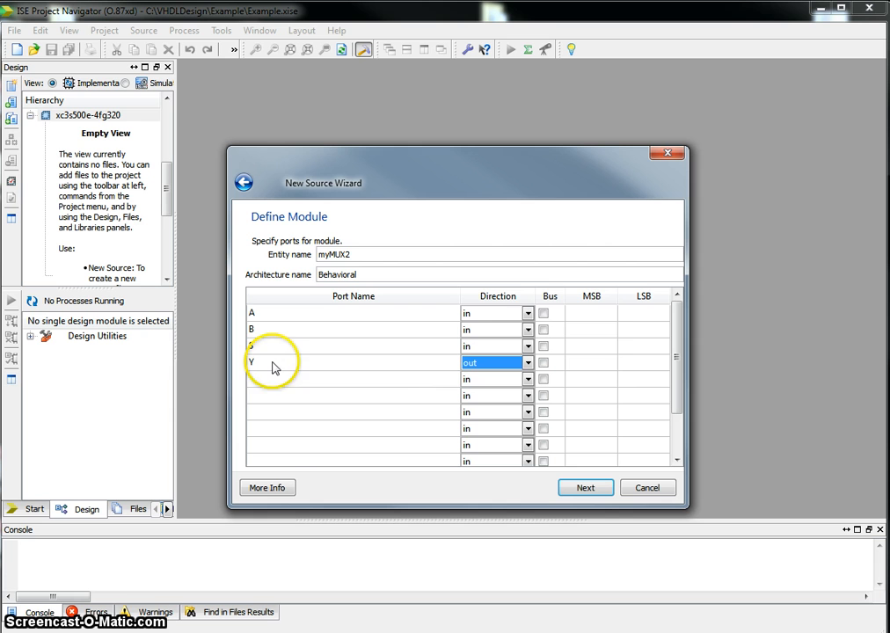
mouse_move(548, 320)
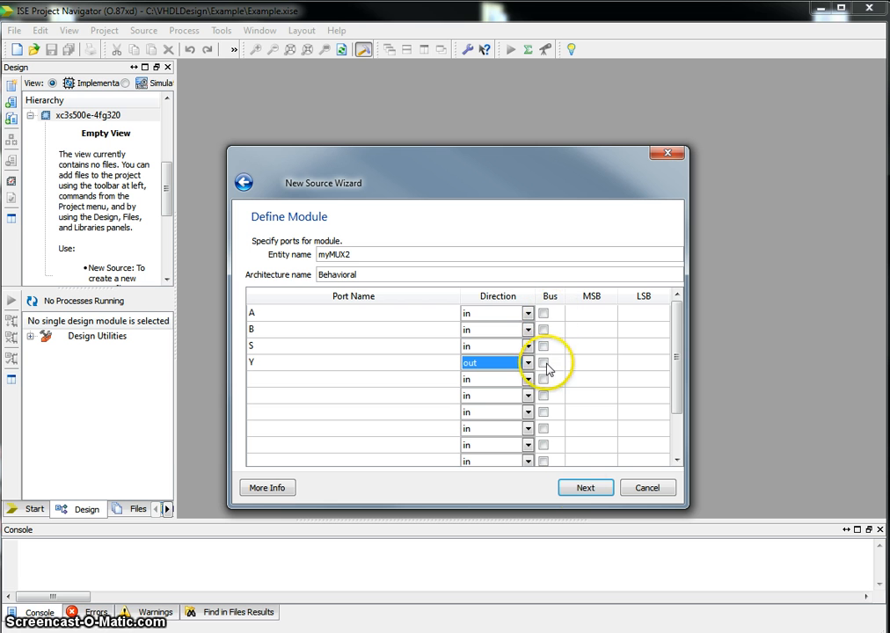
left_click(584, 488)
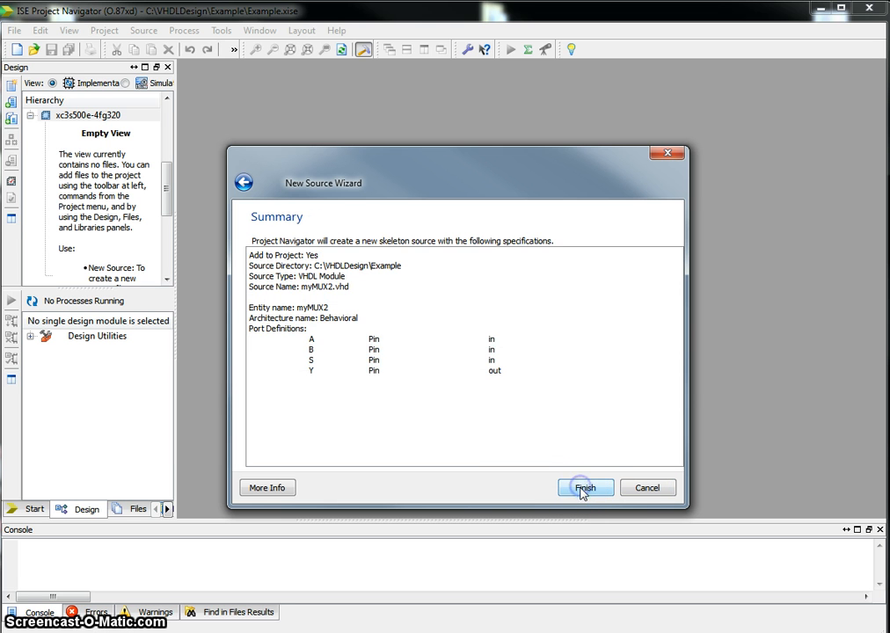
mouse_move(235, 374)
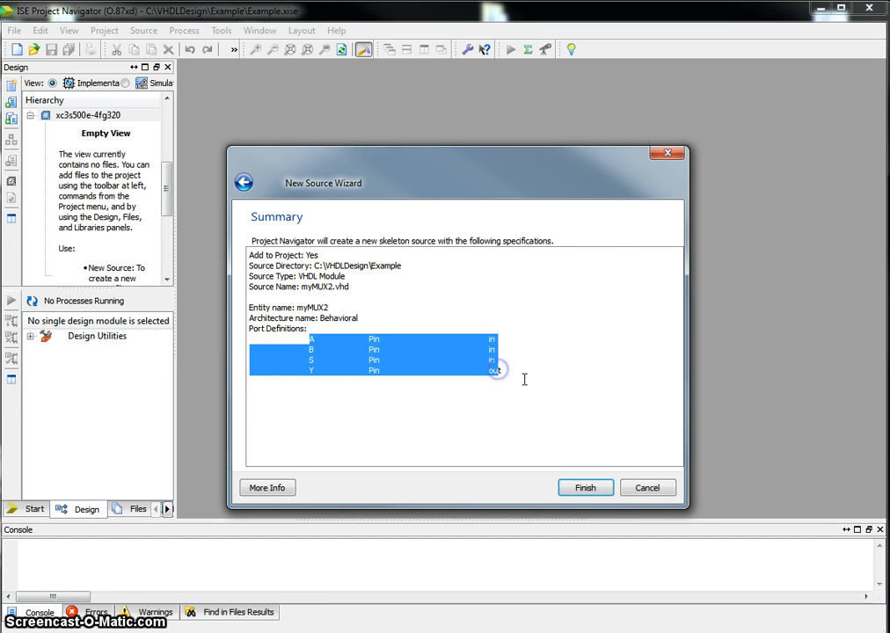
left_click(585, 486)
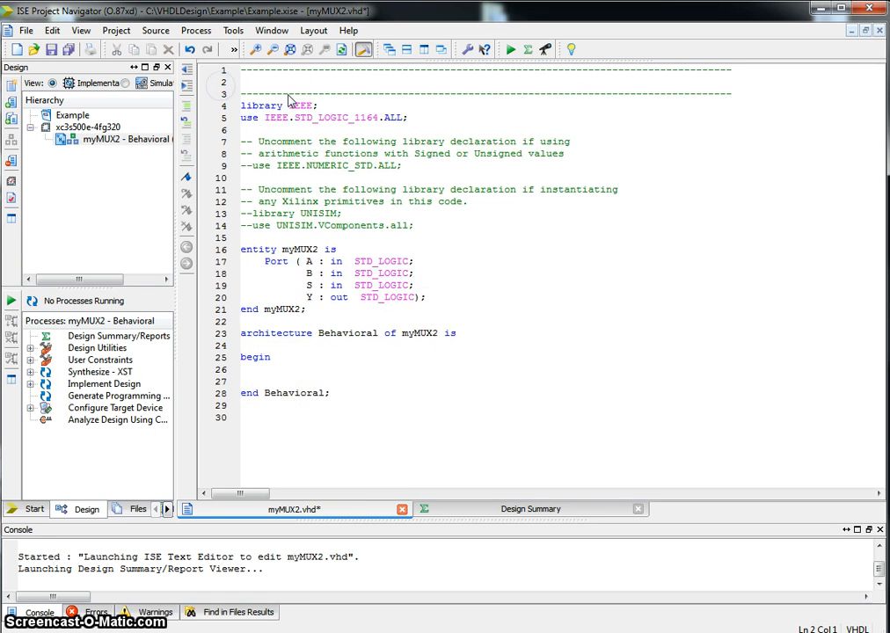
- Delete the template header and commented library lines, placing the cursor for the logic
left_click(241, 94)
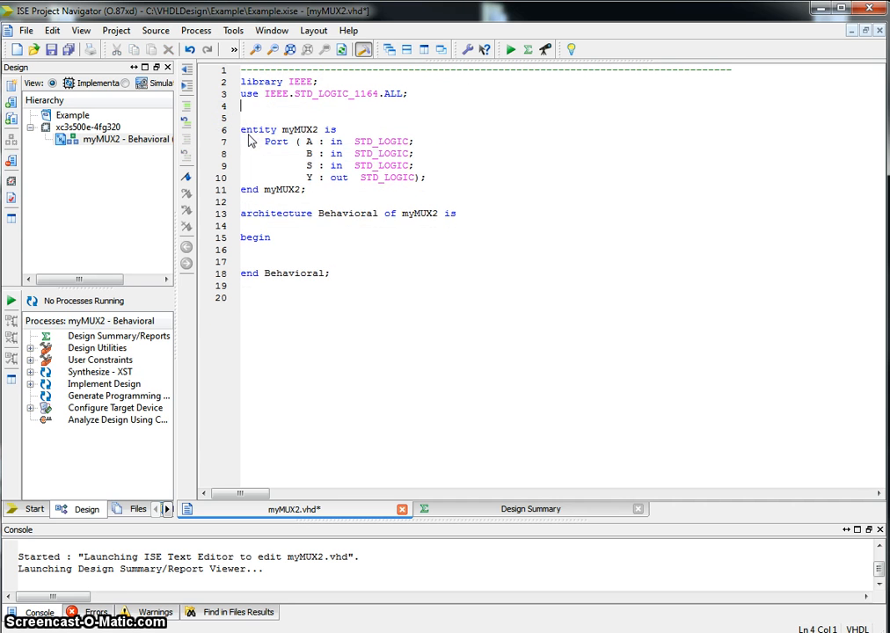
left_click(244, 142)
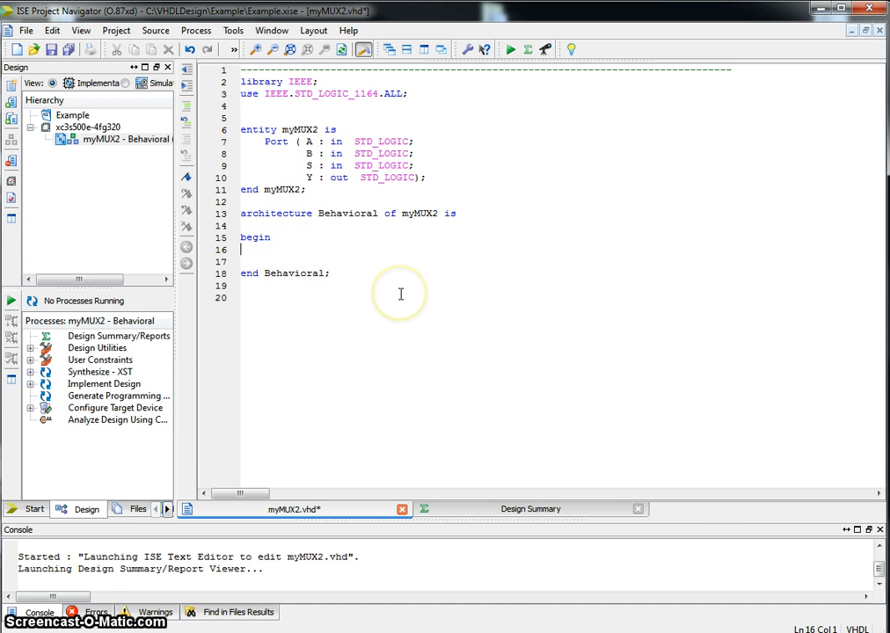
- Add comments describing the dataflow 2-to-1 mux: Y is A if S=0, B if S=1
type("-- Dataflow model of a 2")
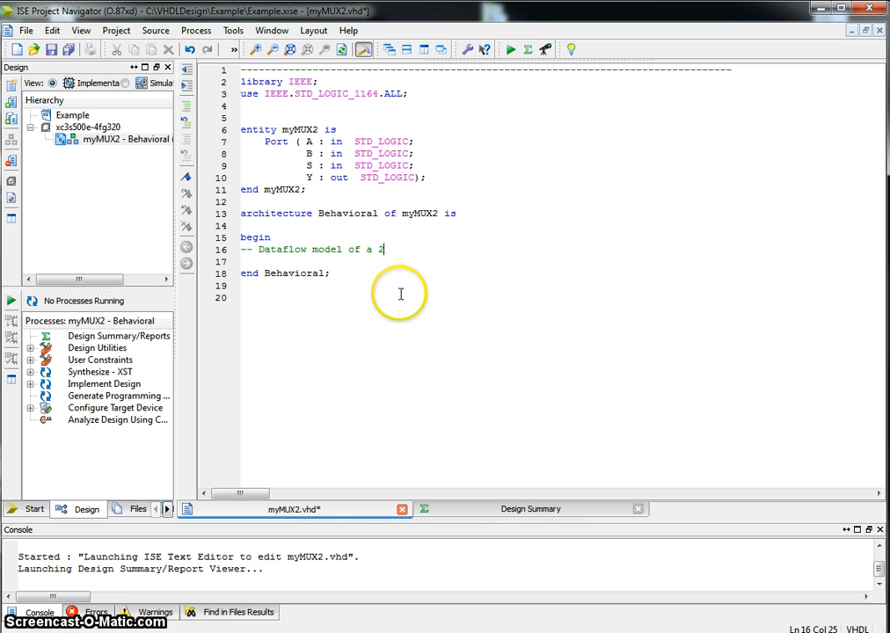
type("to 1 mux")
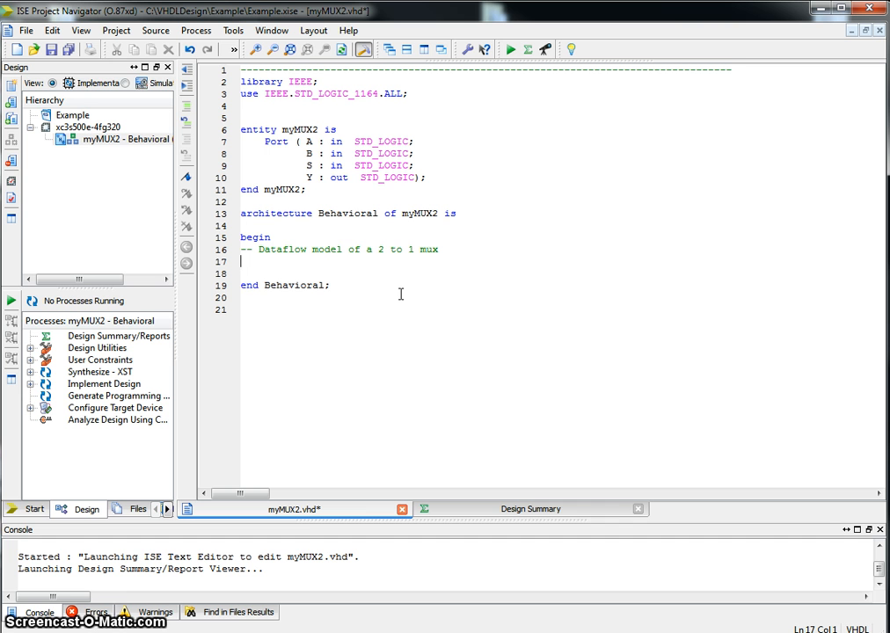
type("--")
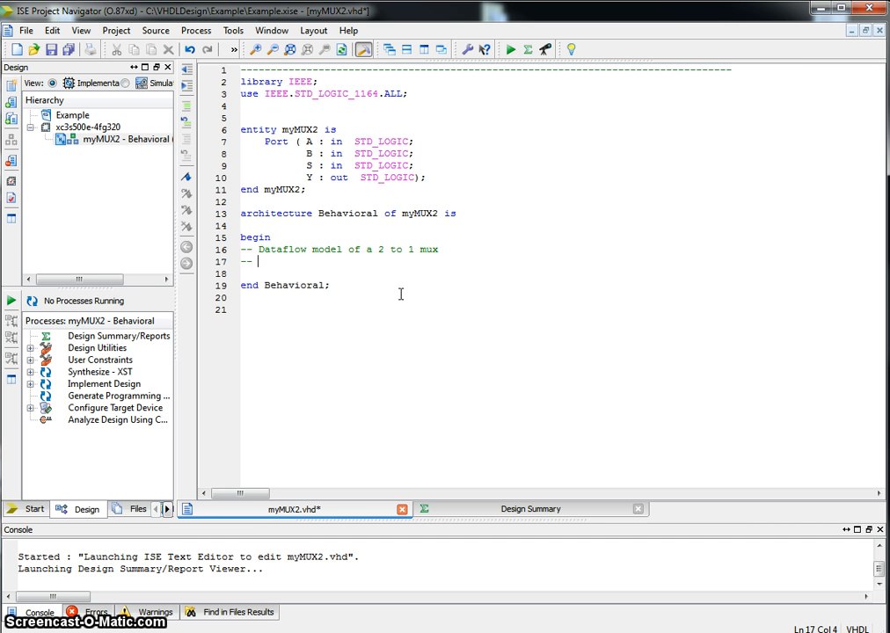
type("Y")
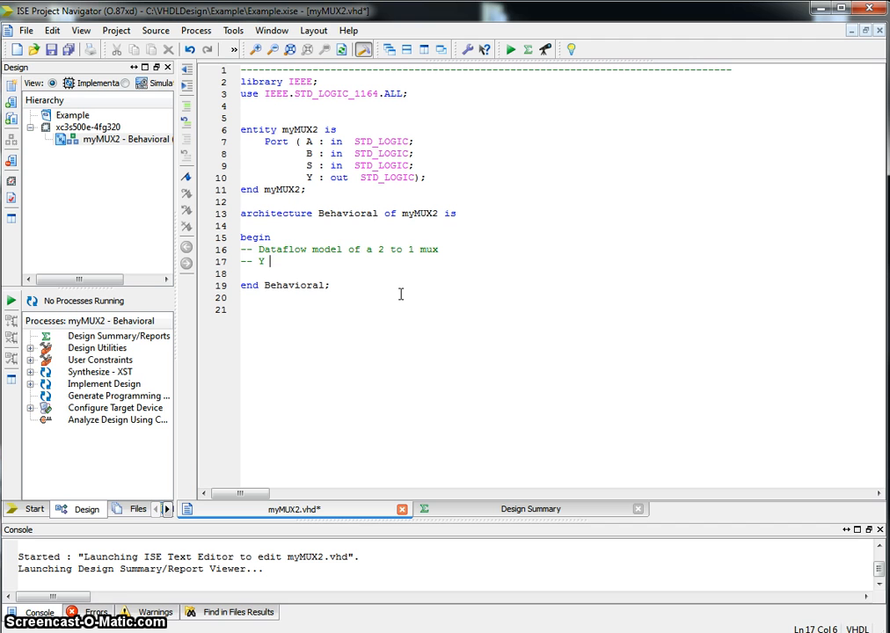
type("is A if")
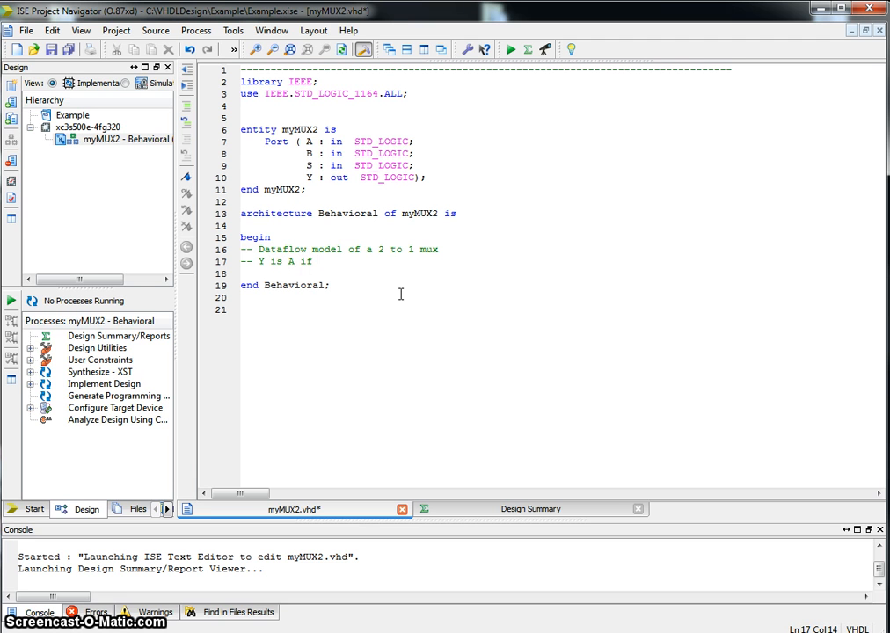
type("S=0")
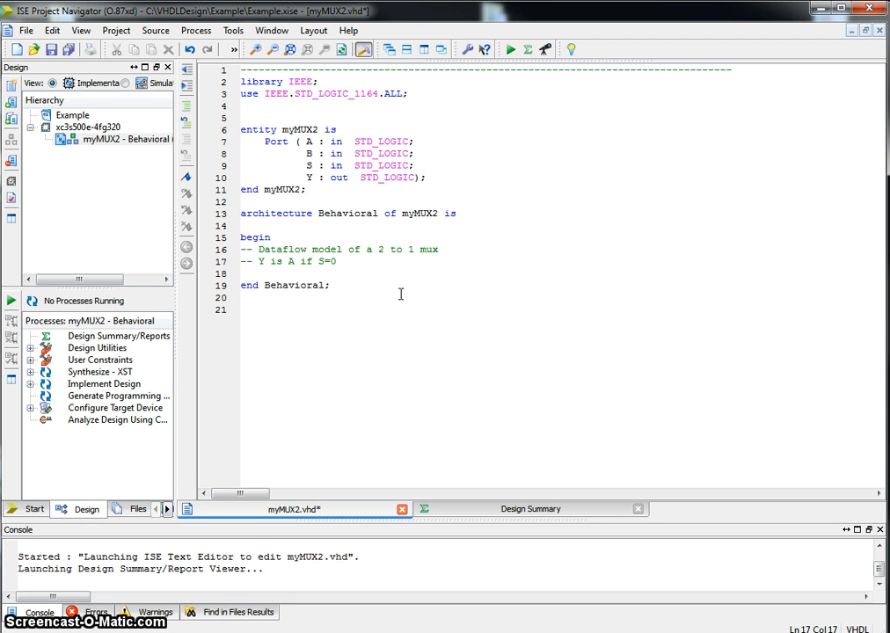
type("or GE")
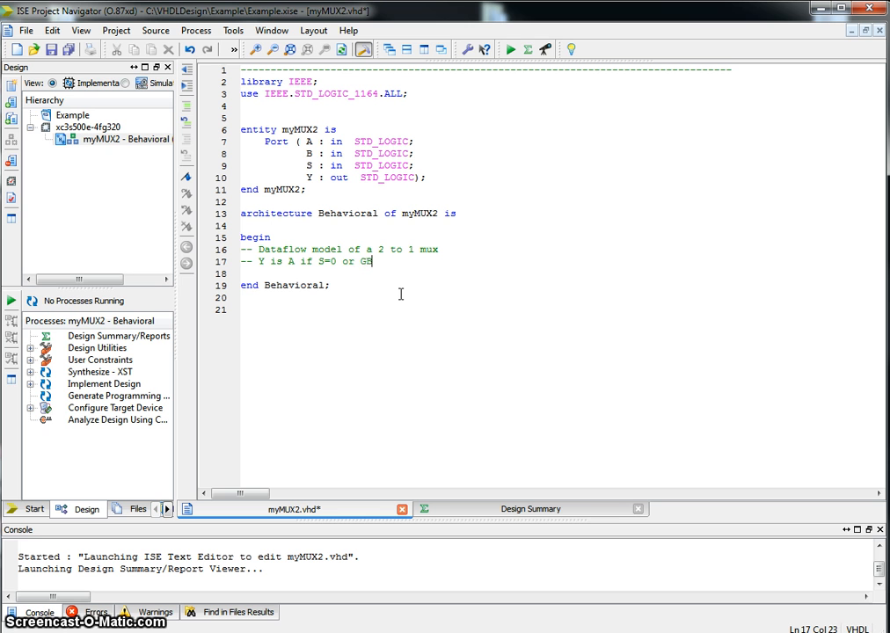
type("B if S=1")
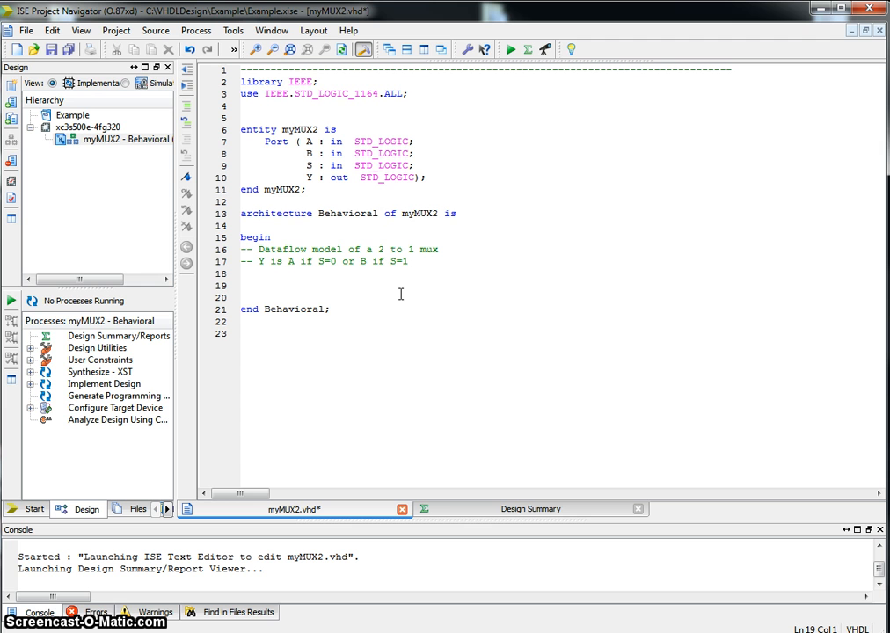
- Type the assignment Y <= ((not S) and A) or (S and B);
type("y")
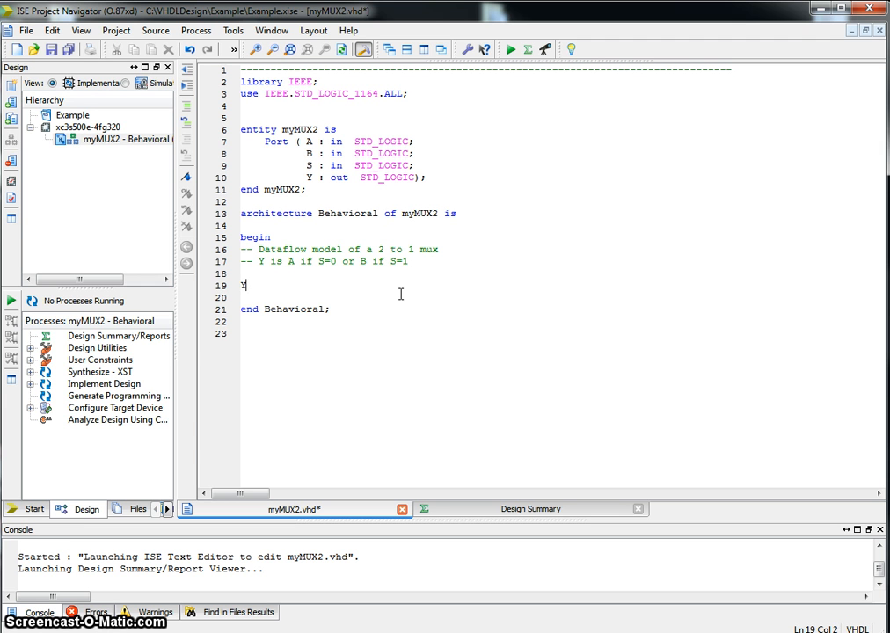
type("Y<=")
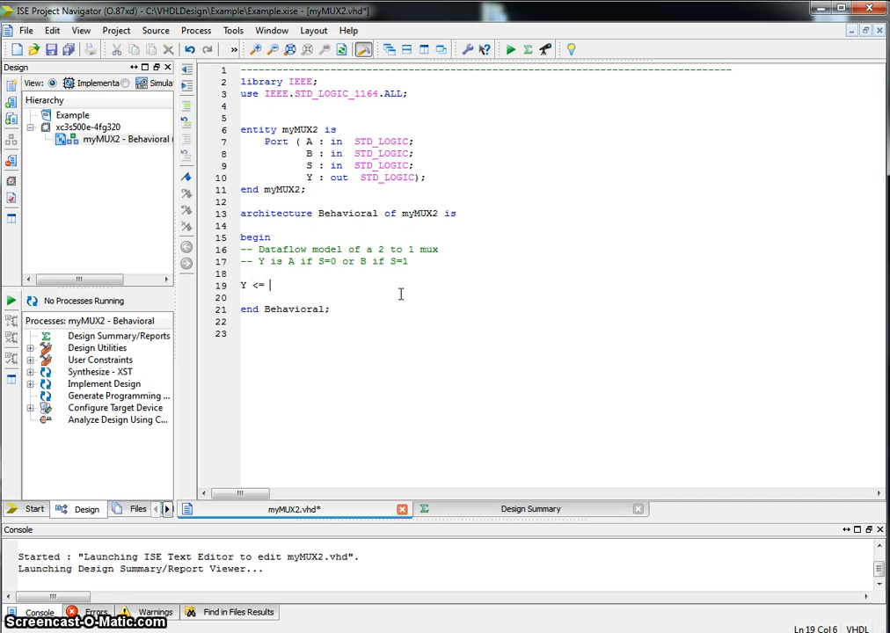
type("(not")
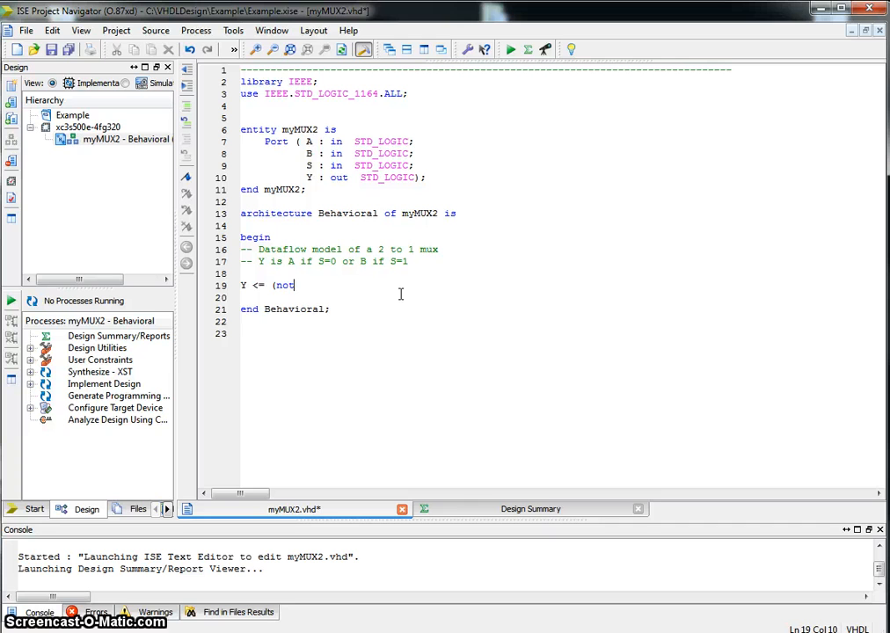
type("S) and A")
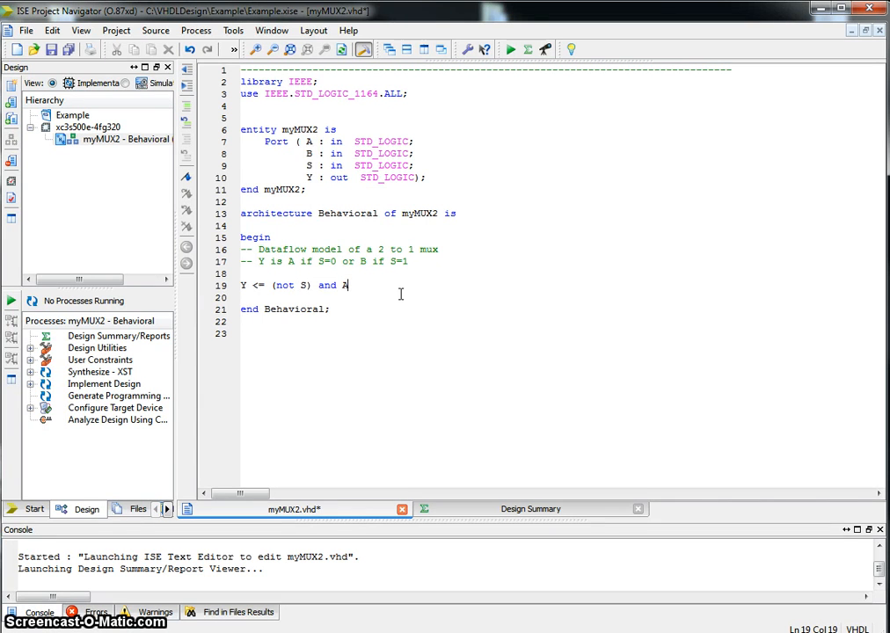
type(")")
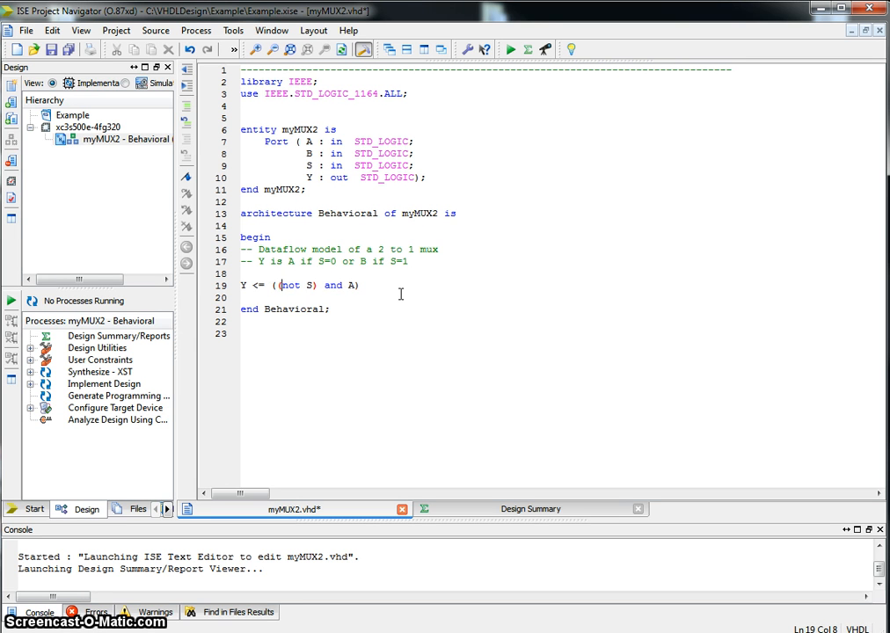
type("or")
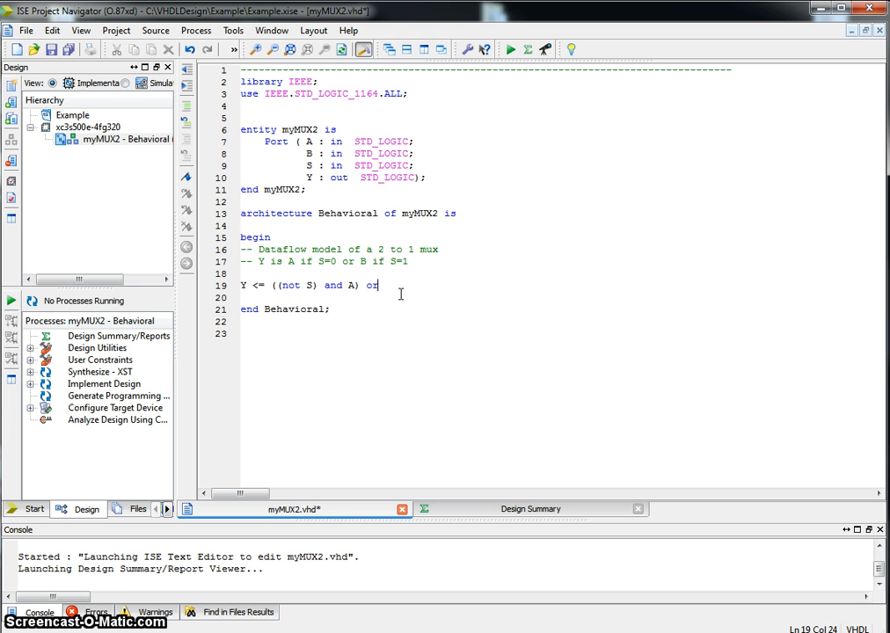
type("()")
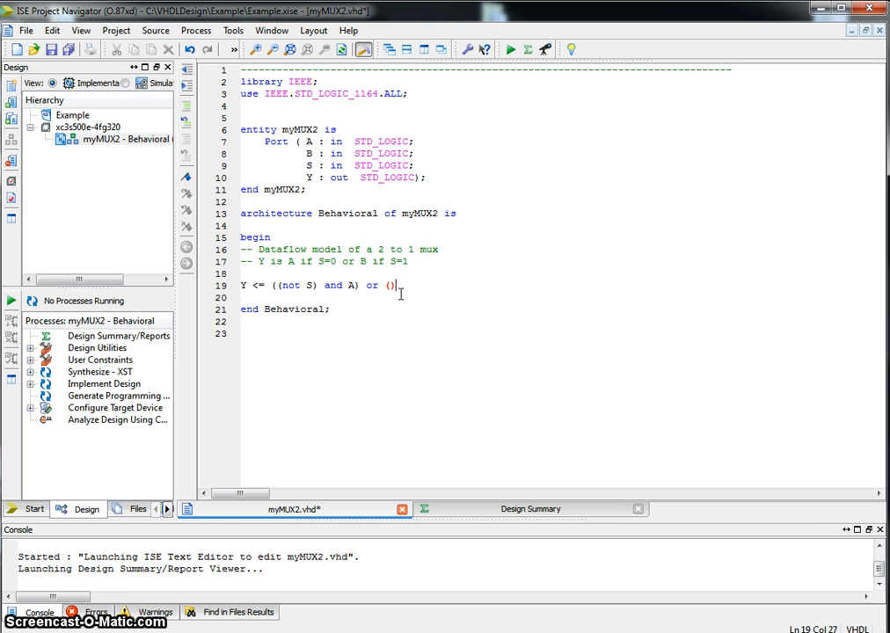
type("S and")
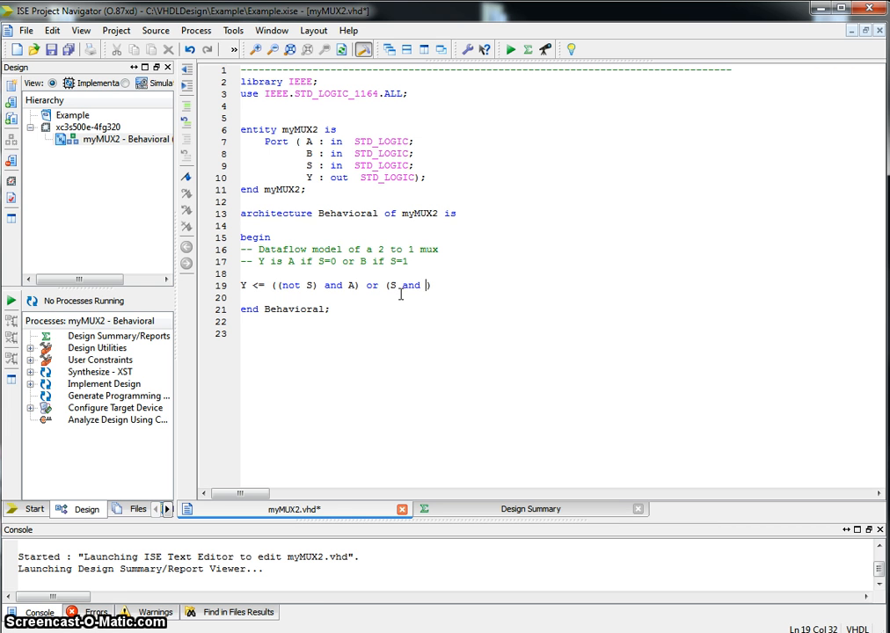
type("B));")
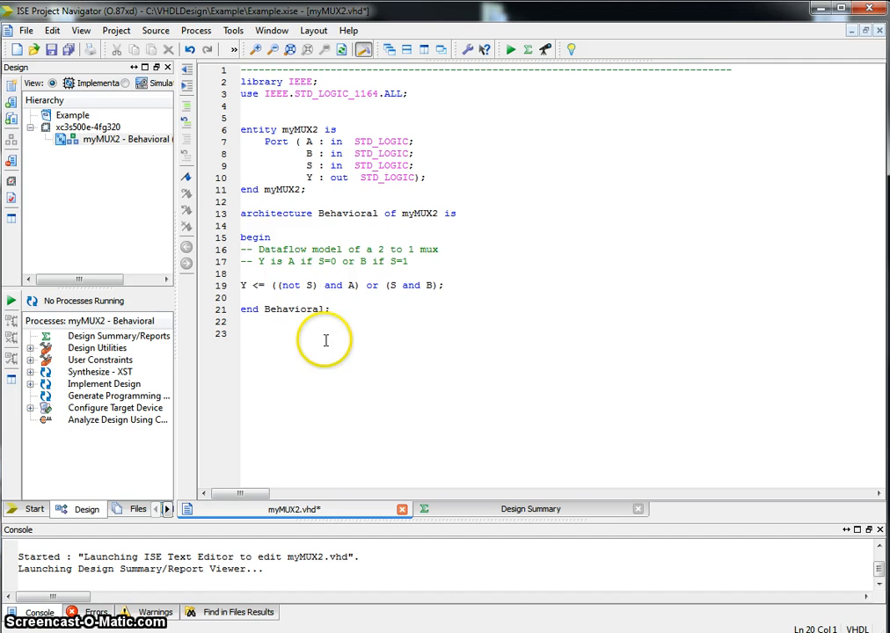
mouse_move(376, 268)
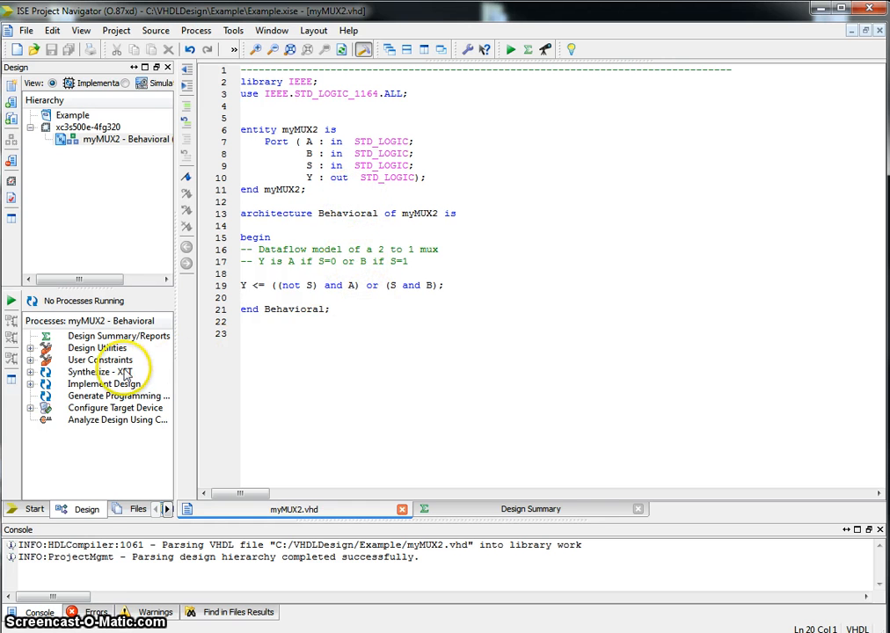
- Run Synthesize - XST on myMUX2 and check the console for the success message
double_click(91, 371)
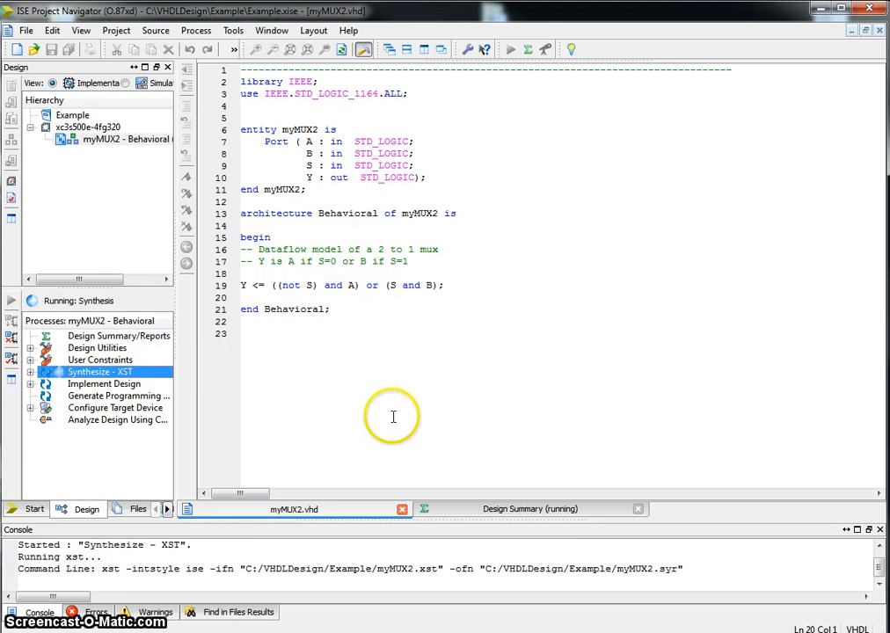
mouse_move(458, 355)
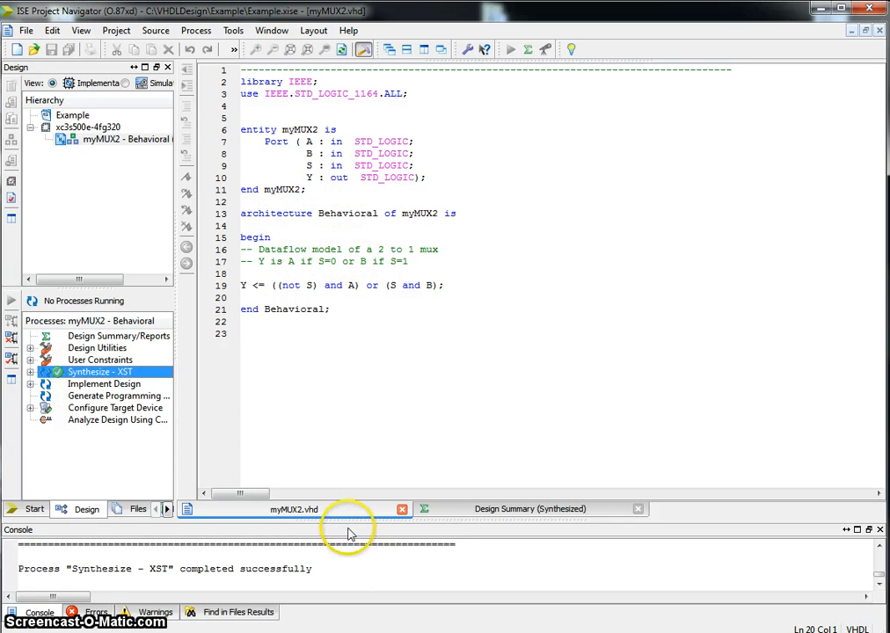
mouse_move(257, 393)
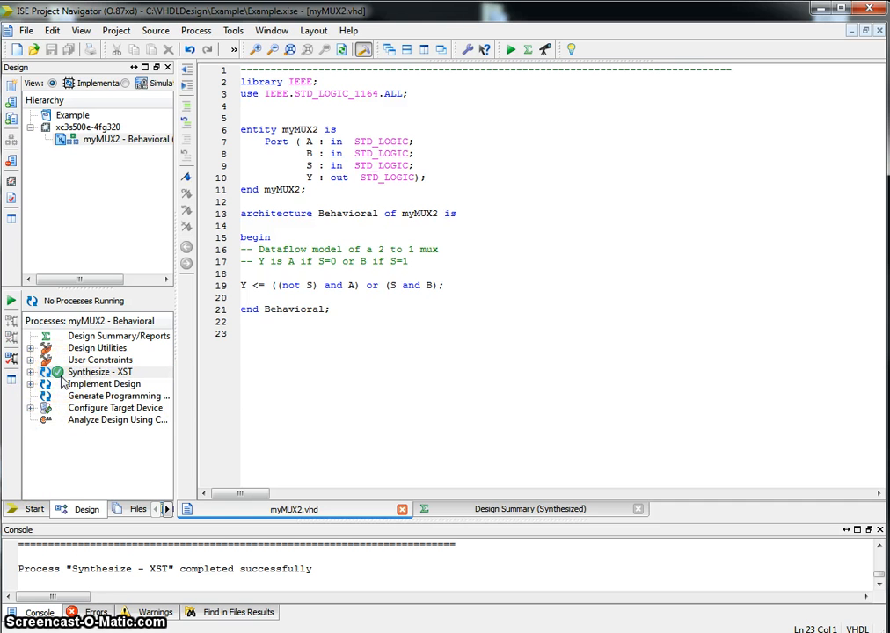
mouse_move(416, 370)
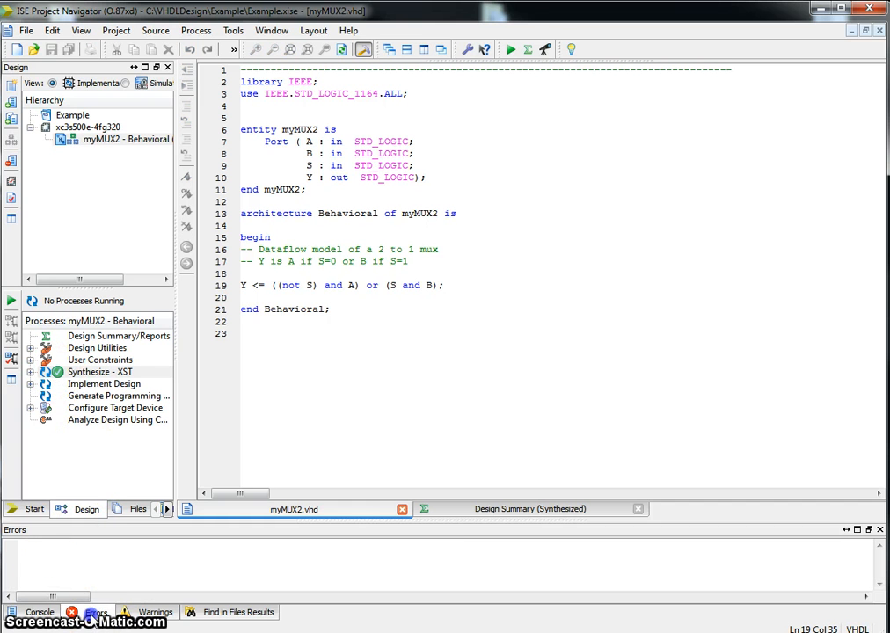
left_click(39, 612)
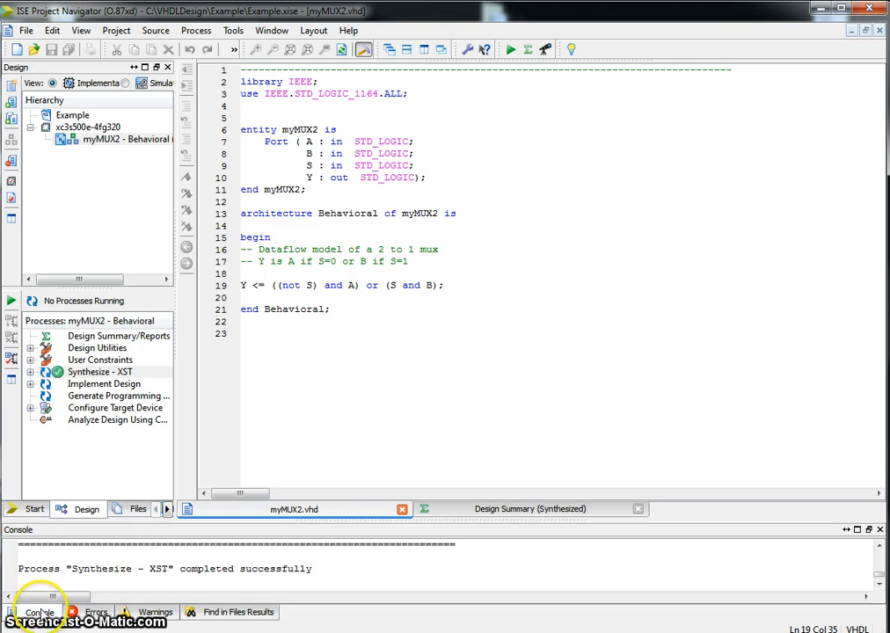
mouse_move(169, 371)
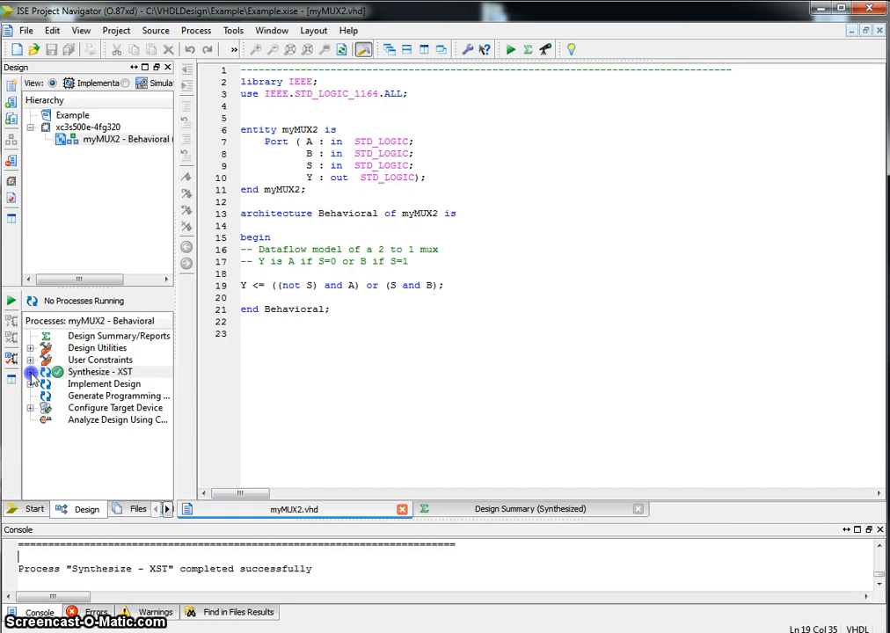
- Expand Synthesize - XST and open View RTL Schematic
left_click(31, 371)
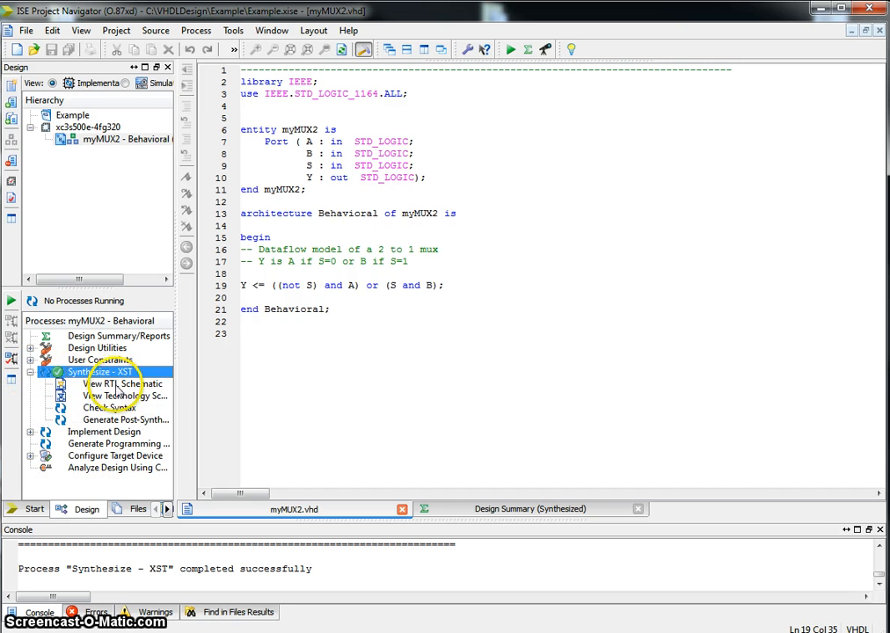
double_click(123, 383)
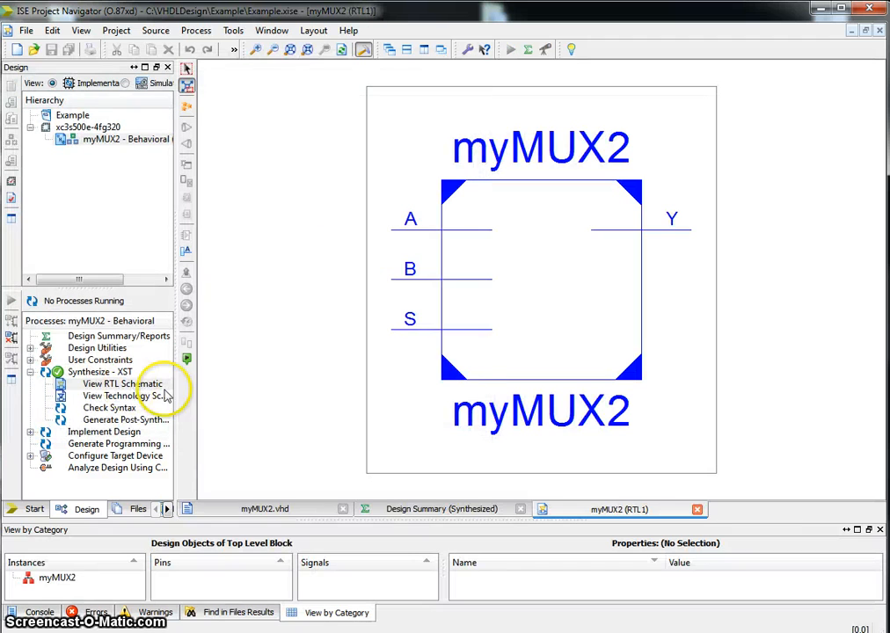
mouse_move(618, 256)
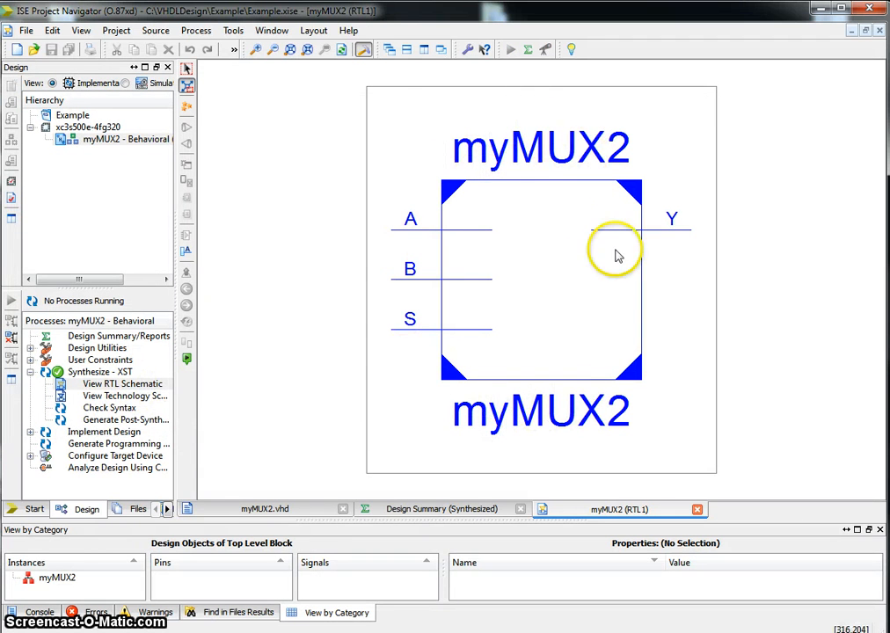
mouse_move(597, 391)
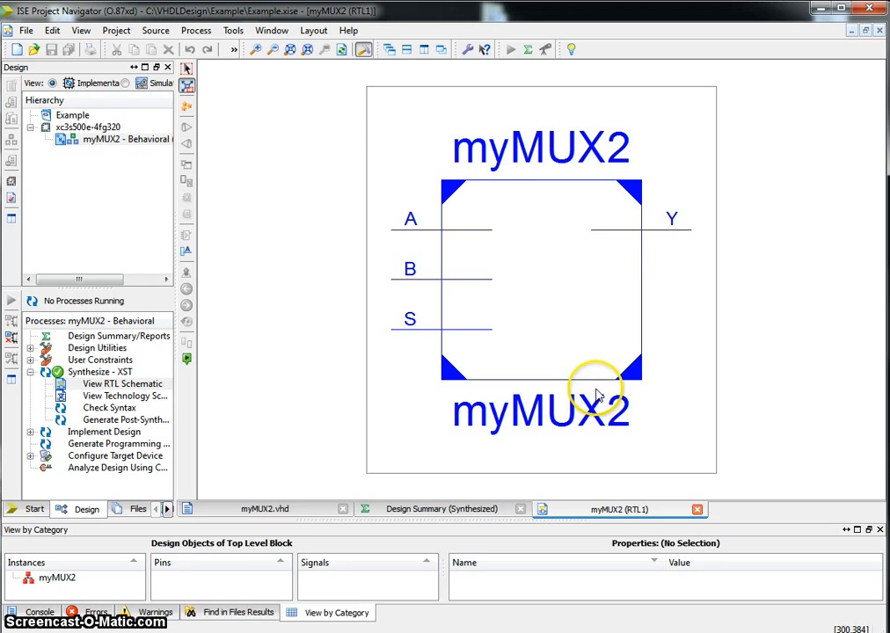
mouse_move(536, 227)
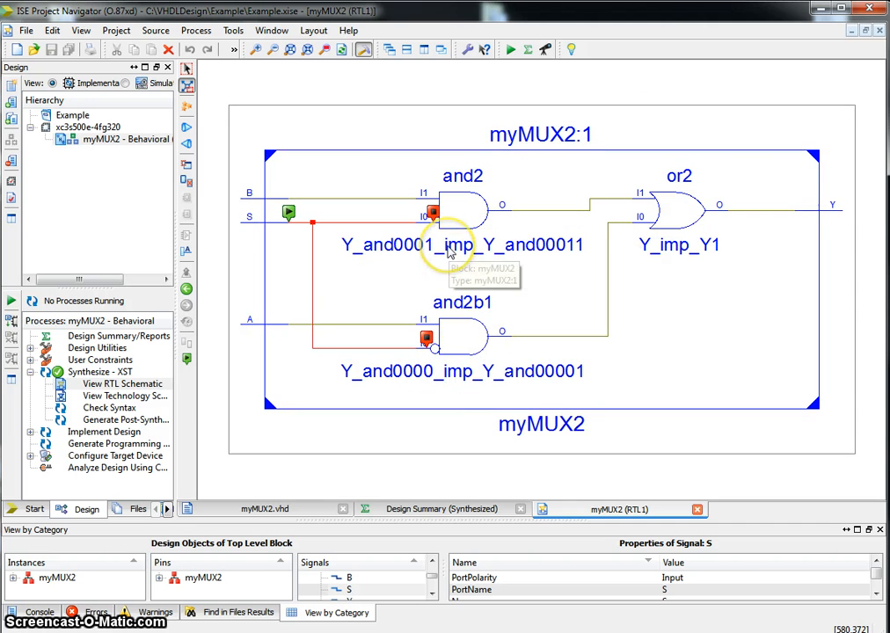
mouse_move(260, 329)
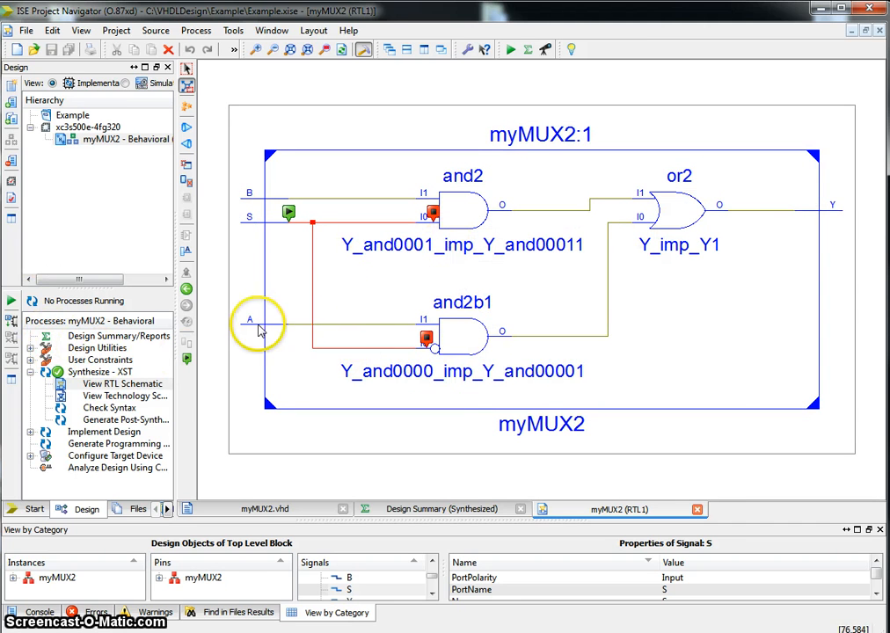
mouse_move(821, 215)
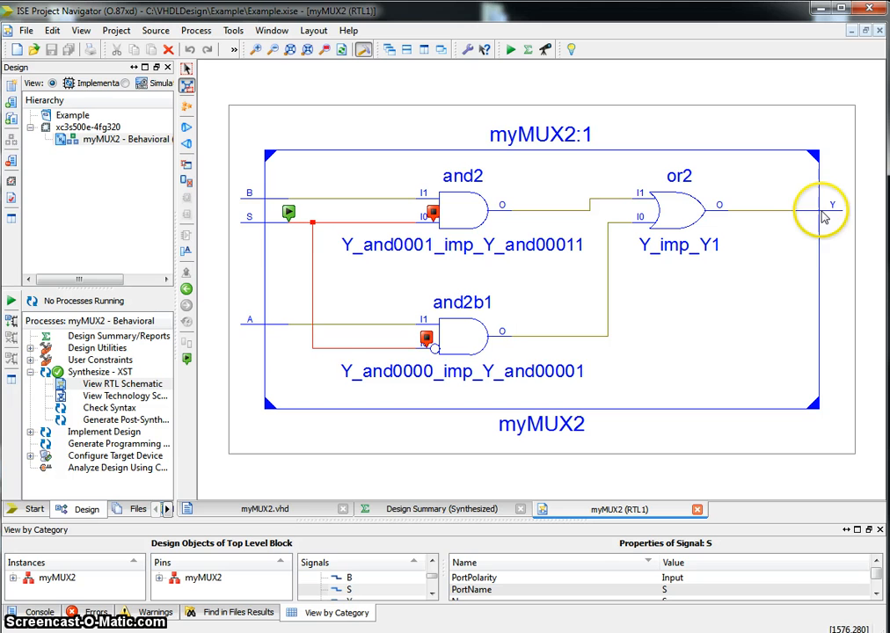
mouse_move(437, 356)
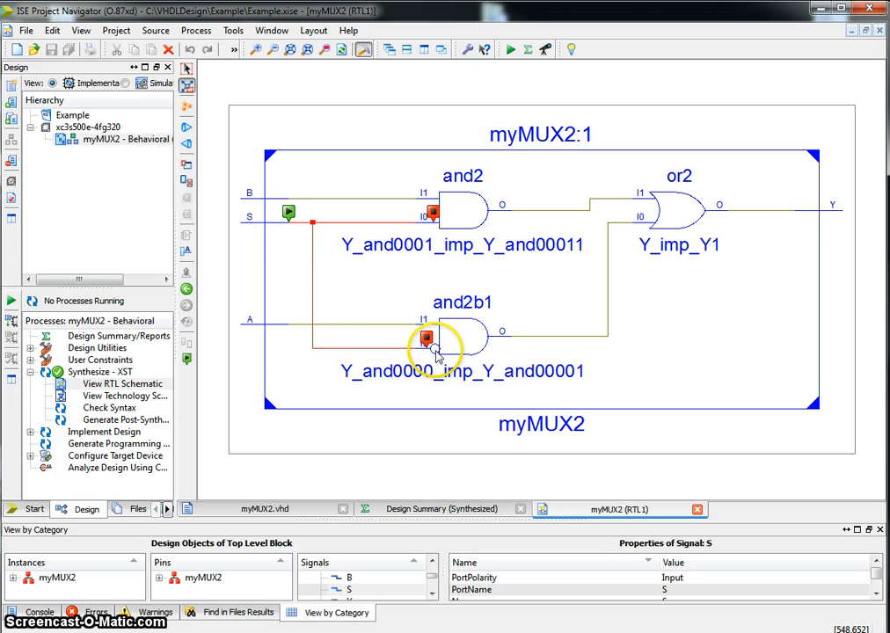
mouse_move(400, 332)
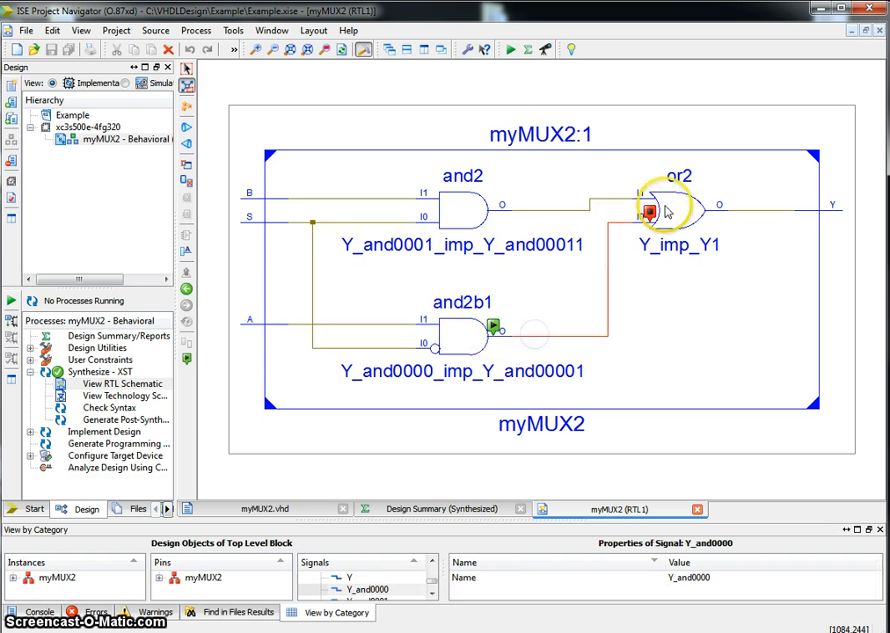
mouse_move(827, 223)
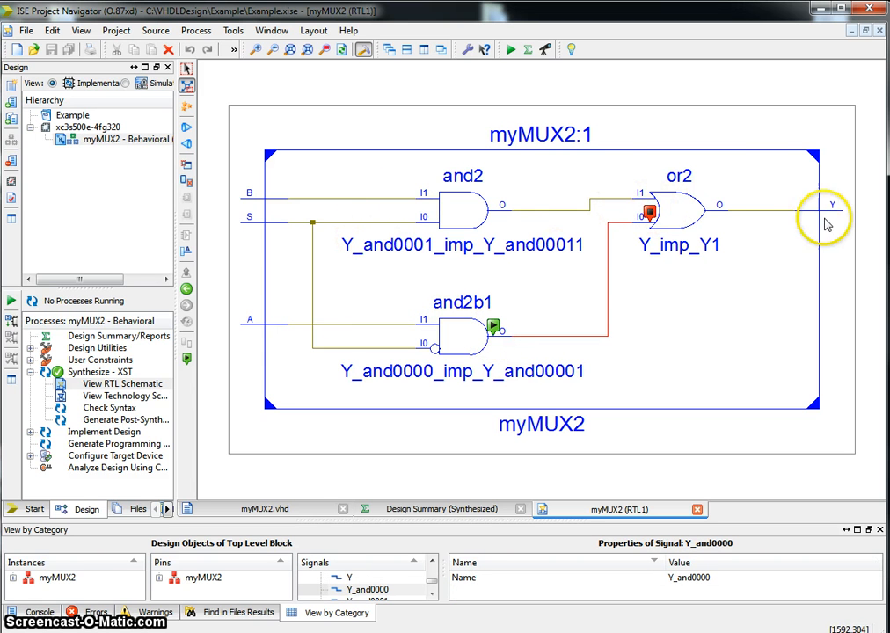
mouse_move(22, 366)
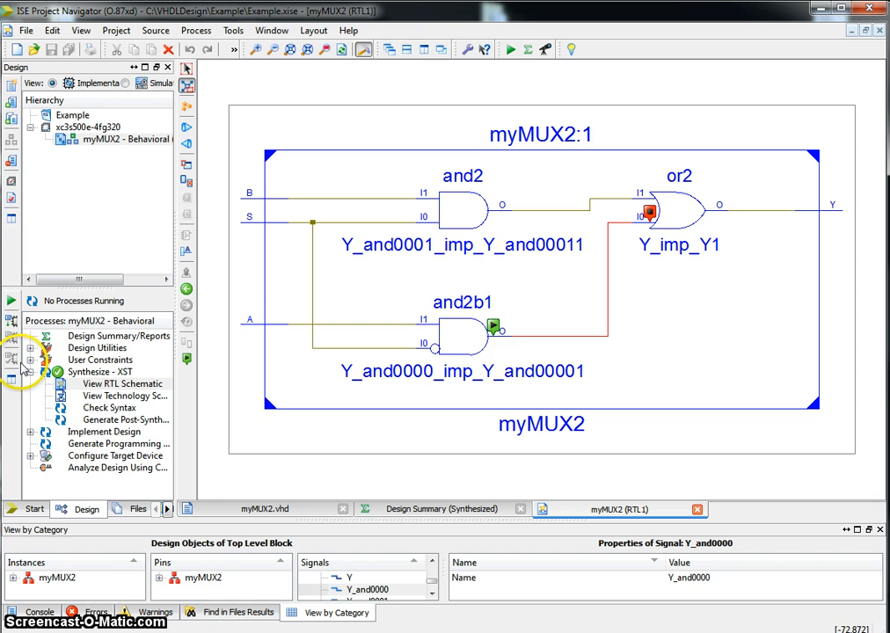
mouse_move(227, 382)
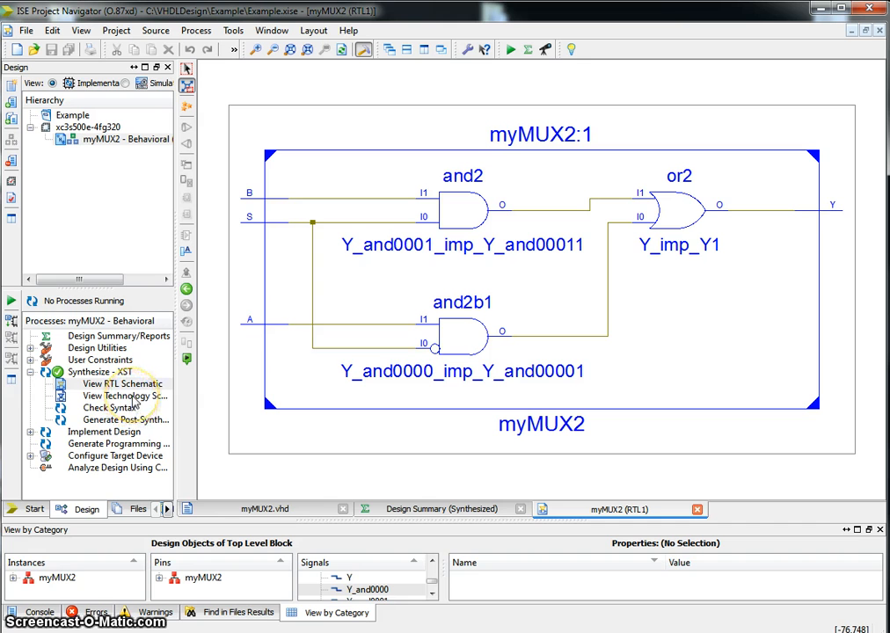
mouse_move(123, 396)
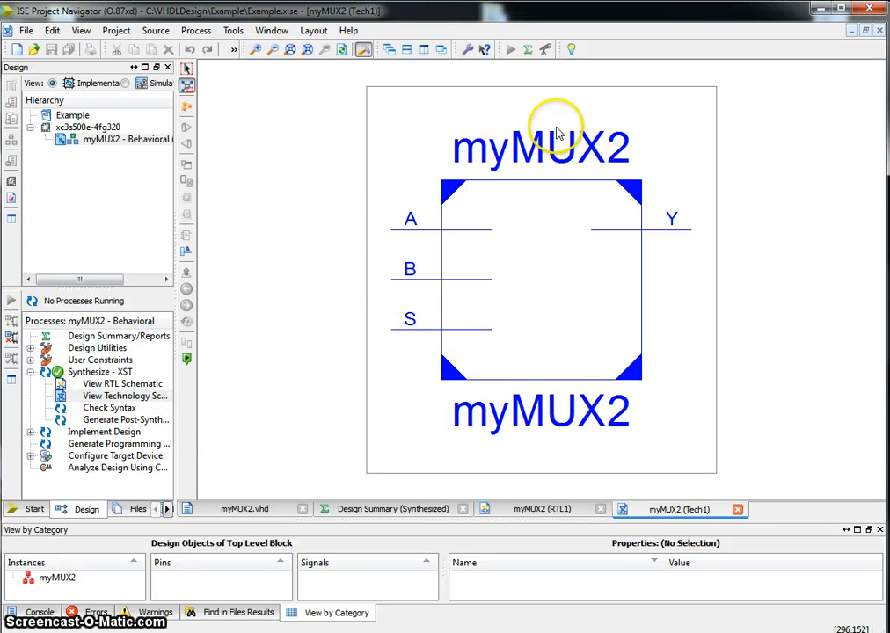
mouse_move(424, 345)
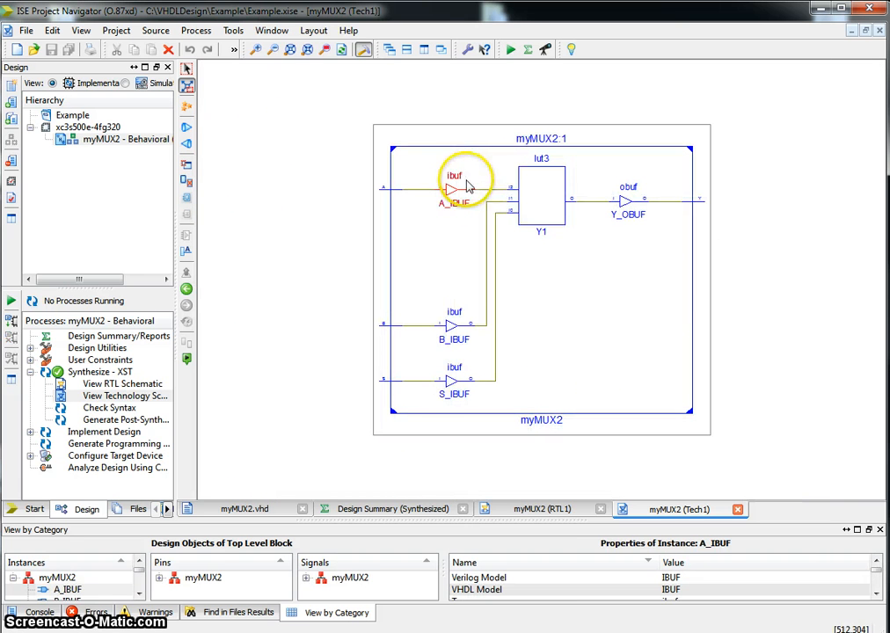
mouse_move(613, 242)
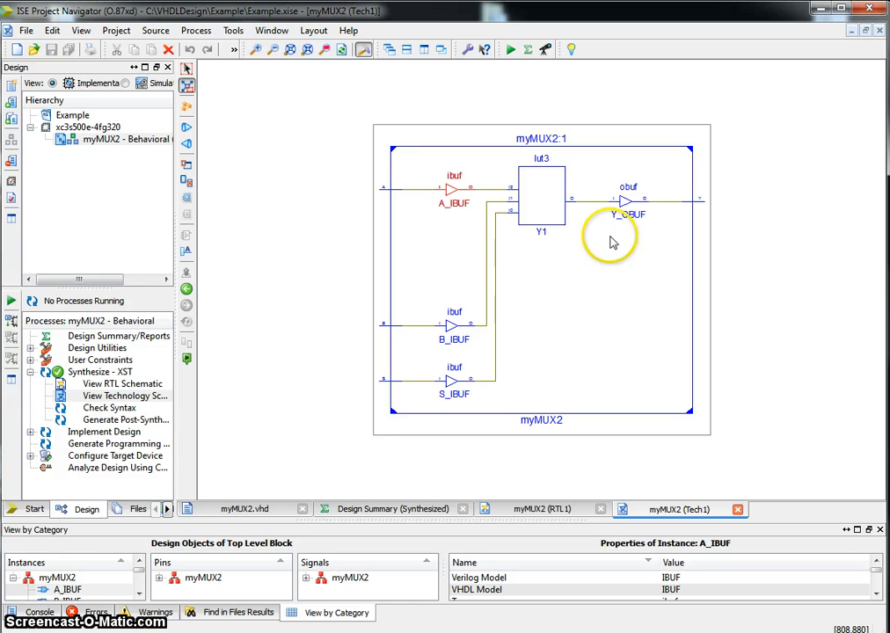
mouse_move(622, 207)
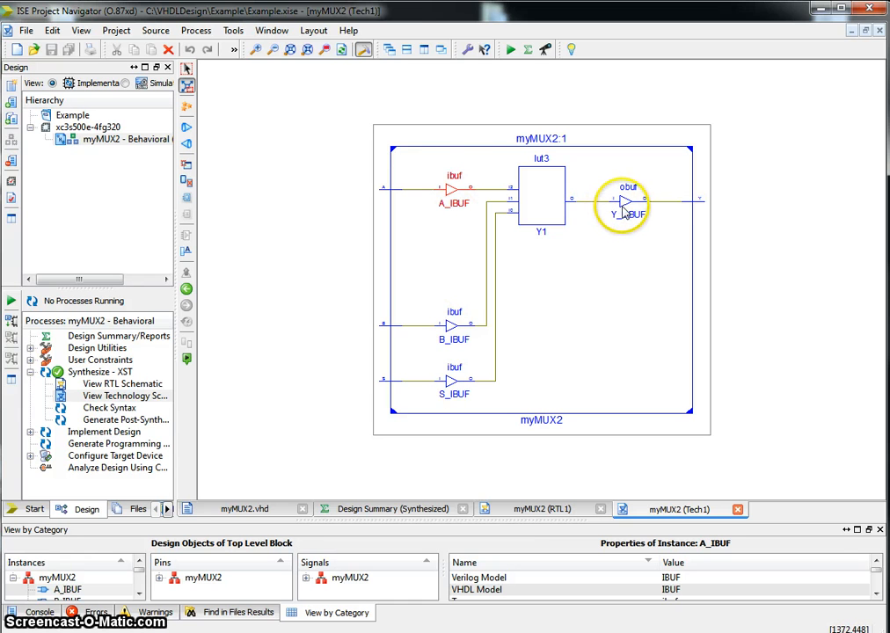
mouse_move(542, 196)
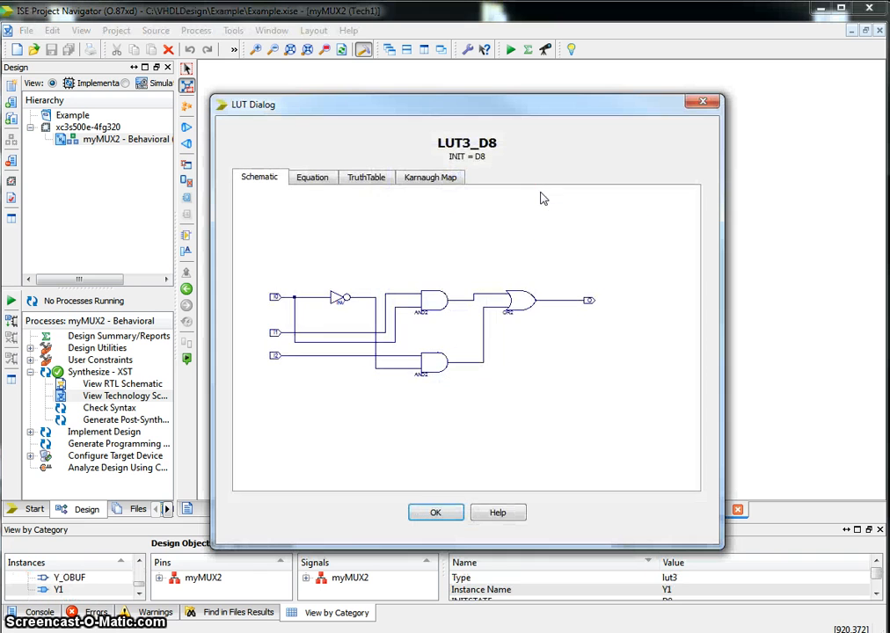
- View the LUT's equation and gate diagram, then close the LUT dialog and technology schematic
left_click(312, 177)
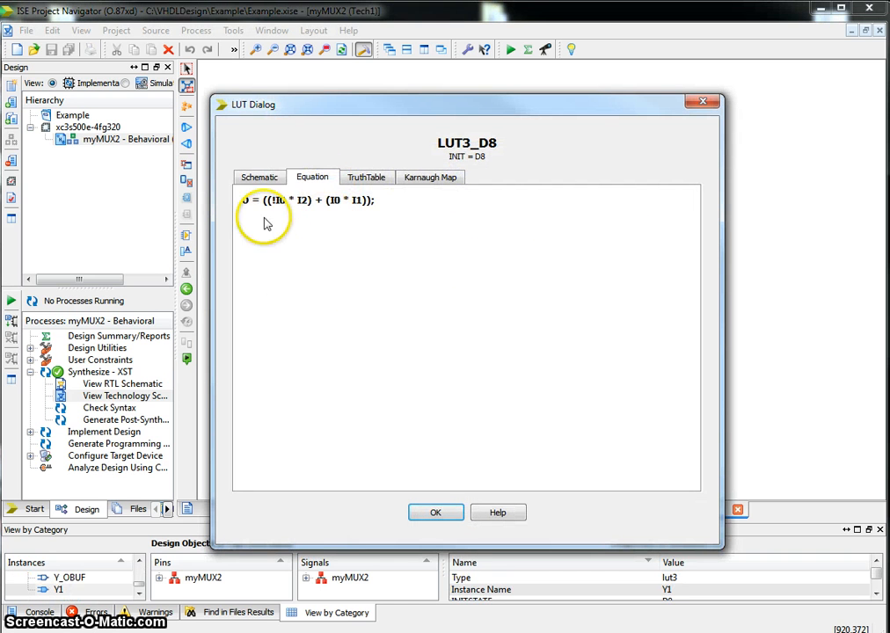
mouse_move(299, 209)
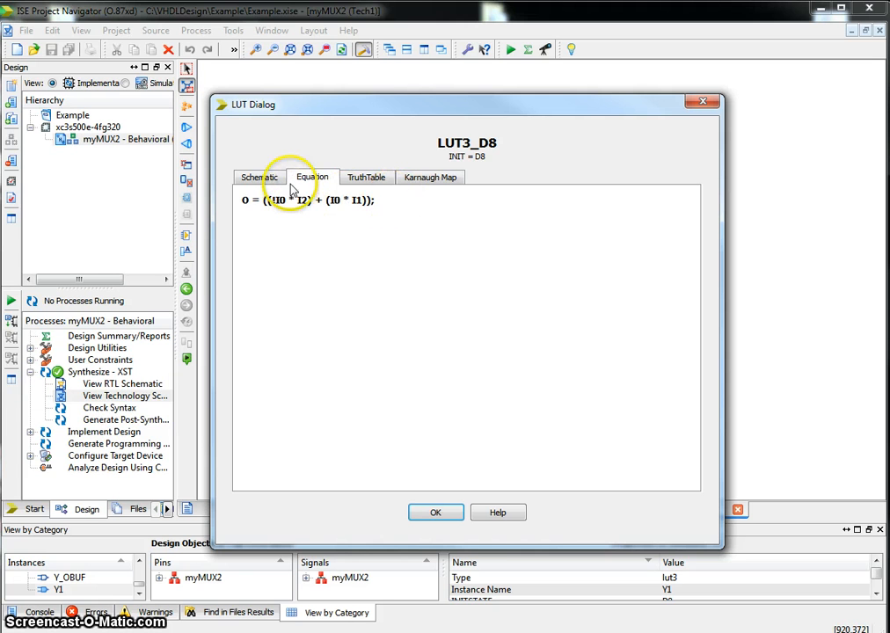
left_click(259, 177)
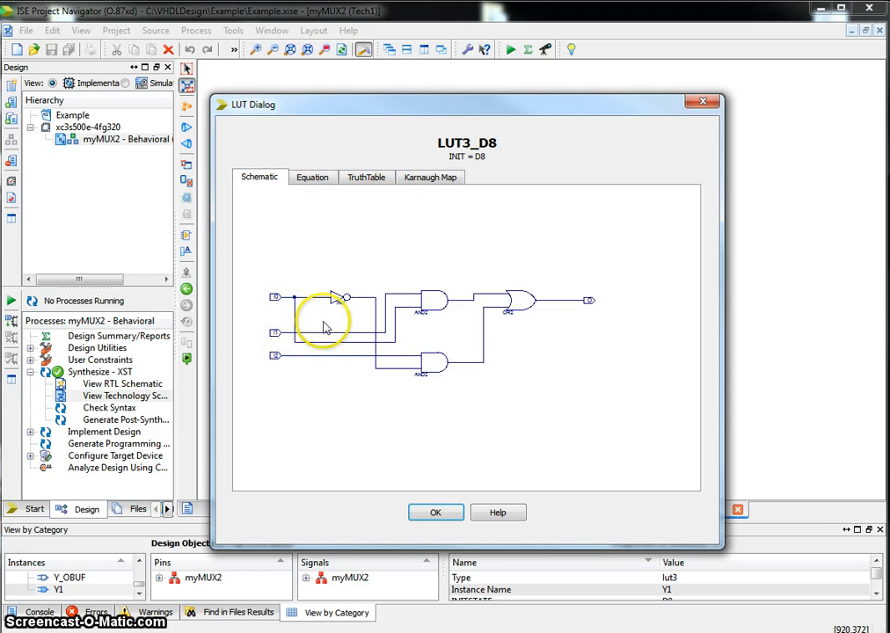
mouse_move(466, 353)
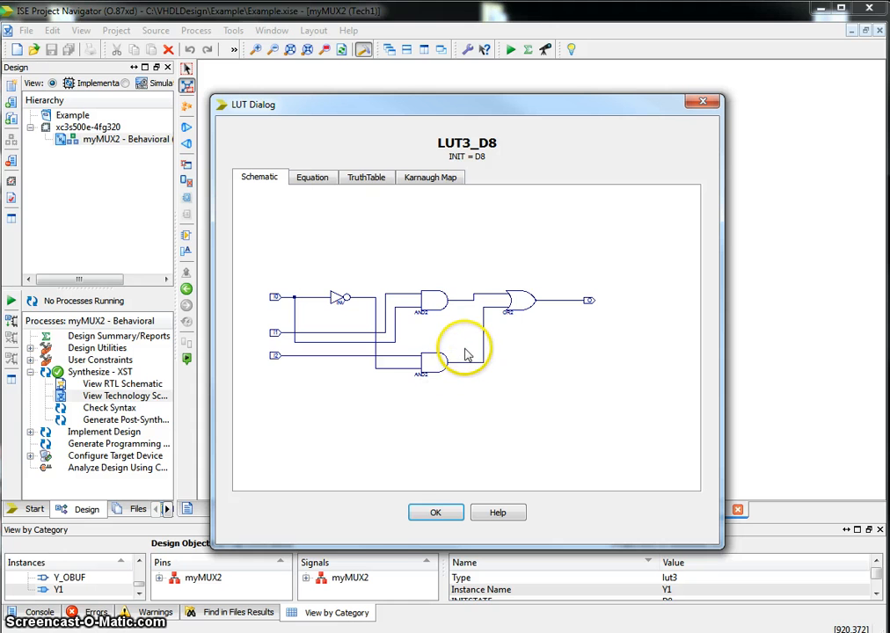
mouse_move(433, 513)
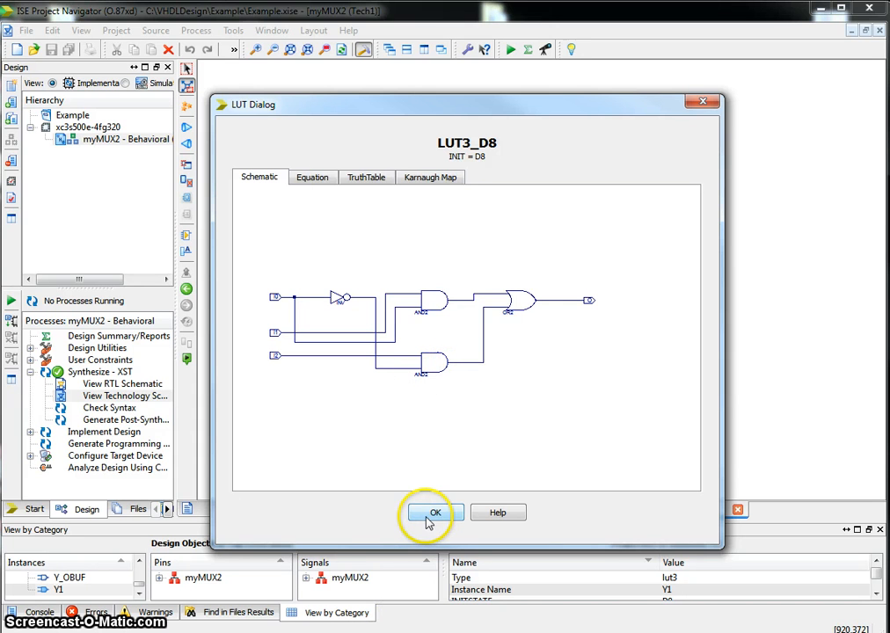
left_click(433, 513)
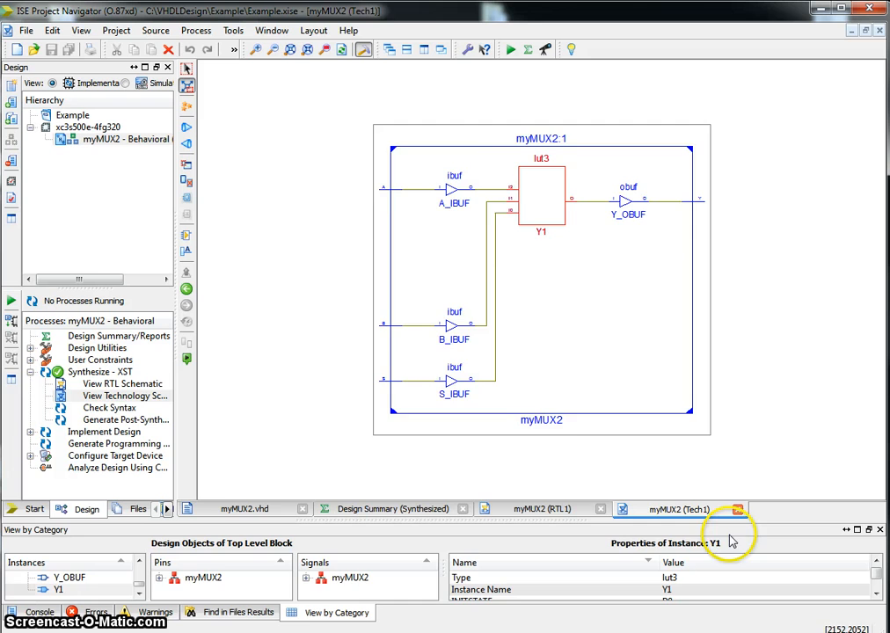
left_click(244, 508)
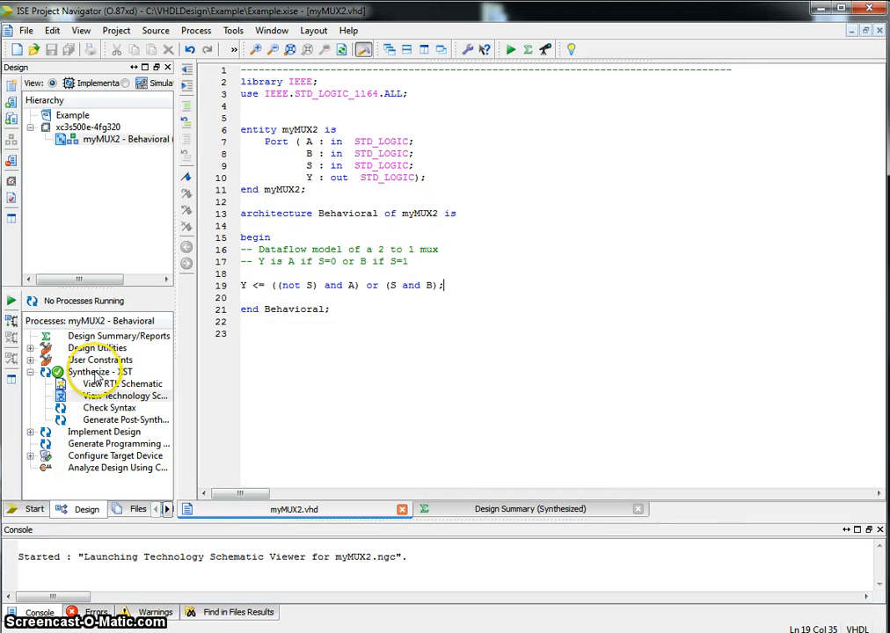
left_click(97, 371)
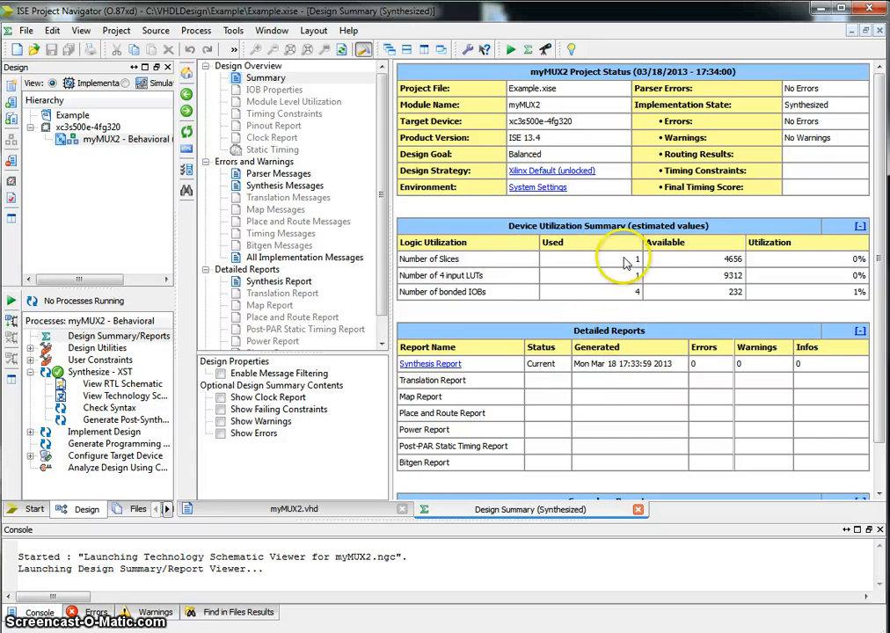
mouse_move(583, 301)
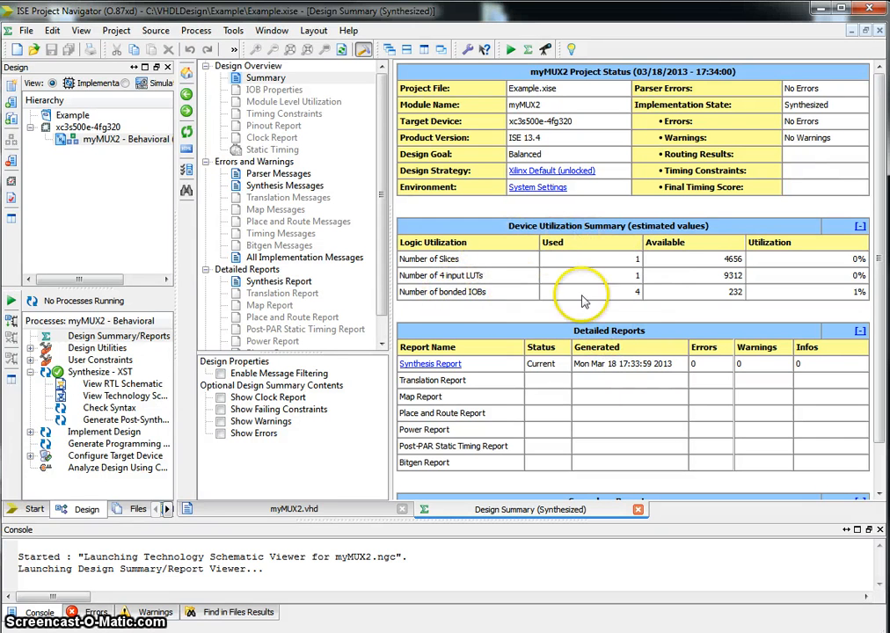
mouse_move(627, 294)
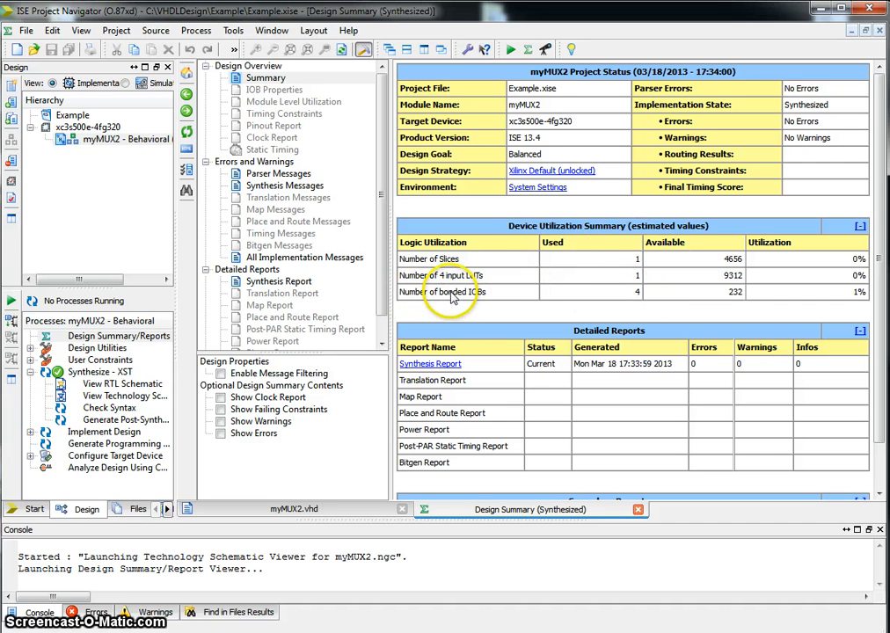
mouse_move(636, 299)
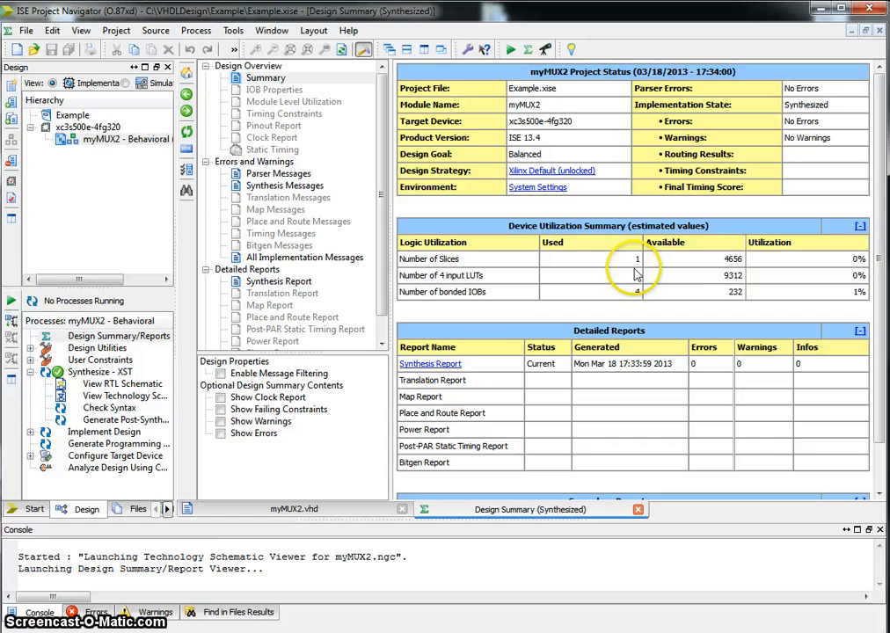
mouse_move(737, 272)
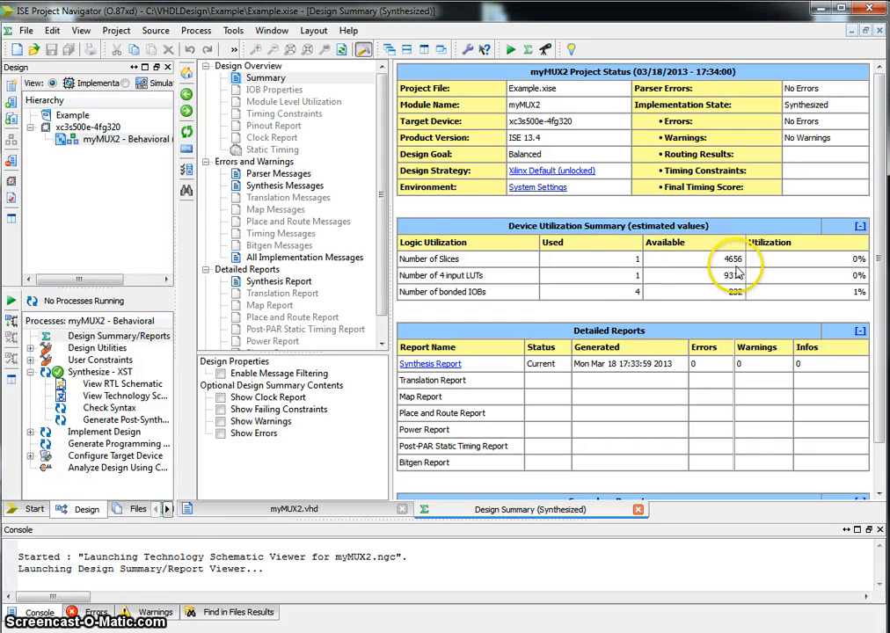
mouse_move(492, 280)
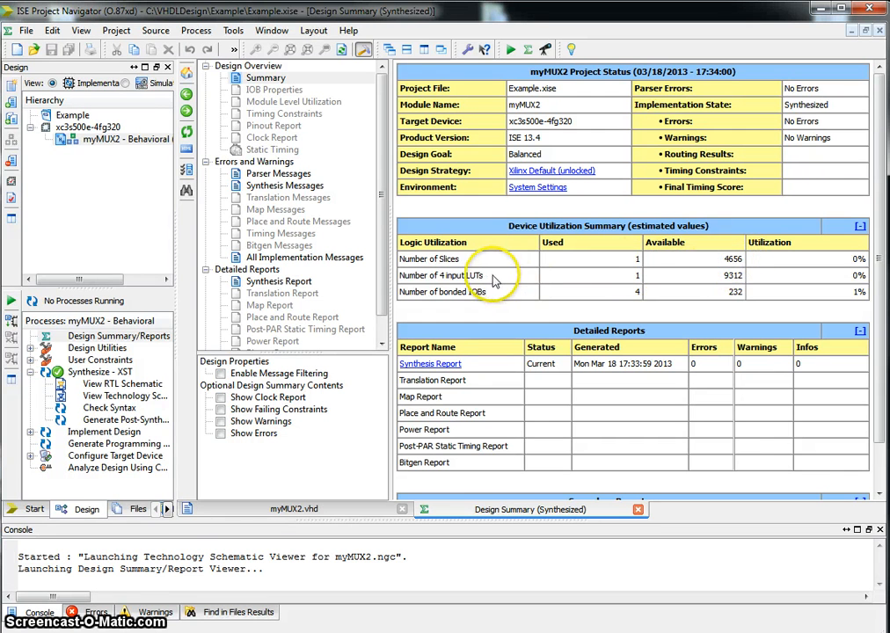
mouse_move(454, 281)
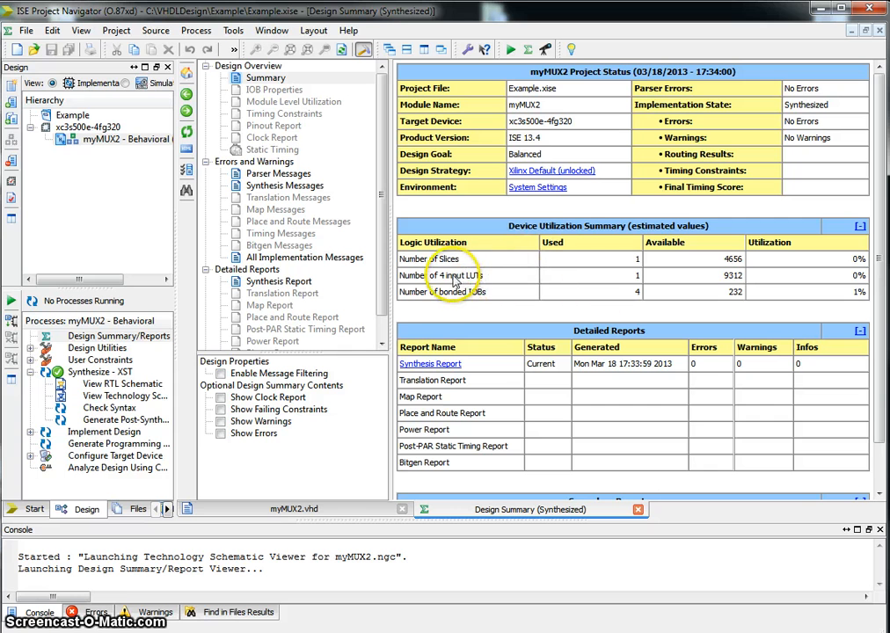
mouse_move(497, 284)
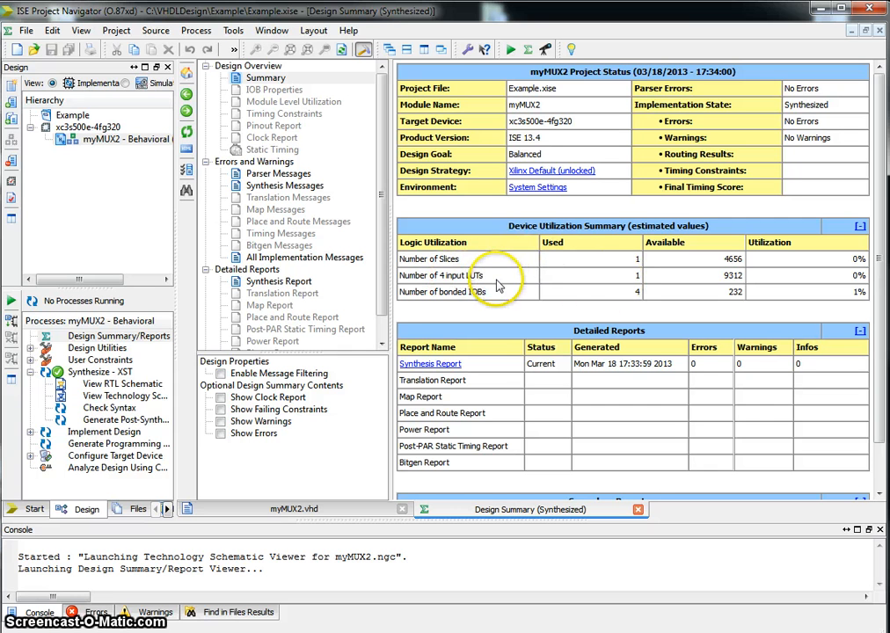
mouse_move(598, 281)
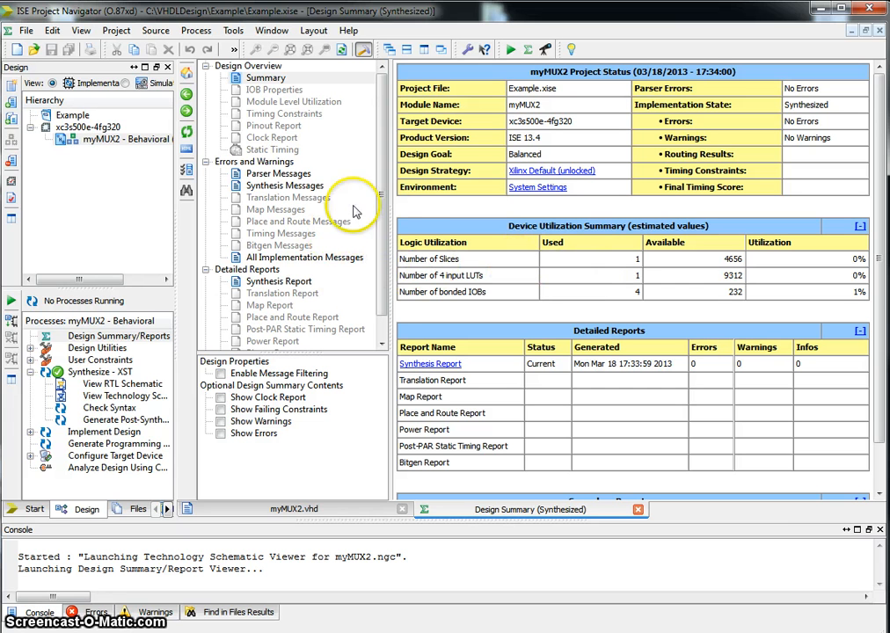
mouse_move(565, 319)
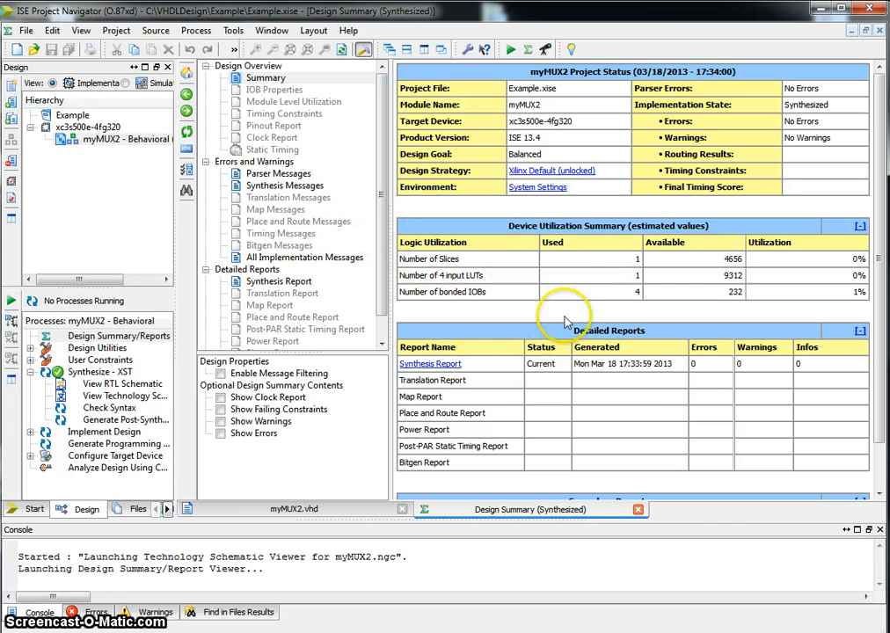
mouse_move(296, 286)
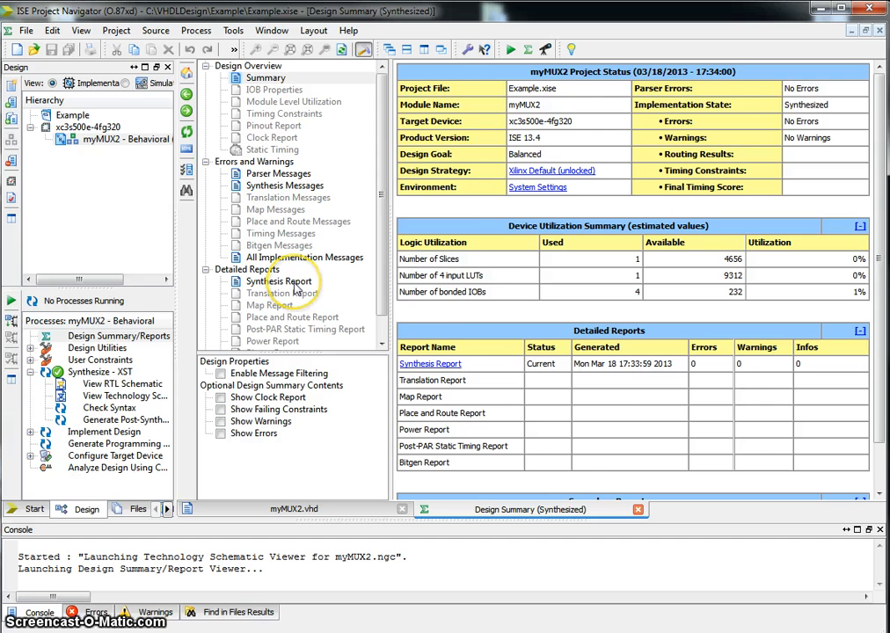
- Open the Synthesis Report and scroll down to the timing summary showing 6.209 ns delay
left_click(285, 280)
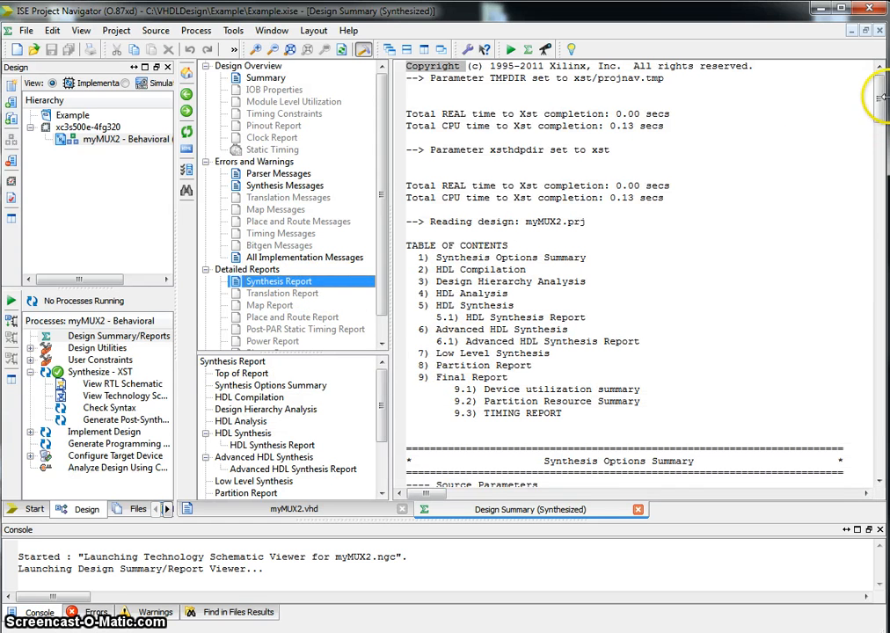
scroll("down", 3)
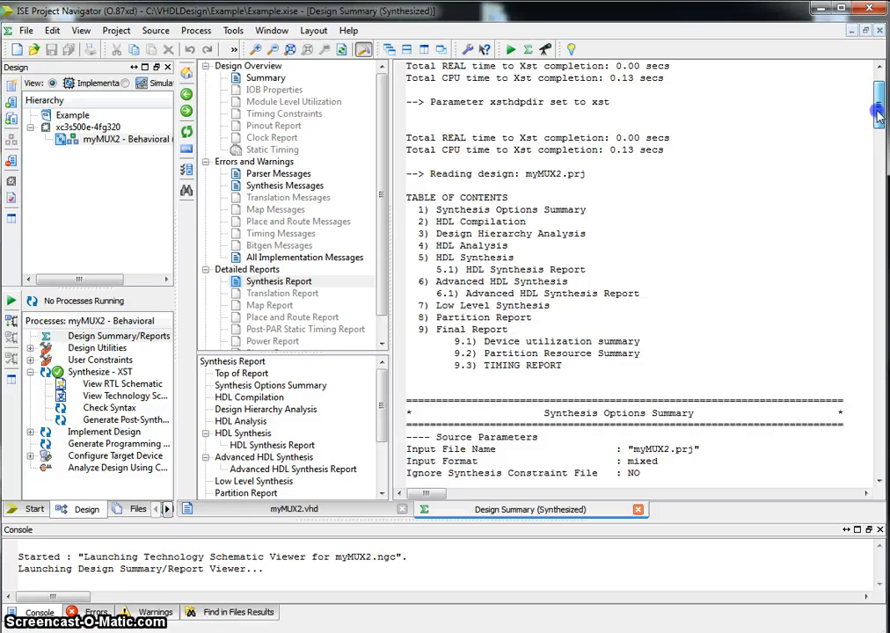
scroll("down", 3)
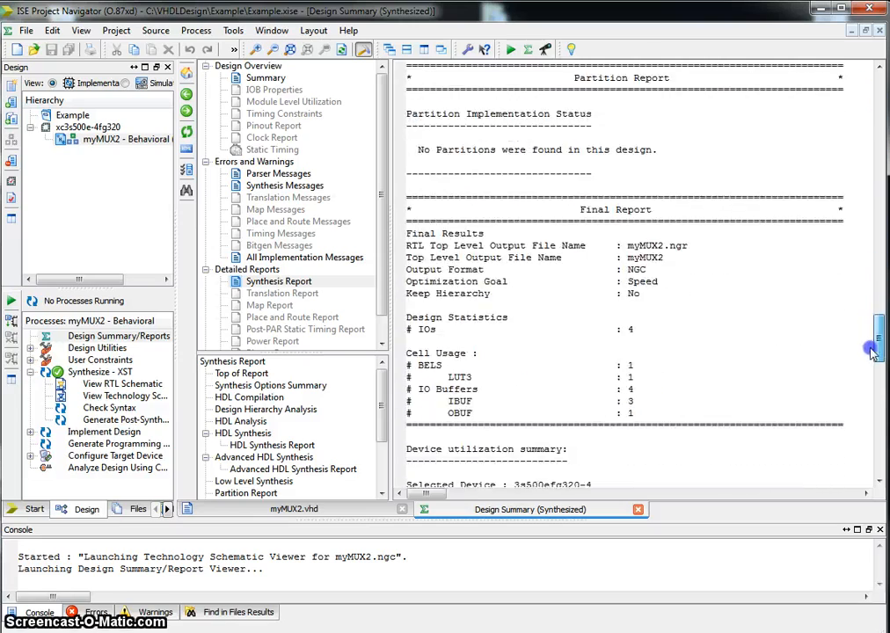
scroll("down", 3)
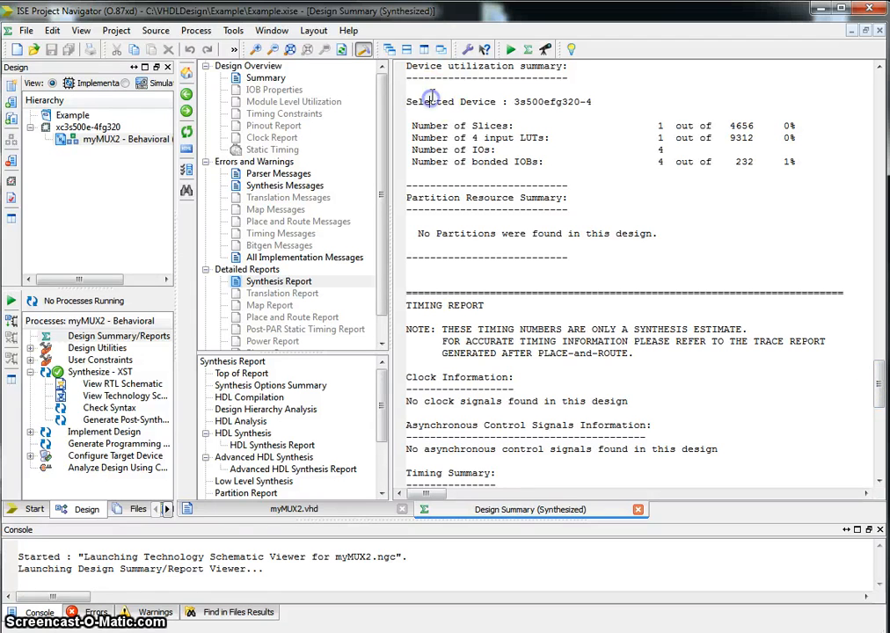
mouse_move(595, 211)
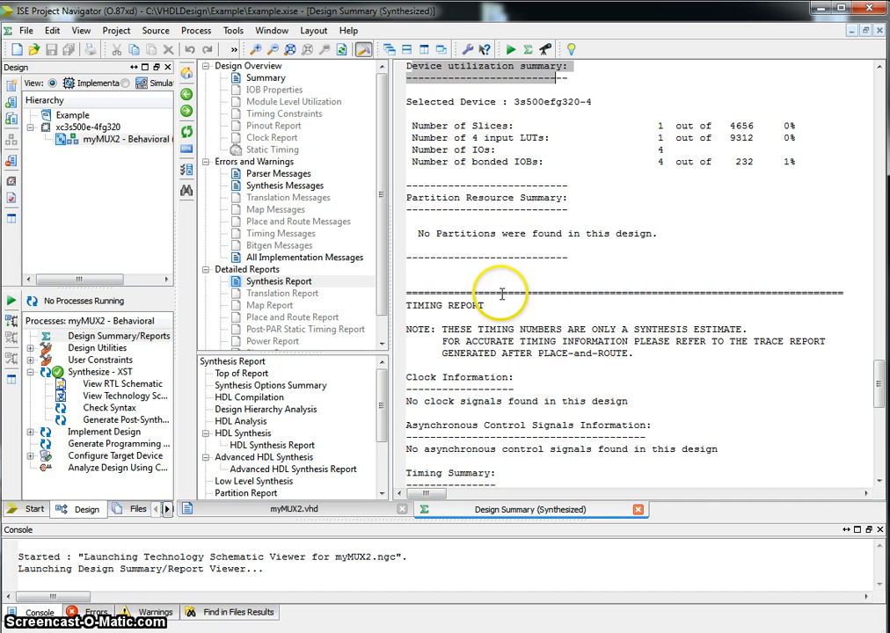
scroll("down", 3)
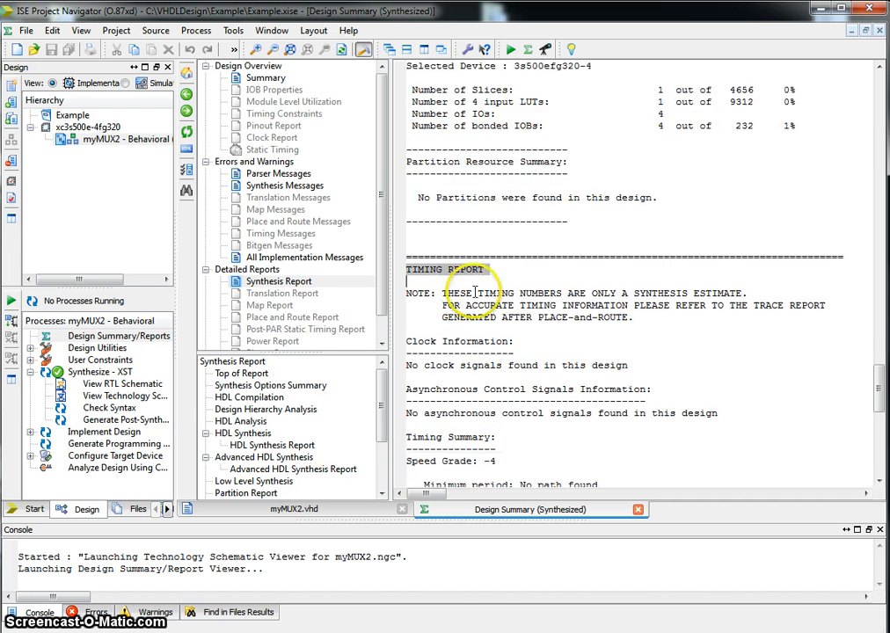
scroll("down", 3)
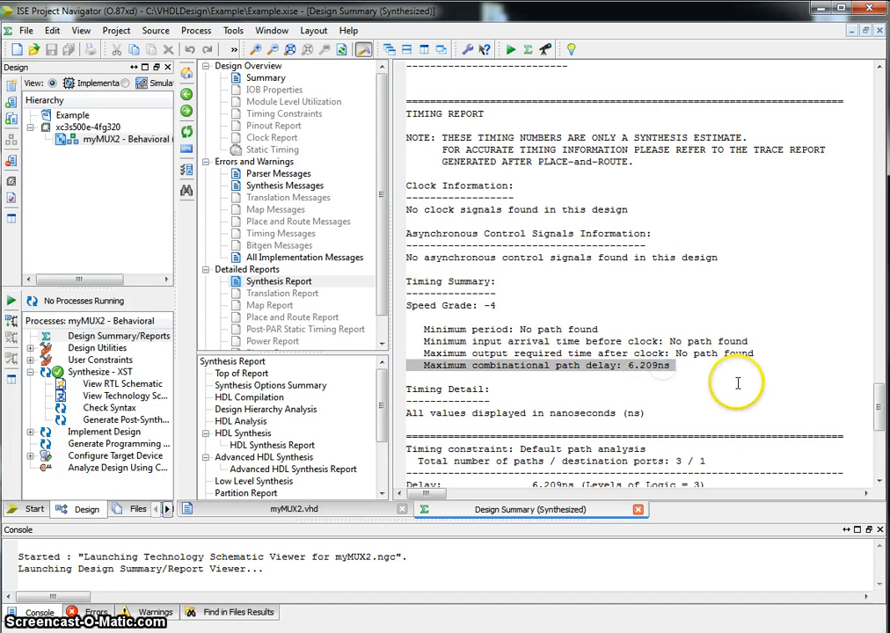
scroll("down", 3)
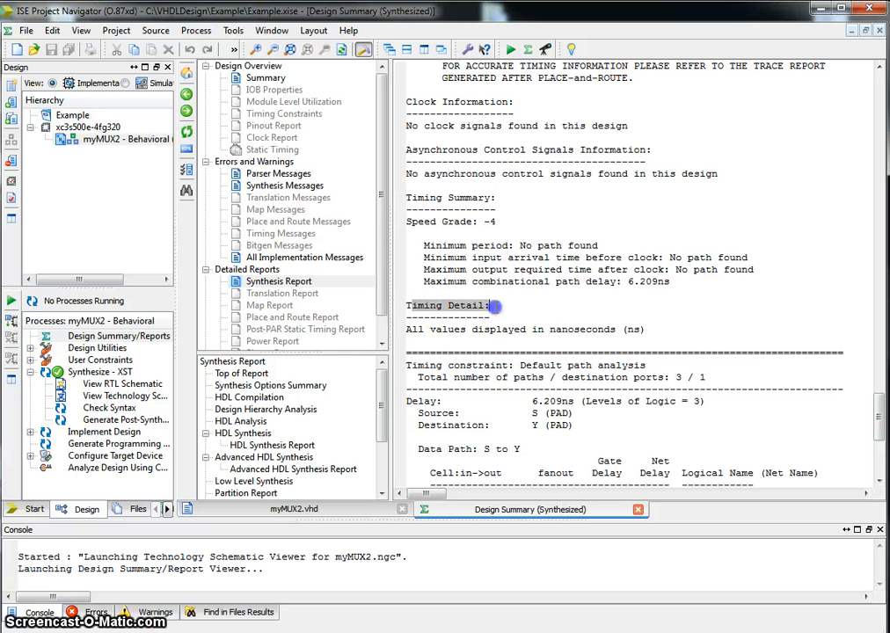
scroll("down", 3)
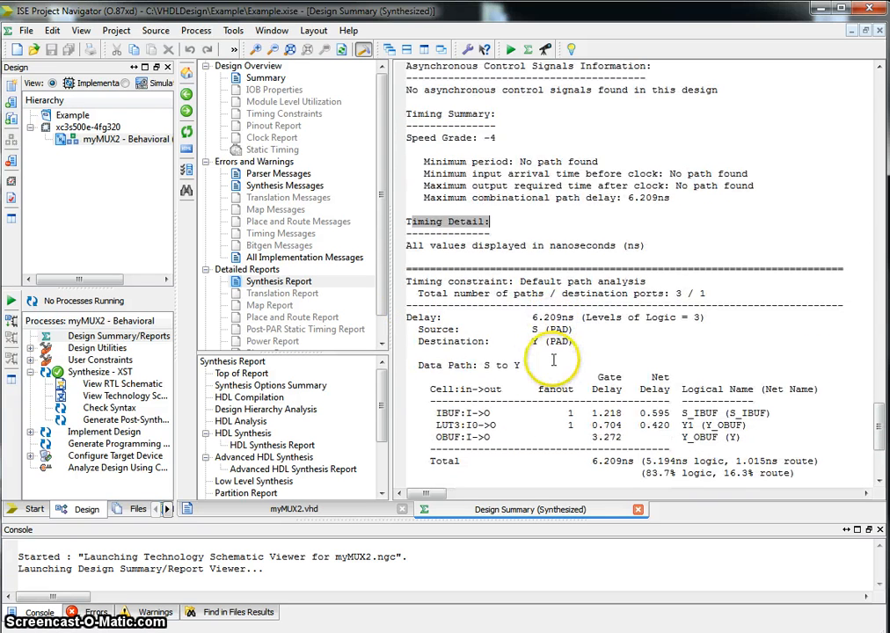
scroll("down", 3)
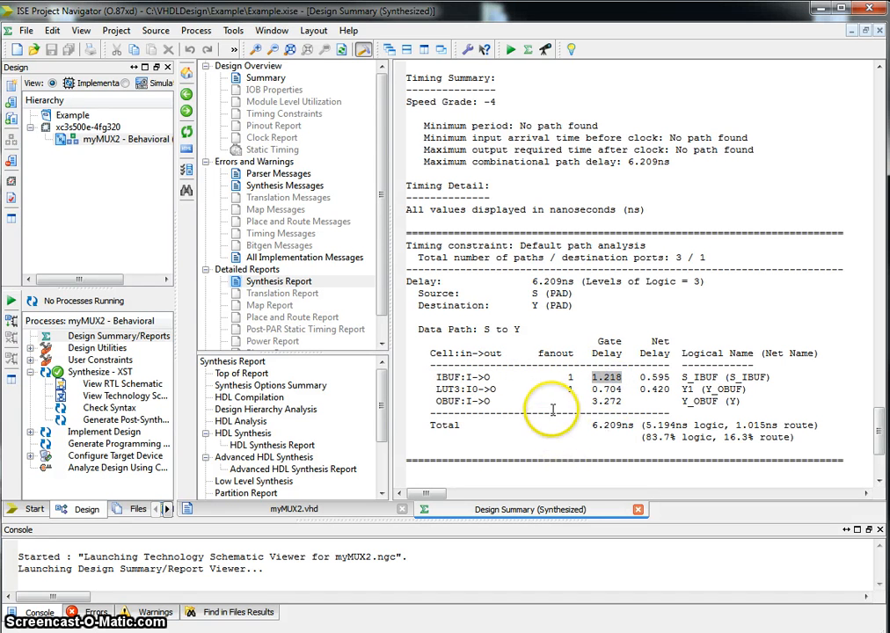
mouse_move(646, 370)
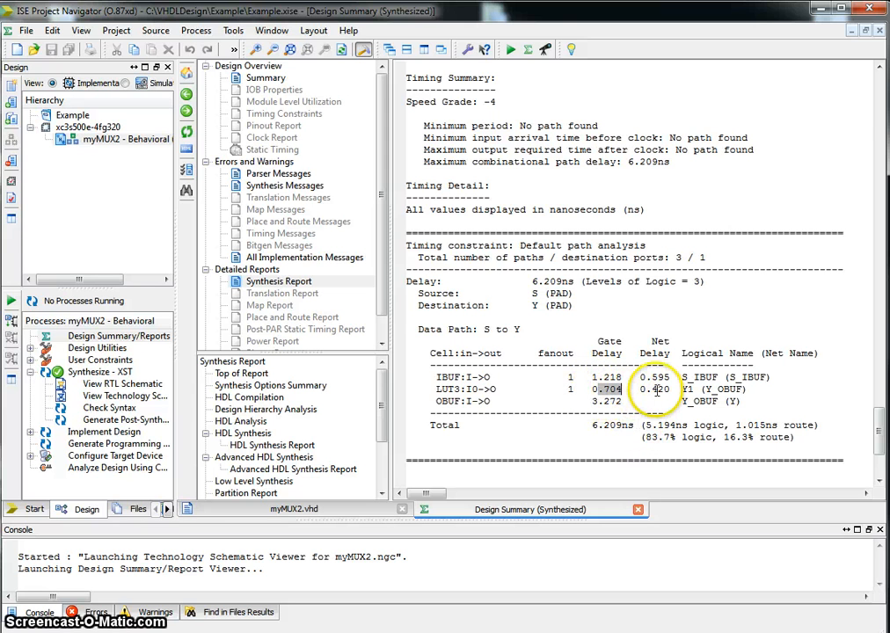
left_click(572, 400)
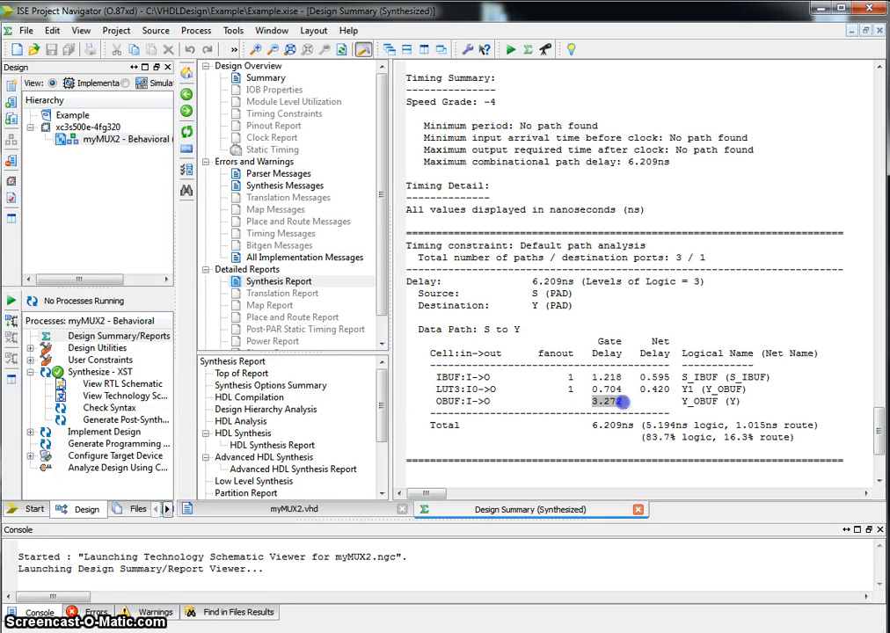
mouse_move(590, 360)
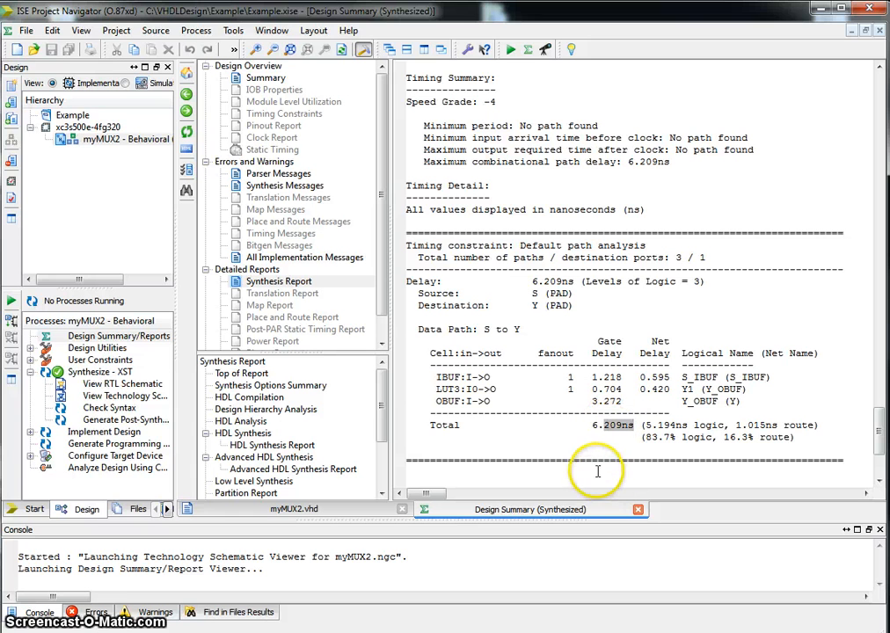
mouse_move(626, 435)
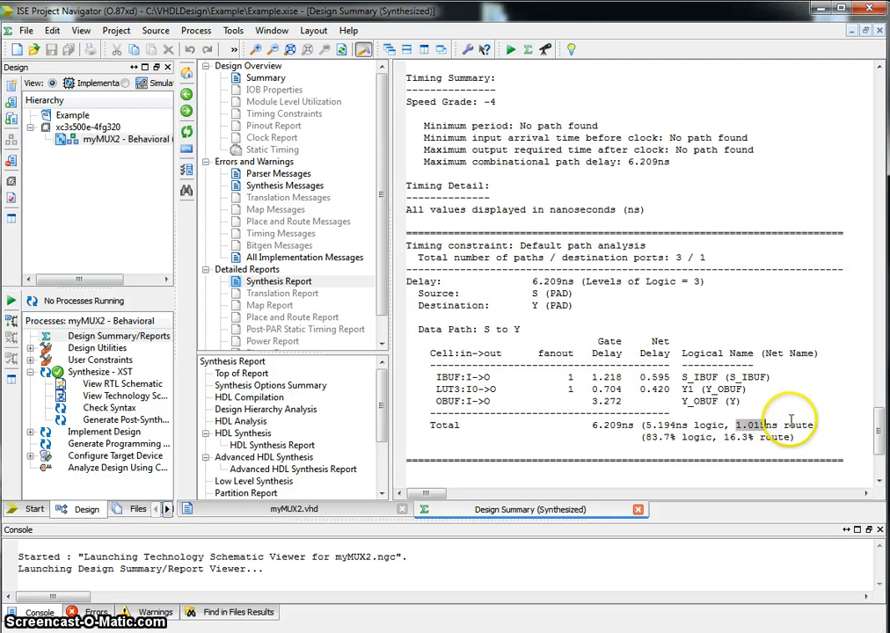
mouse_move(731, 444)
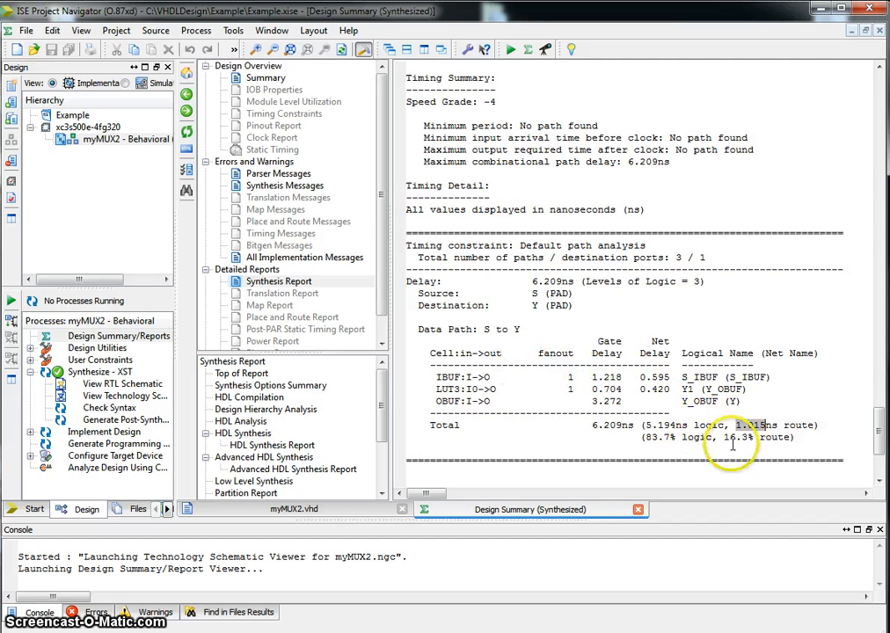
scroll("down", 3)
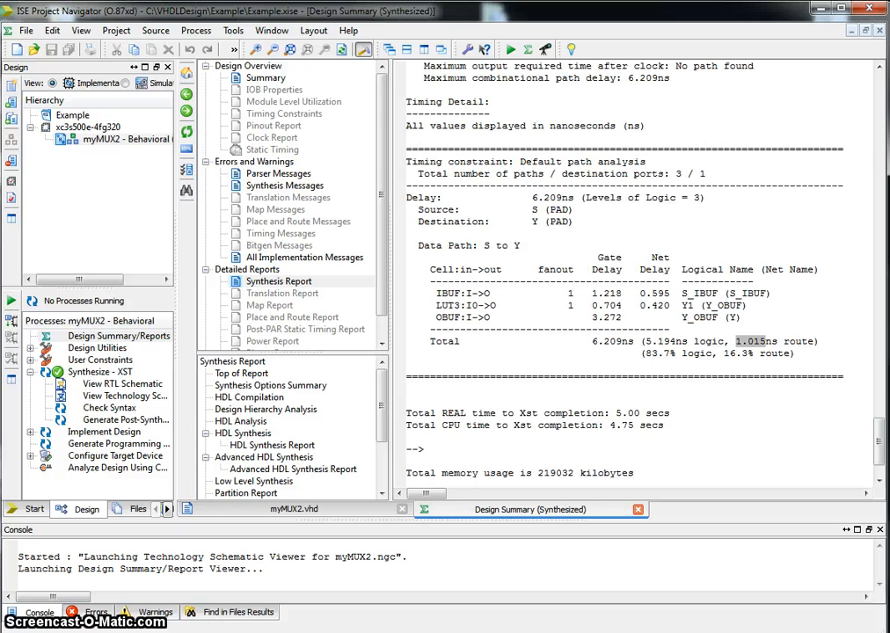
- Select Synthesize - XST, bring the myMUX2.vhd source back into view, and open the Project menu
left_click(99, 371)
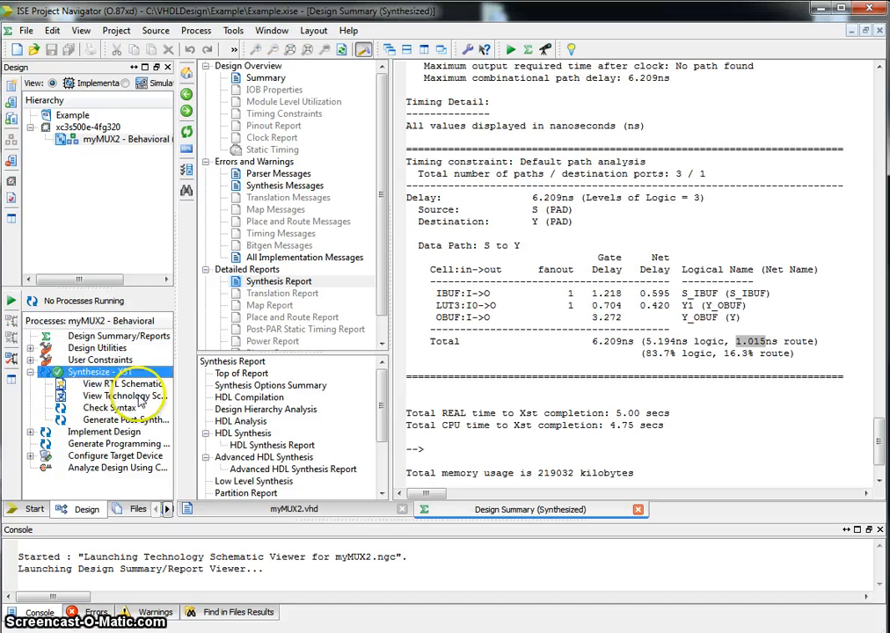
left_click(294, 508)
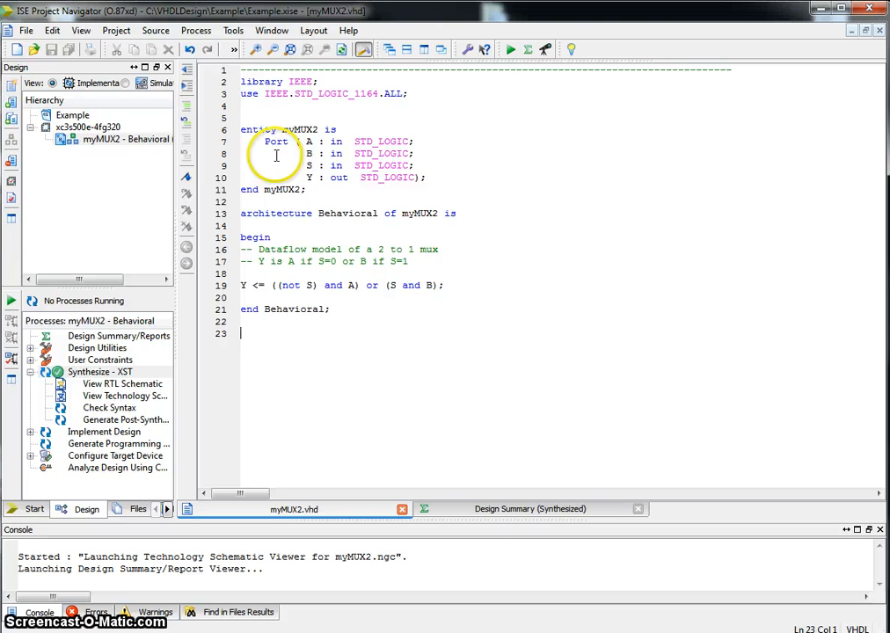
left_click(116, 30)
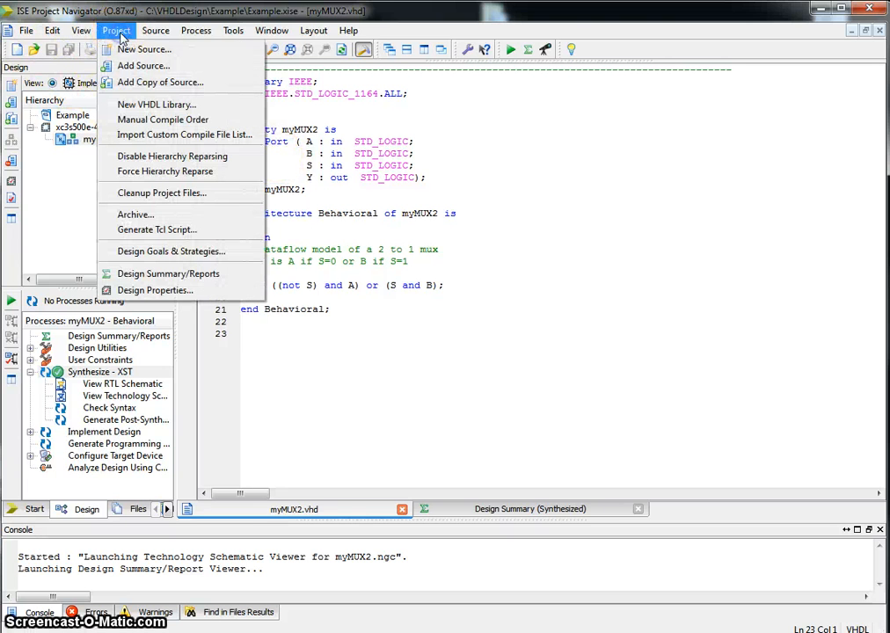
- Choose a VHDL Test Bench source and name it tb_myMUX2
left_click(144, 49)
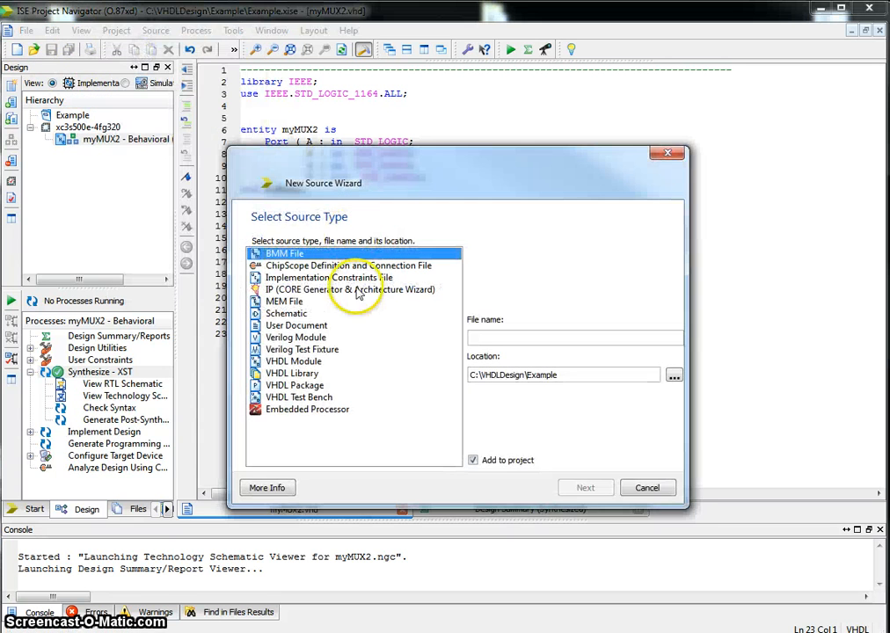
mouse_move(318, 395)
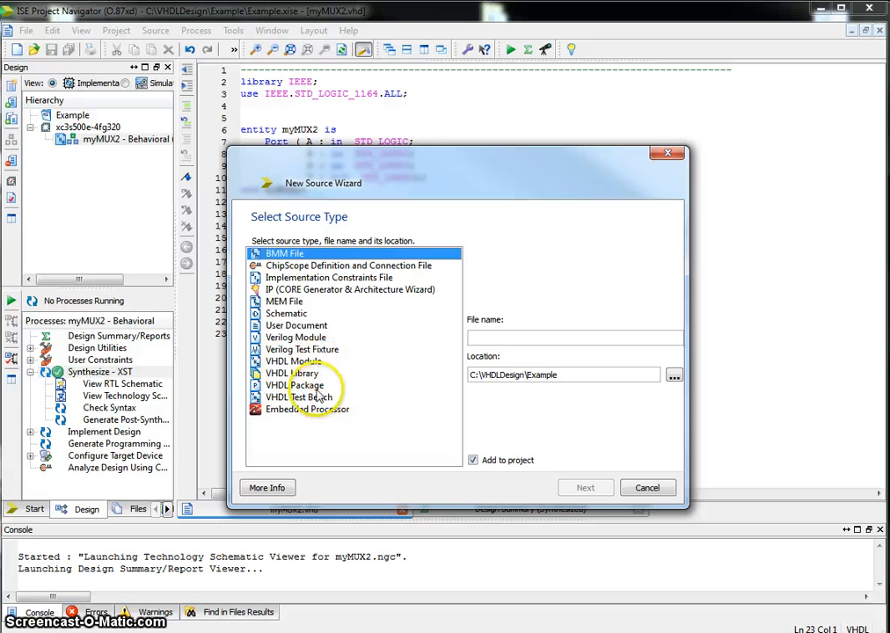
left_click(298, 397)
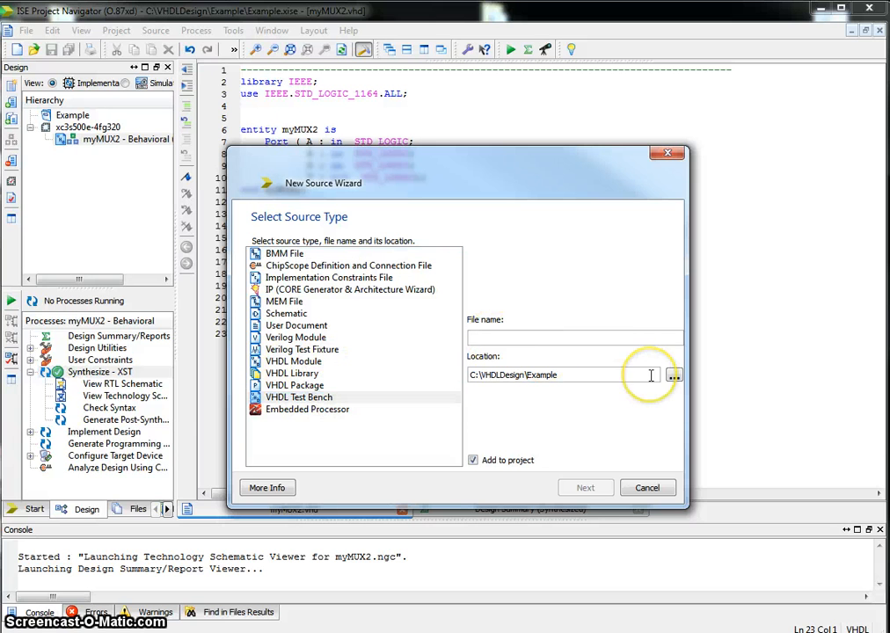
type("t")
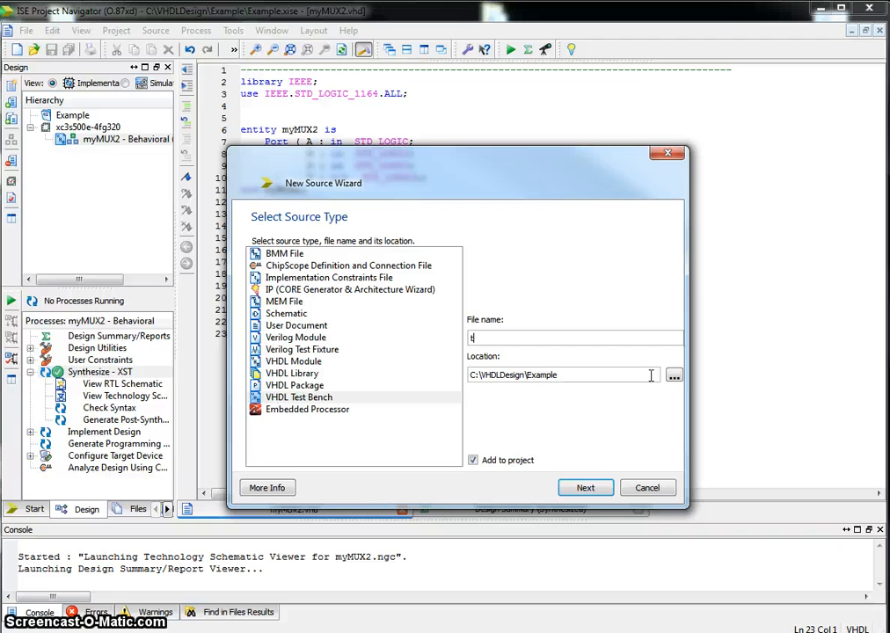
type("b_m")
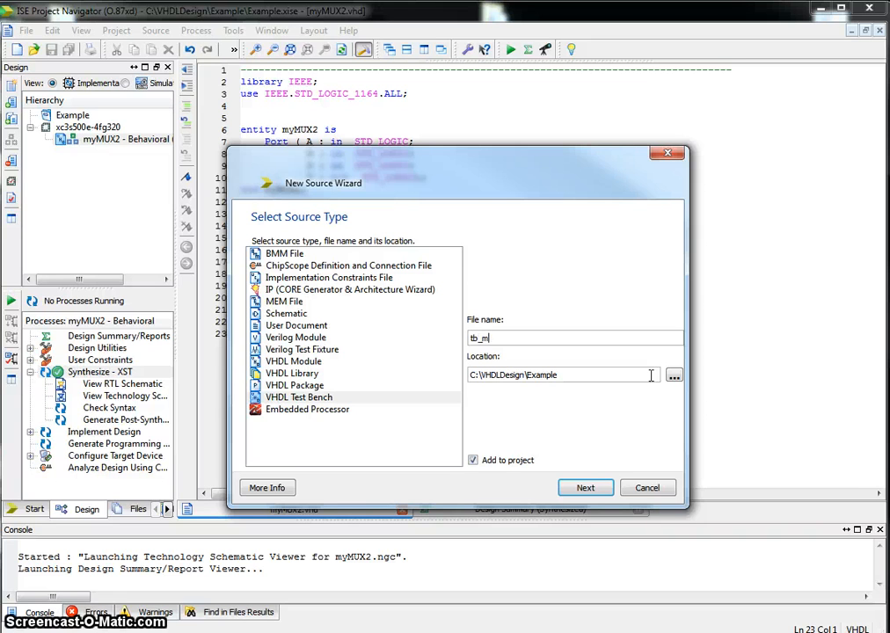
type("uMU")
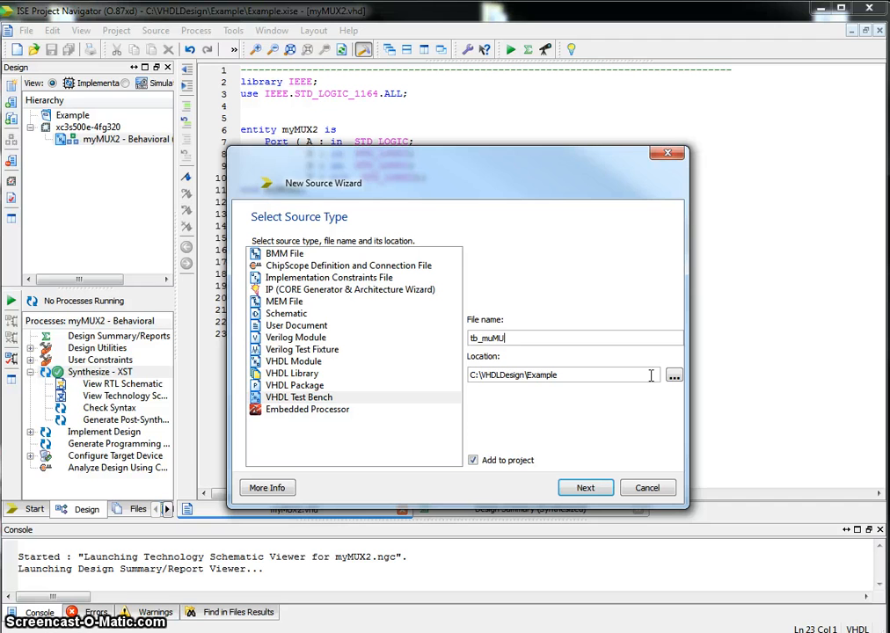
key("BackSpace")
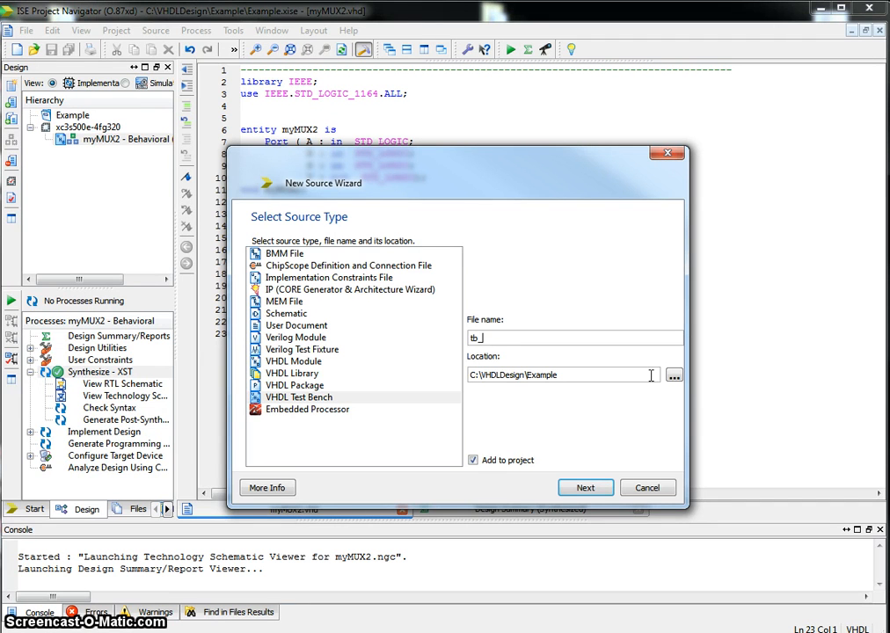
type("myMUX2")
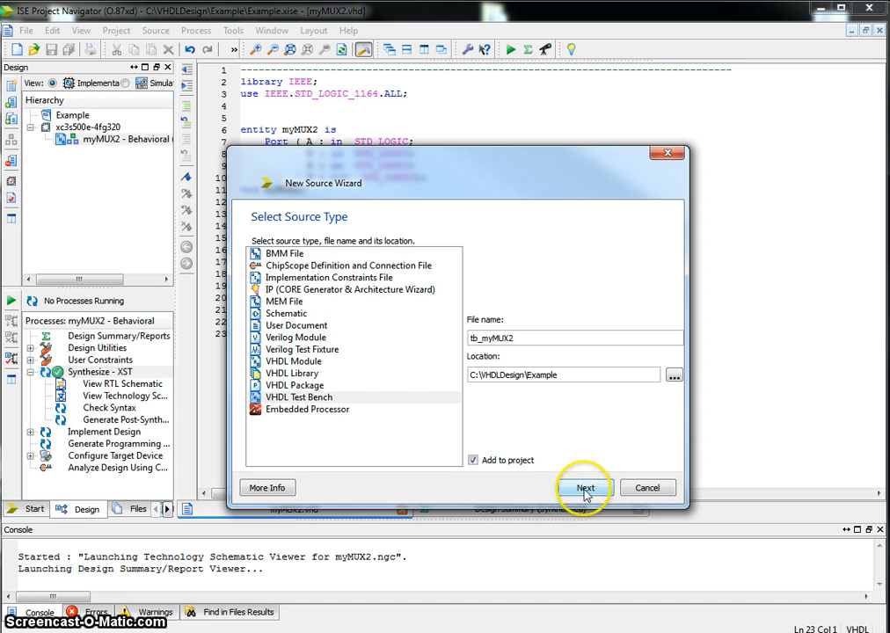
- Keep myMUX2 as the associated module and finish creating the test bench
left_click(584, 487)
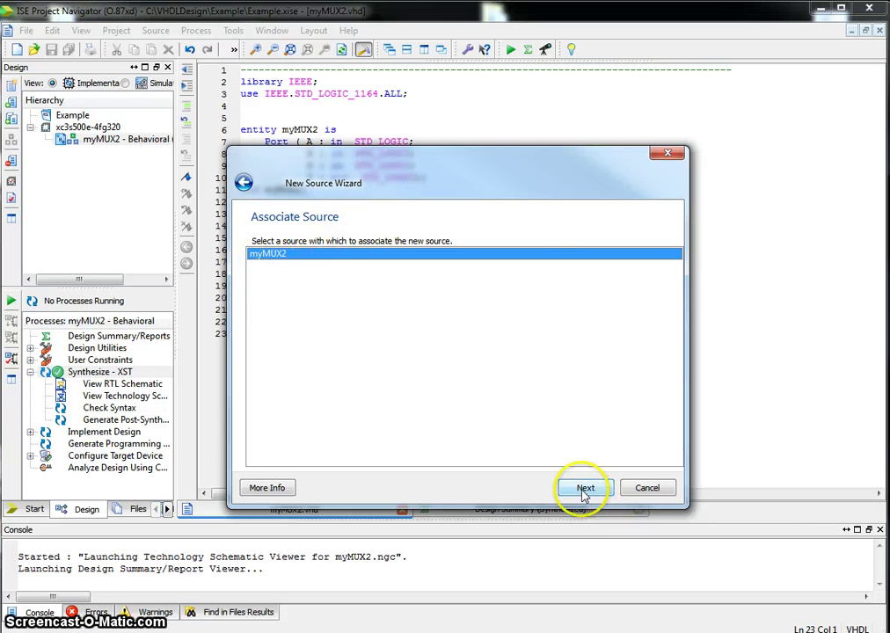
left_click(585, 488)
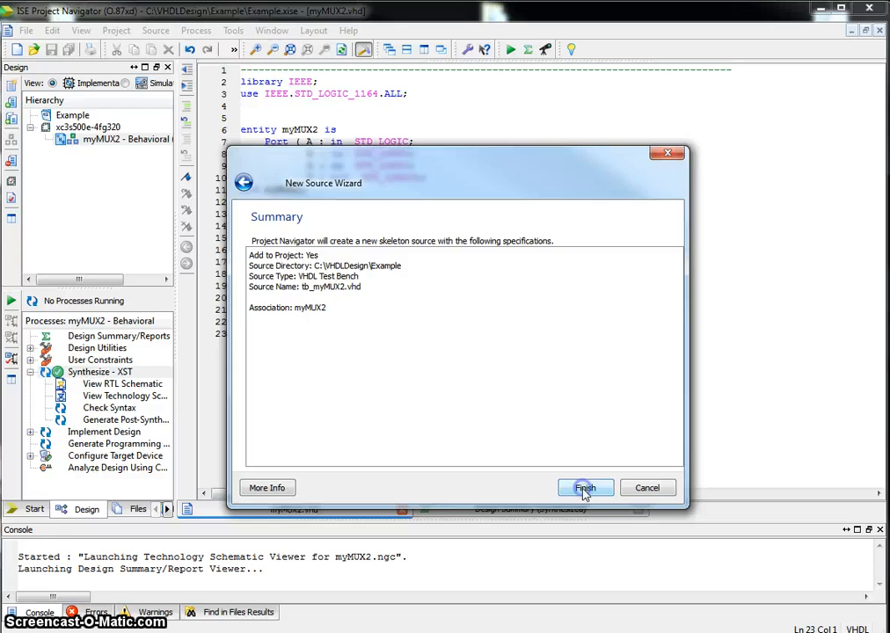
left_click(585, 488)
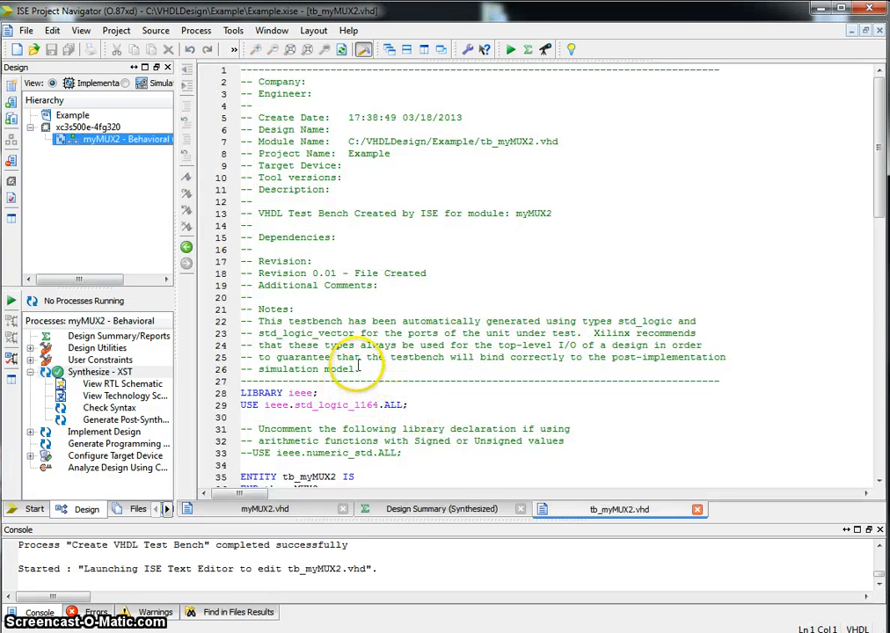
- Delete the clock period constant, clock process and template lines inside stim_proc
scroll("down", 3)
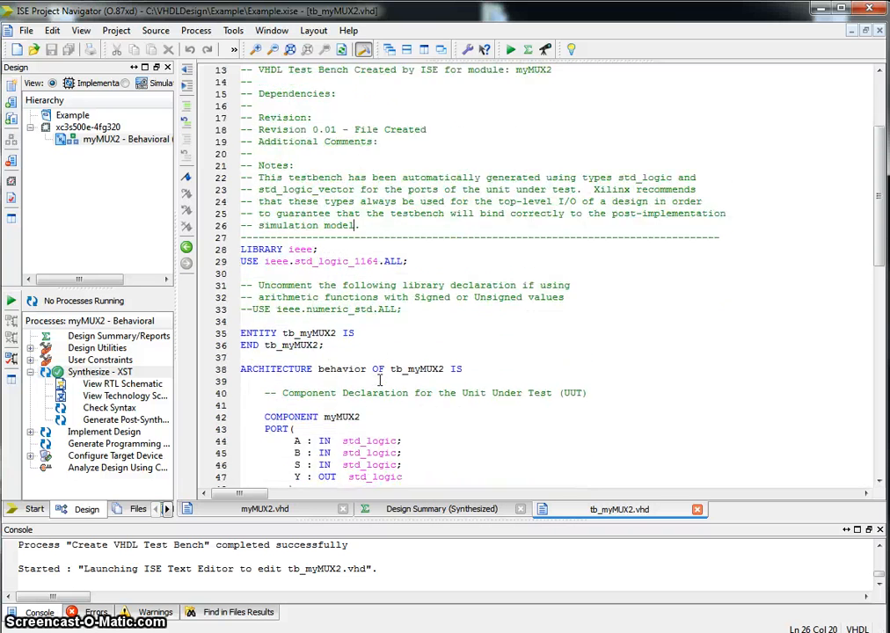
scroll("down", 3)
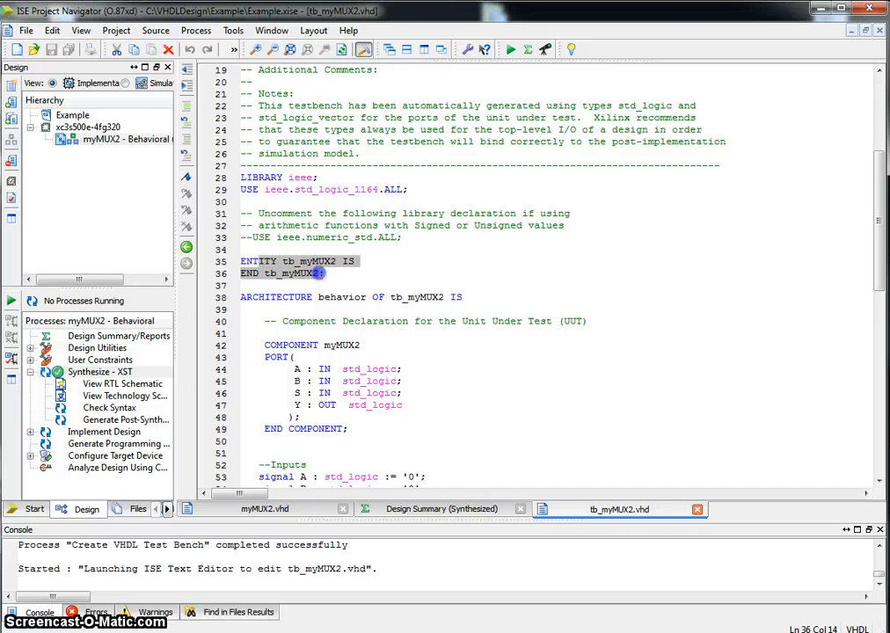
scroll("down", 3)
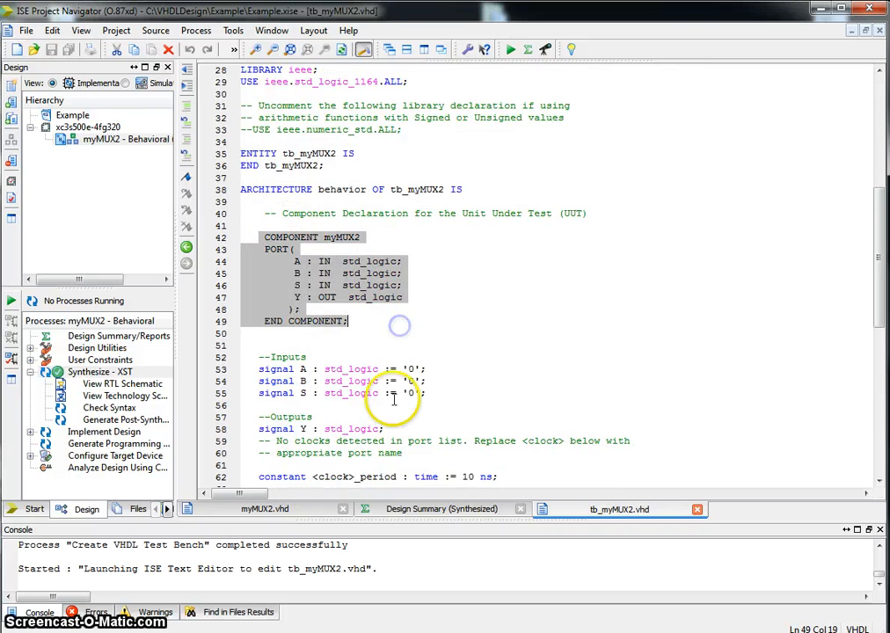
scroll("down", 3)
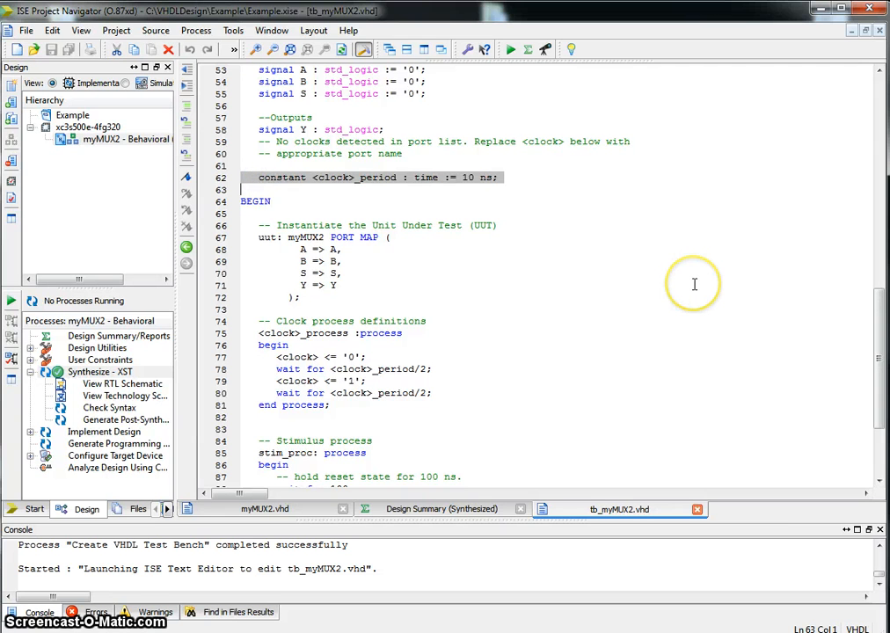
mouse_move(689, 282)
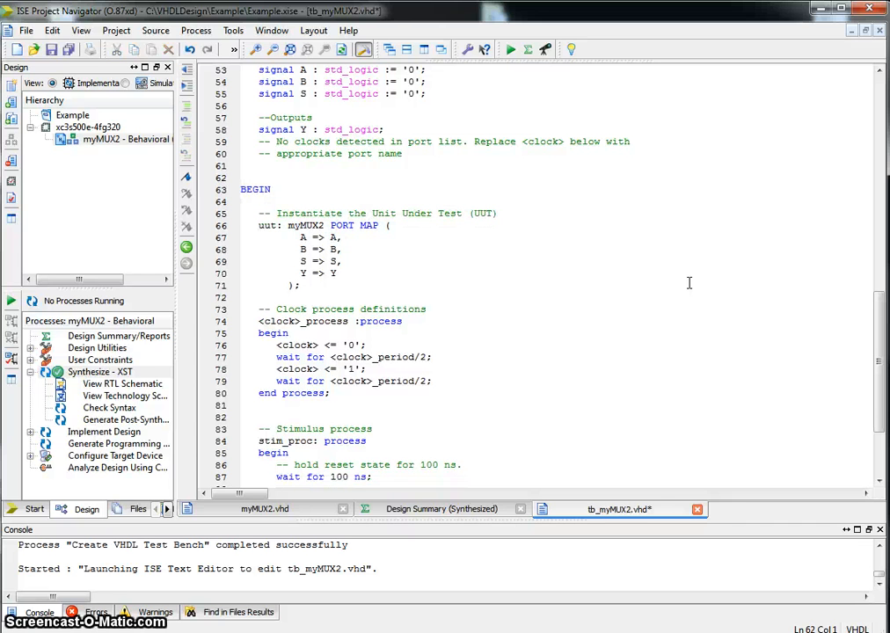
scroll("down", 3)
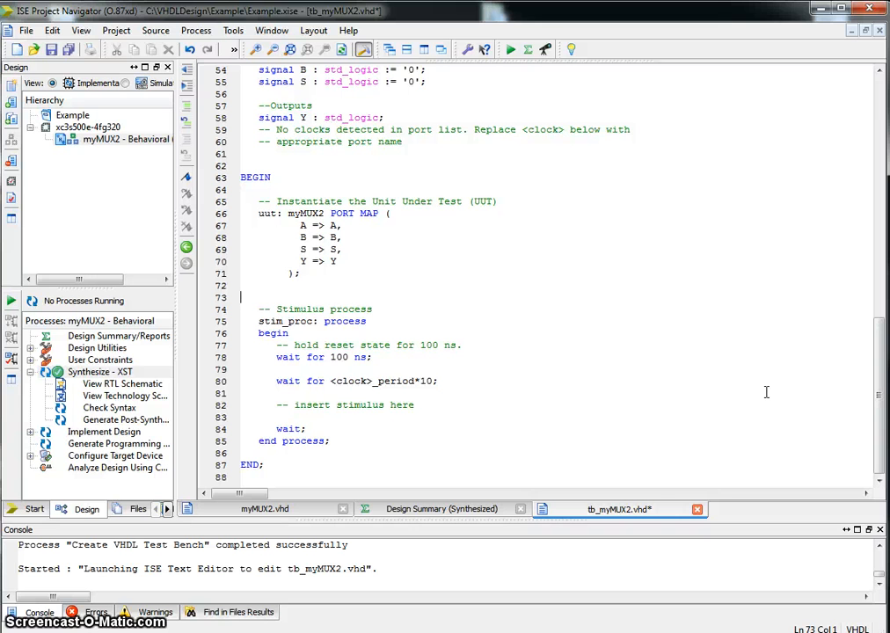
left_click(413, 404)
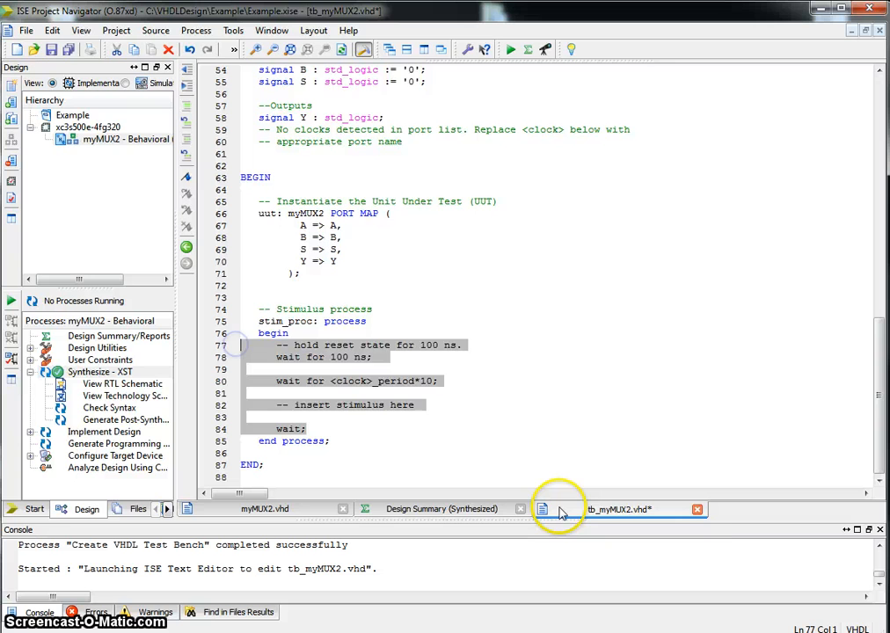
scroll("up", 3)
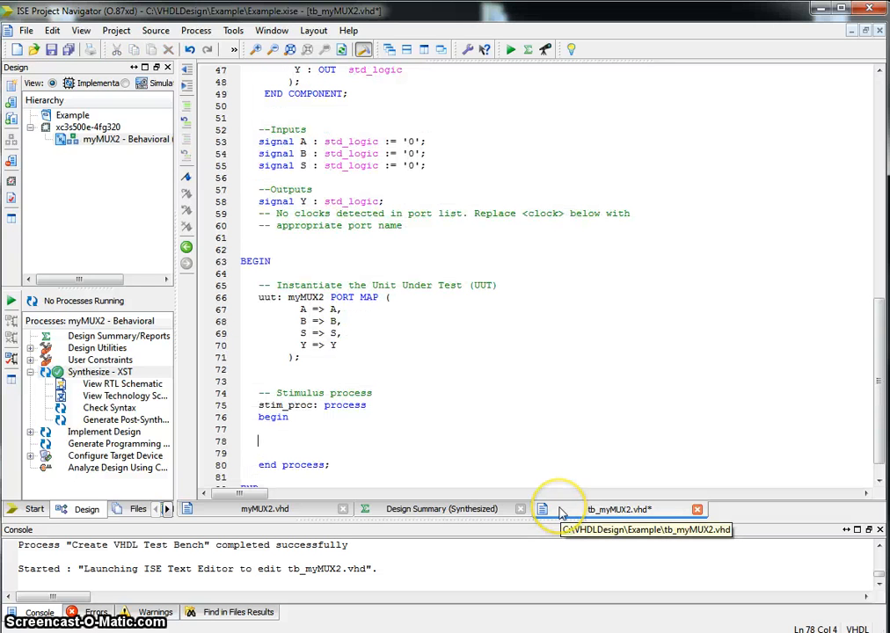
- Write stimulus assigning A and B, then S<='0' and S<='1', each followed by a 200 ns wait
type("a")
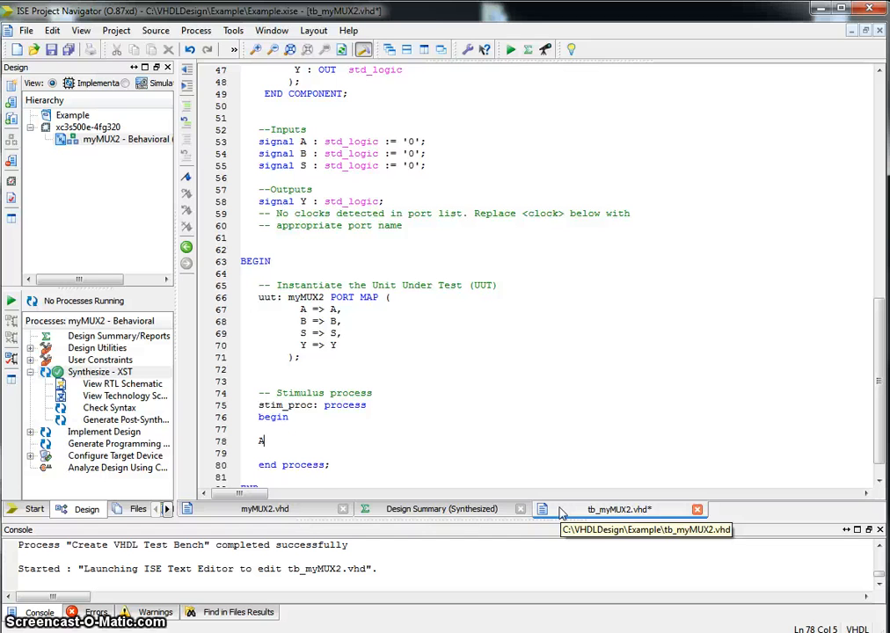
type("<=")
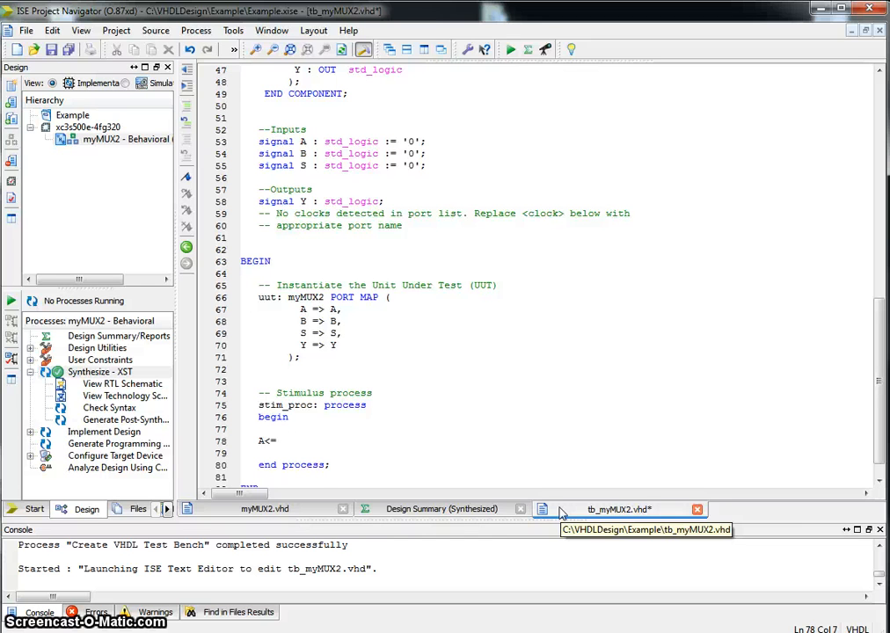
type("'1'; B<='")
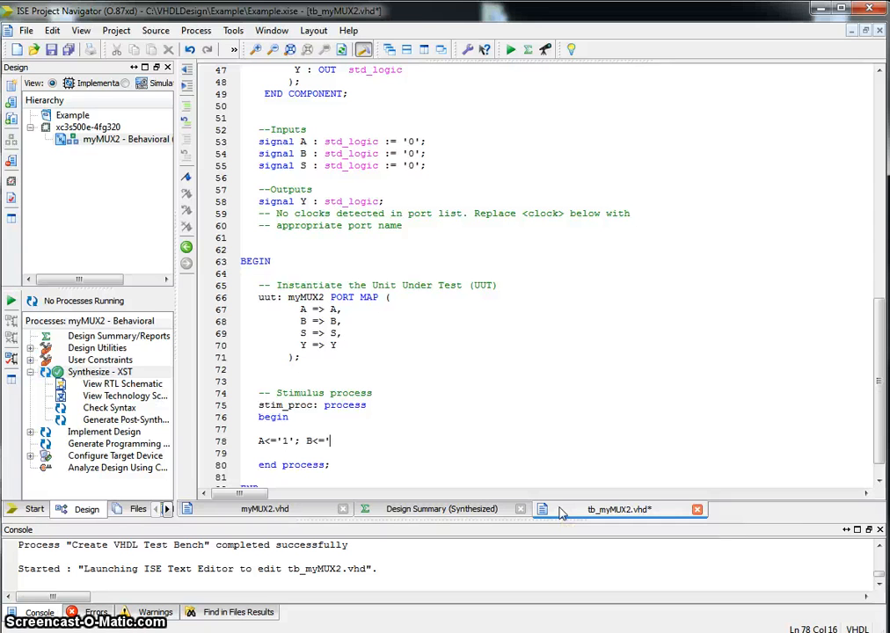
type("0';")
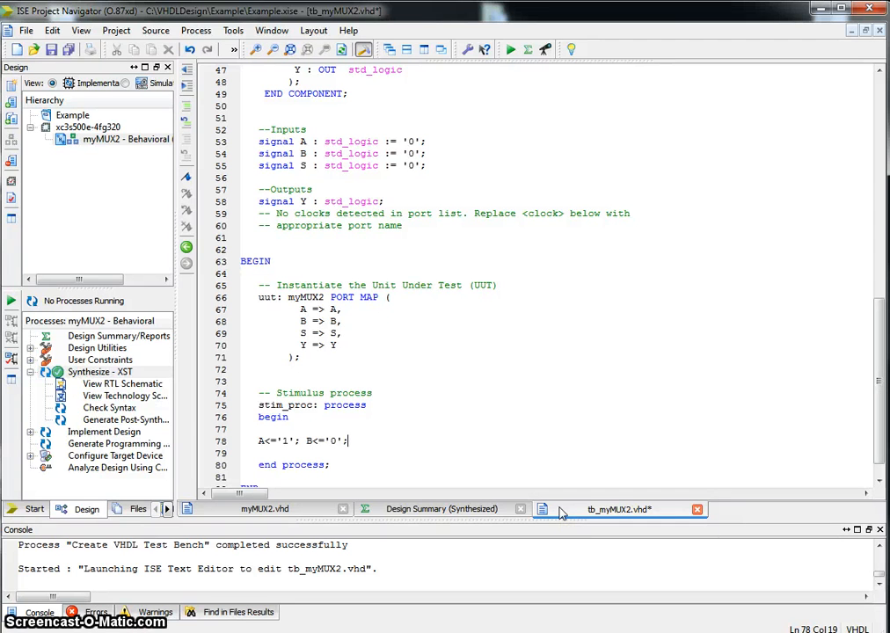
type("S<=")
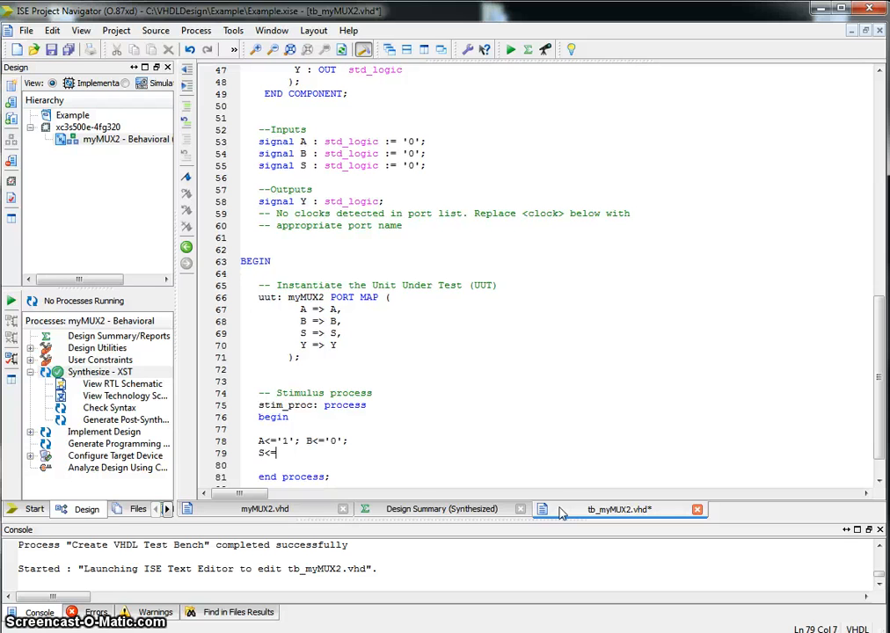
type("0")
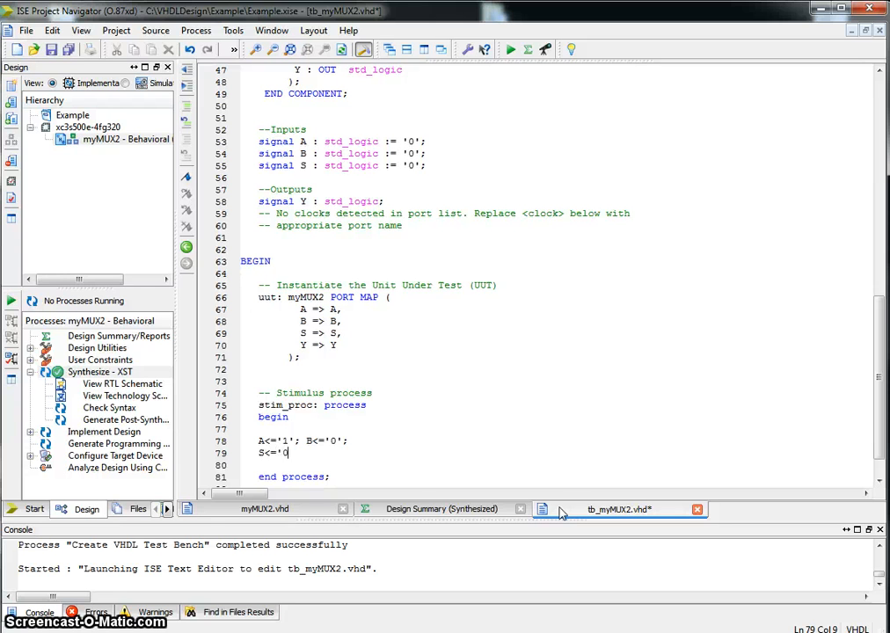
type("; wa")
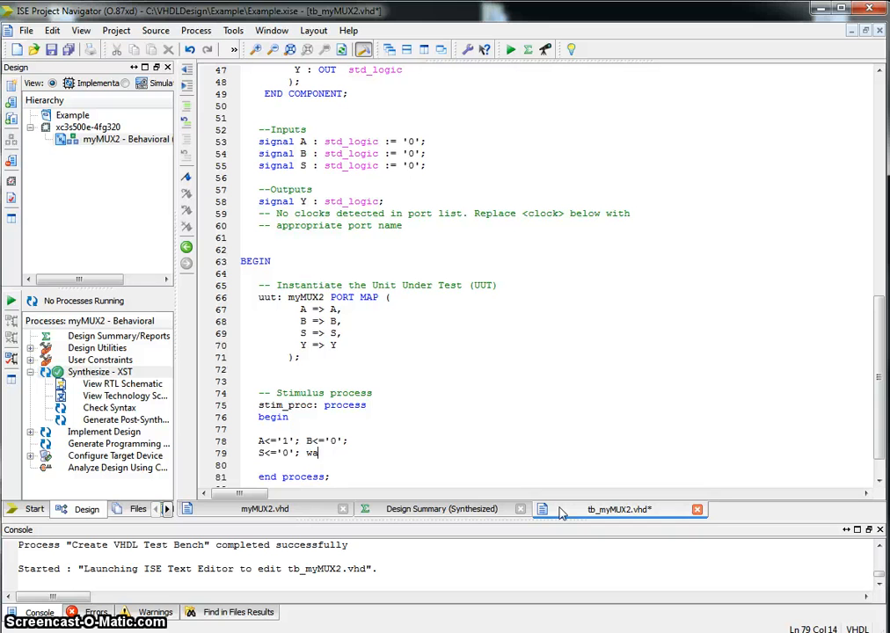
type("it for 200ns;")
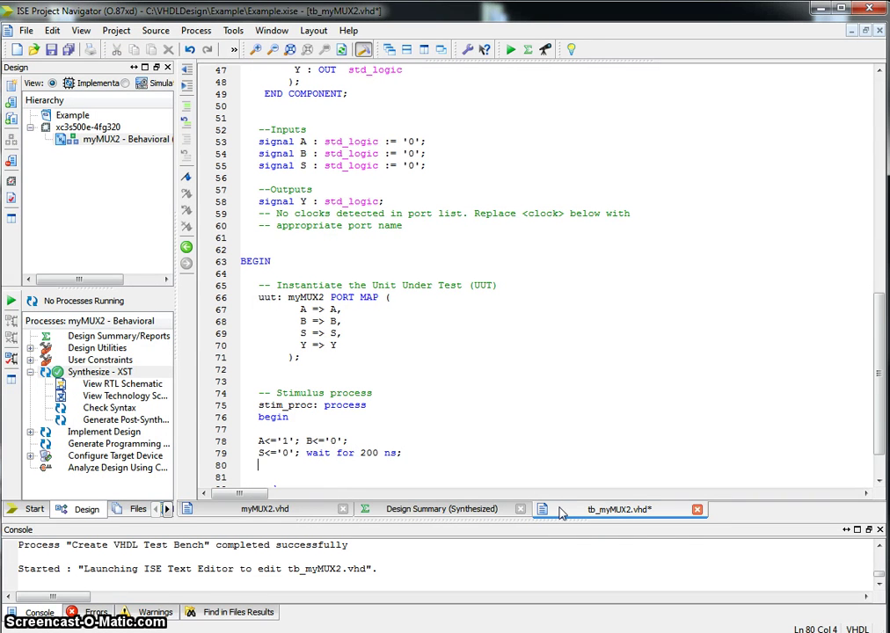
type("S<=")
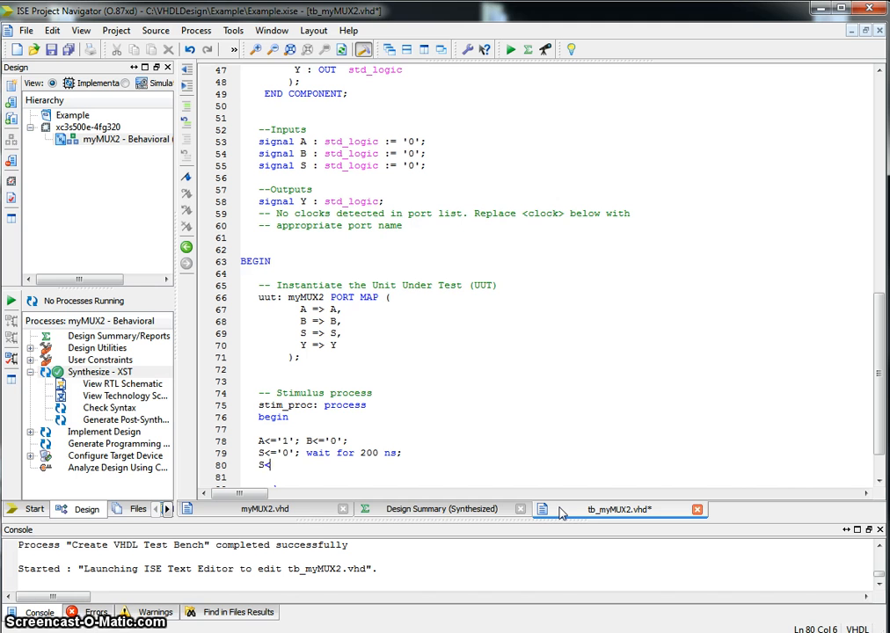
type("<='1'")
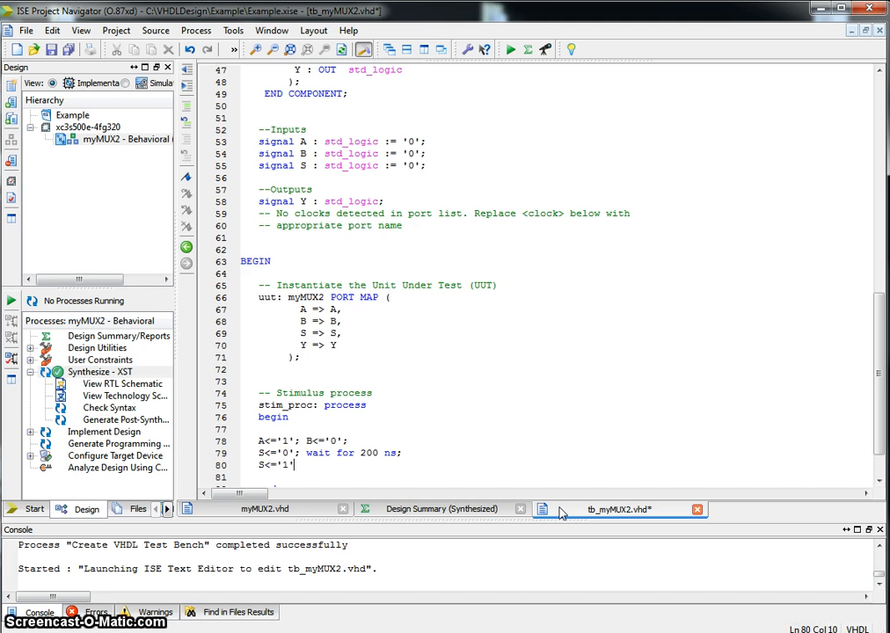
type("; wait for")
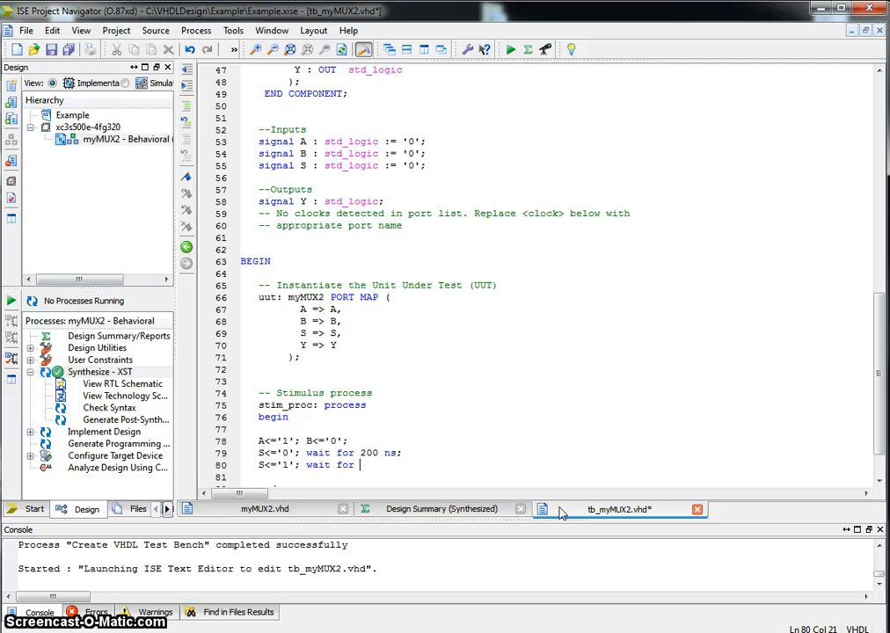
type("200")
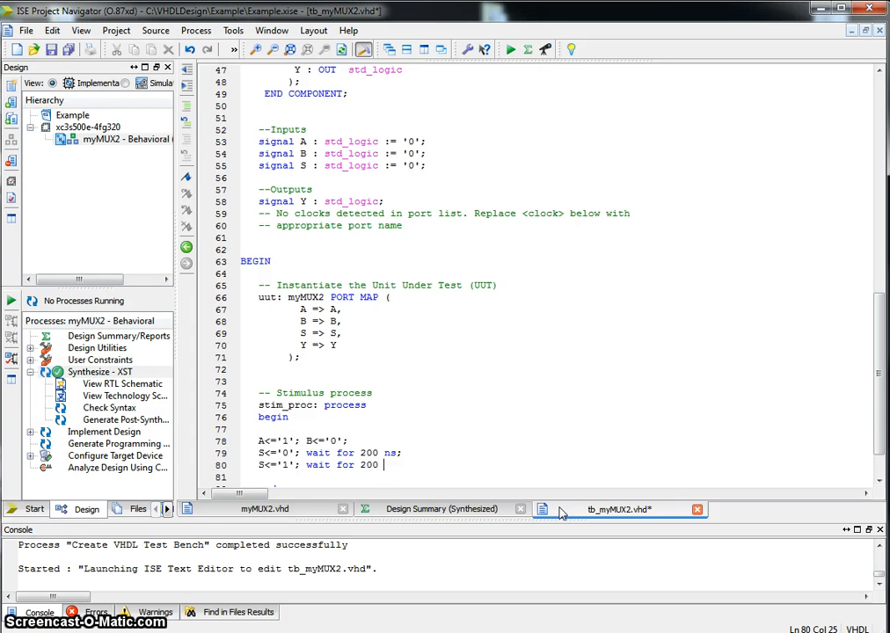
type("ns;")
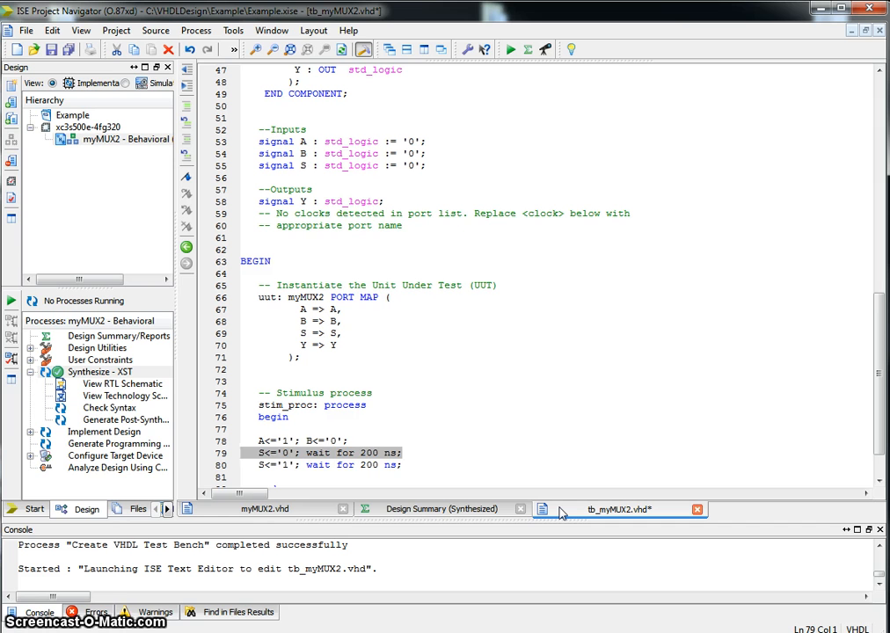
- Add a new A/B assignment followed by S<='0'; wait for 200 ns;
left_click(268, 440)
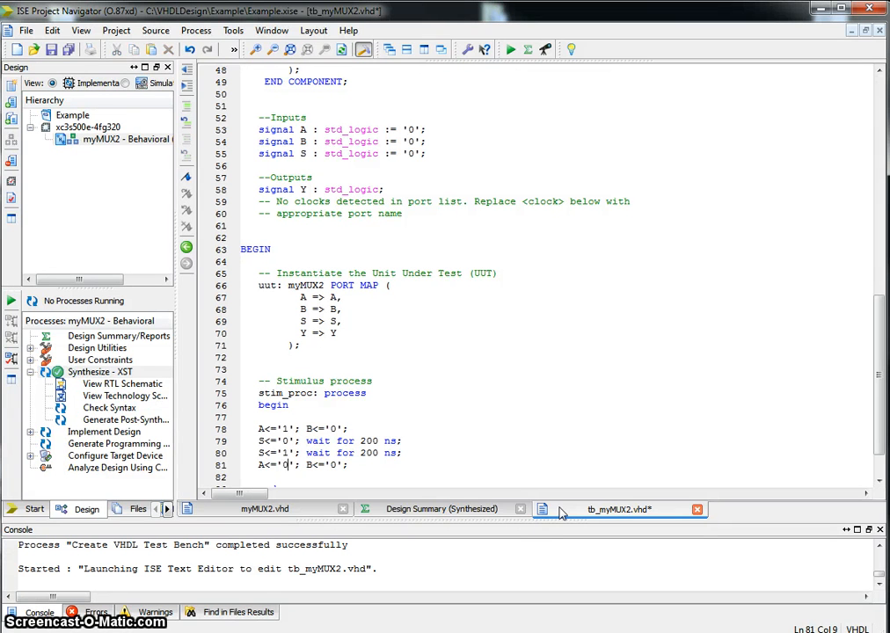
type("1")
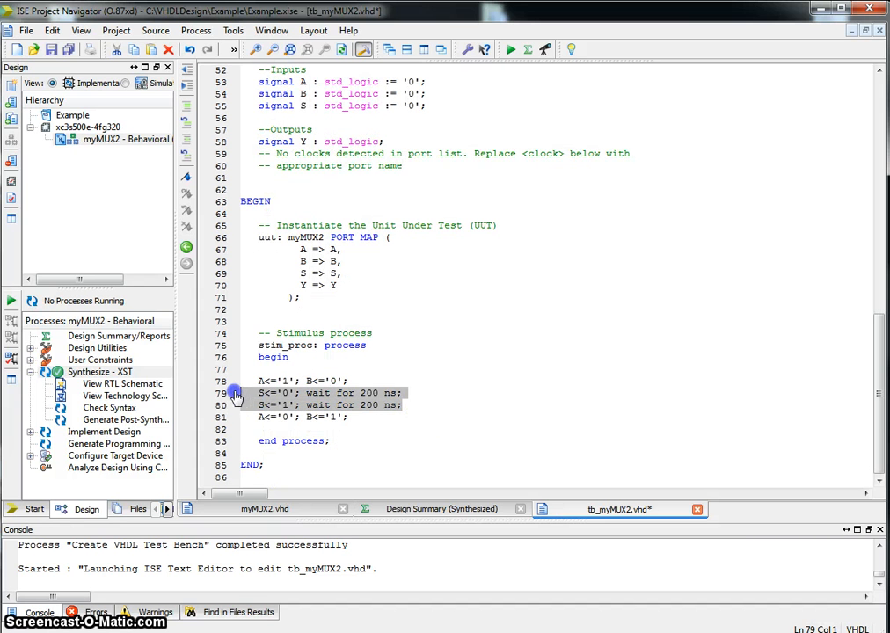
left_click(258, 428)
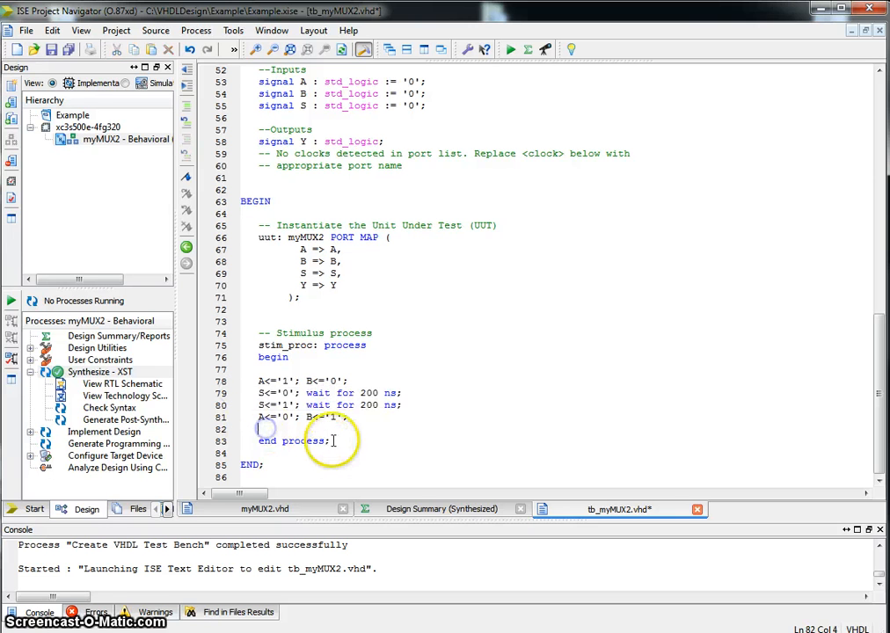
type("S<='0'; wait for 200 ns;")
type("S<='1'; wait for 200 ns;")
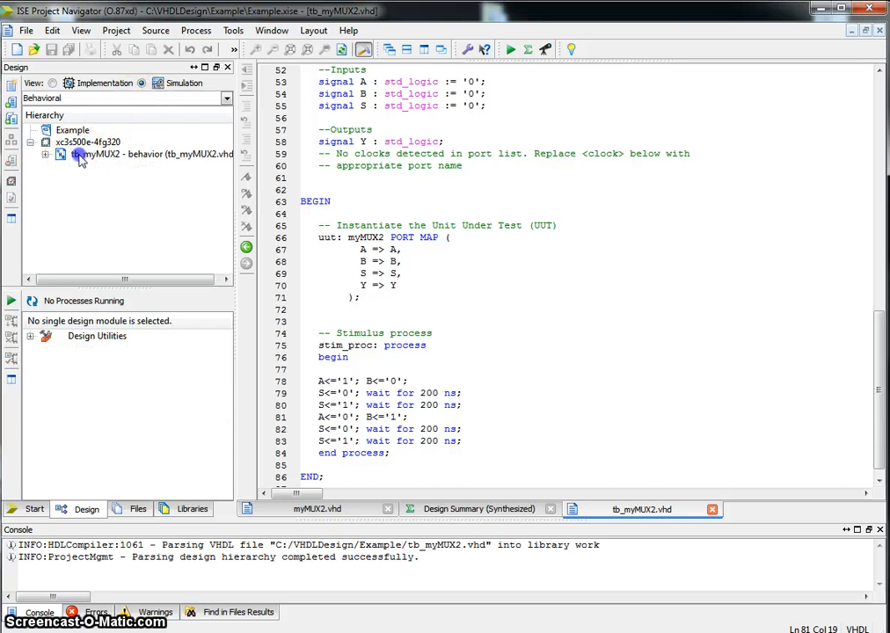
- Select tb_myMUX2, expand ISim Simulator, and run Simulate Behavioral Model
left_click(150, 154)
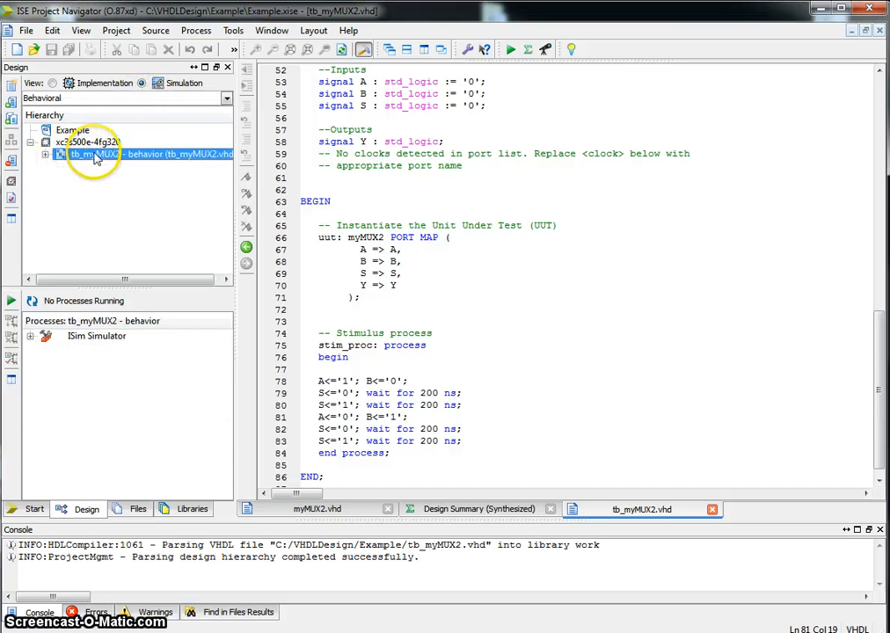
left_click(97, 336)
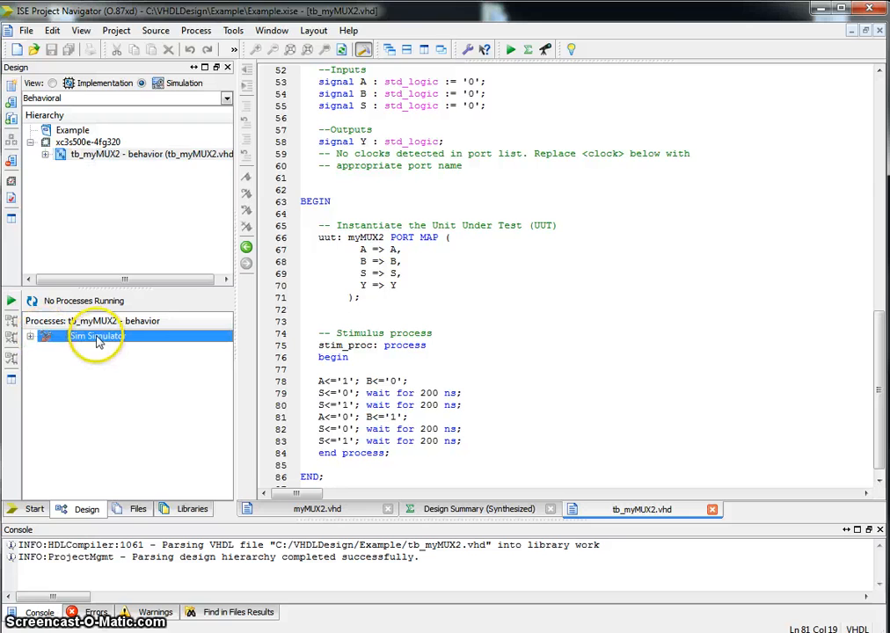
left_click(30, 336)
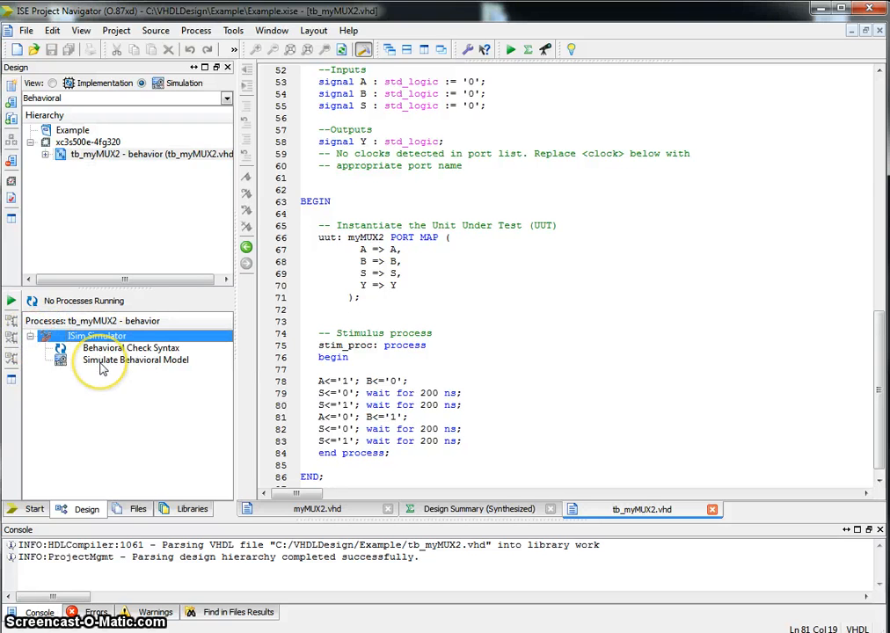
double_click(136, 359)
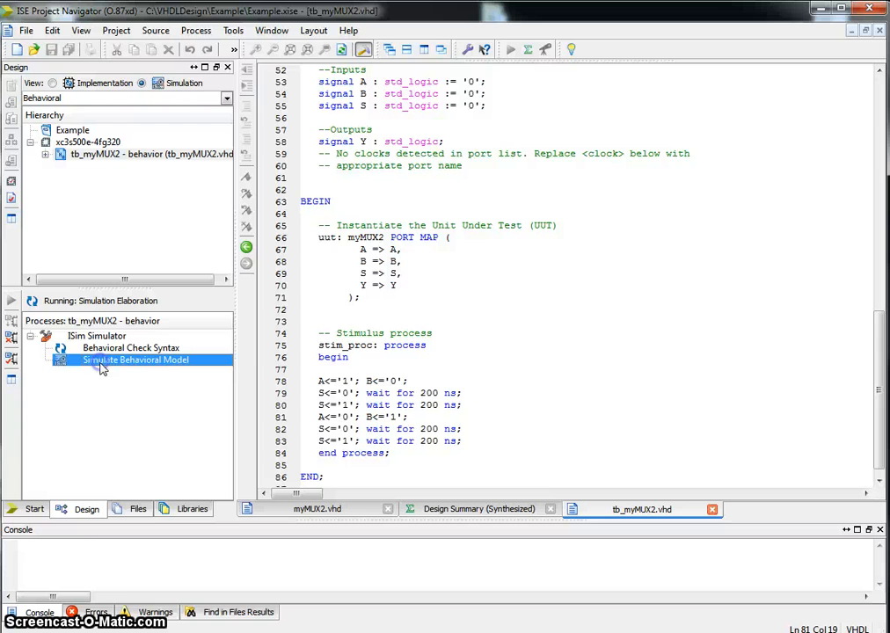
double_click(135, 360)
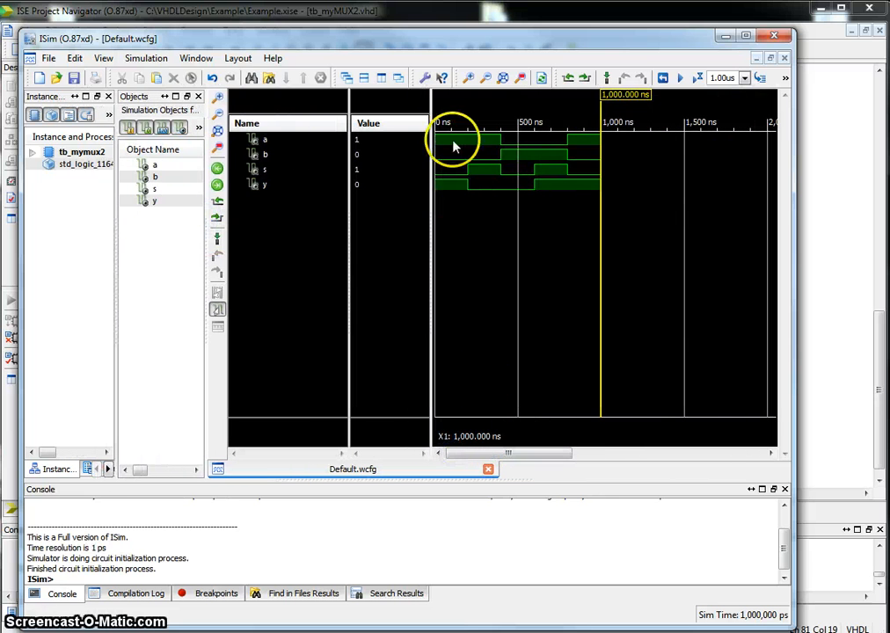
- Probe the waveforms at about 90, 284 and 477 ns to read a, b, s and y
left_click(447, 145)
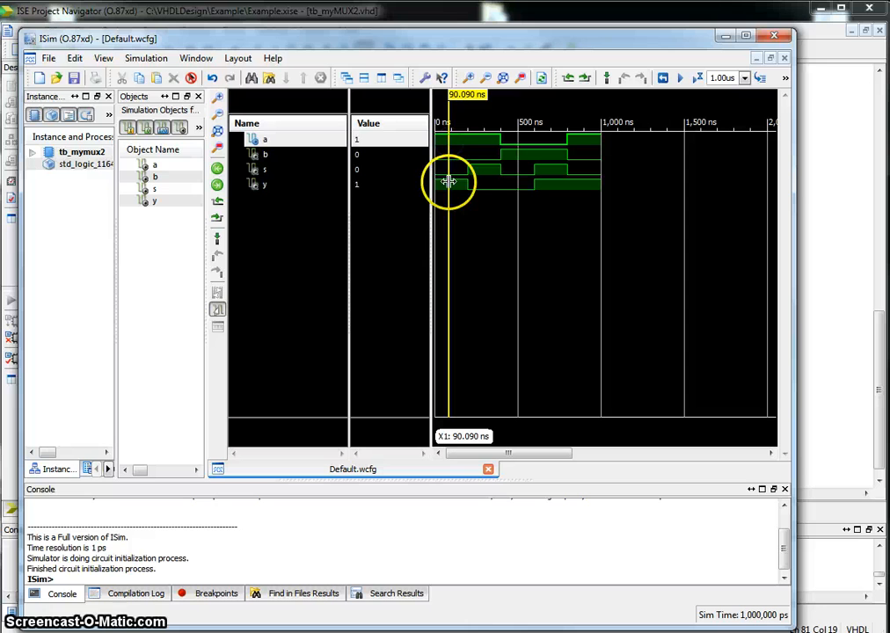
mouse_move(455, 197)
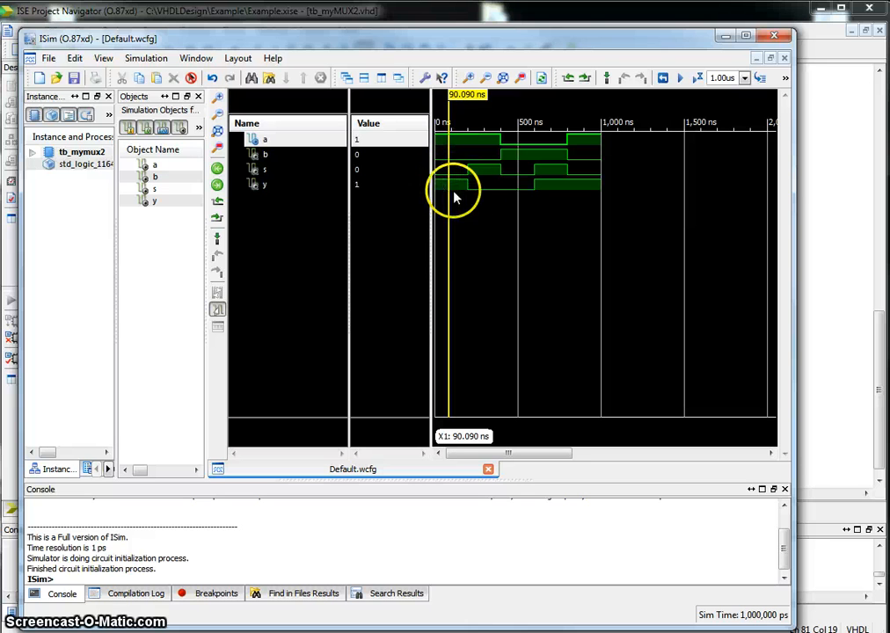
mouse_move(455, 145)
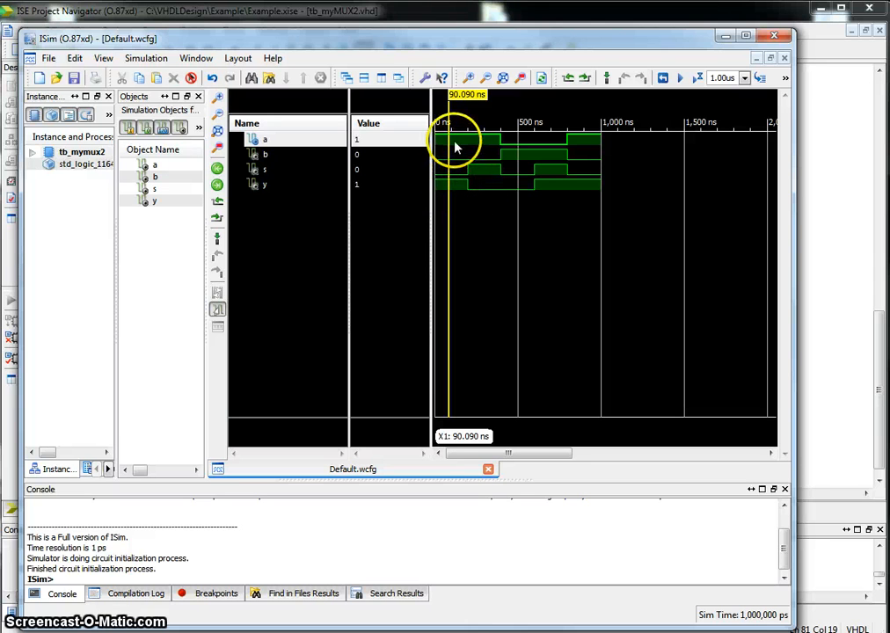
left_click(481, 151)
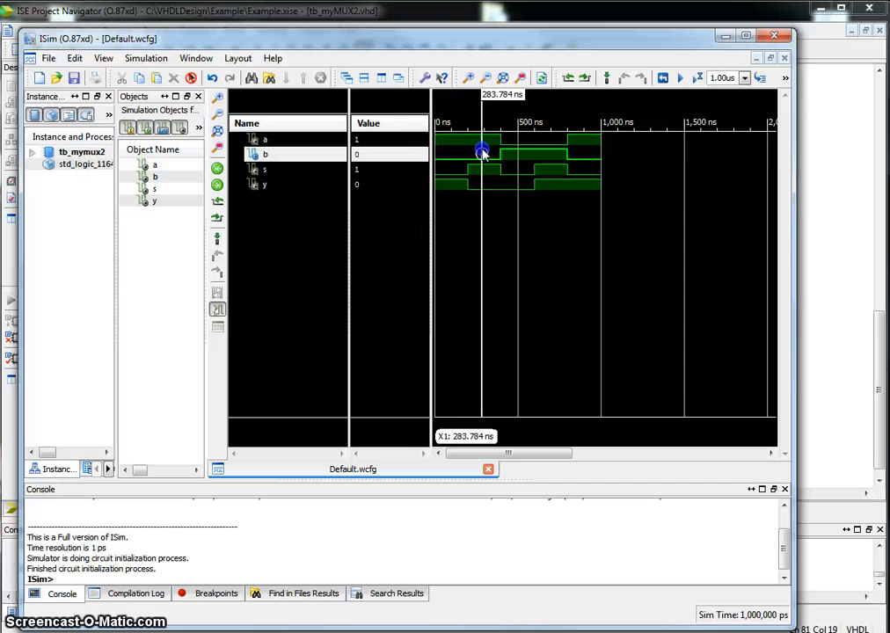
left_click(481, 148)
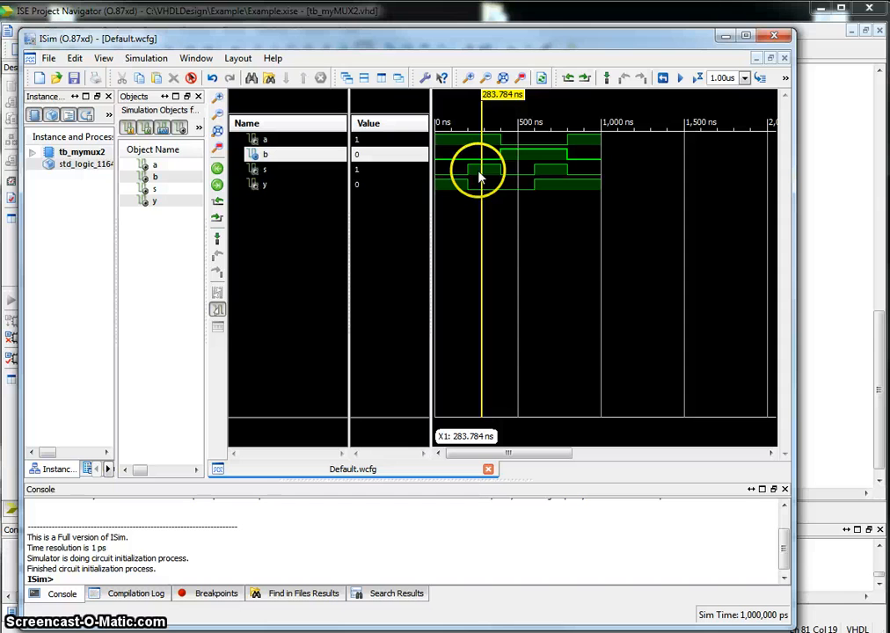
mouse_move(461, 211)
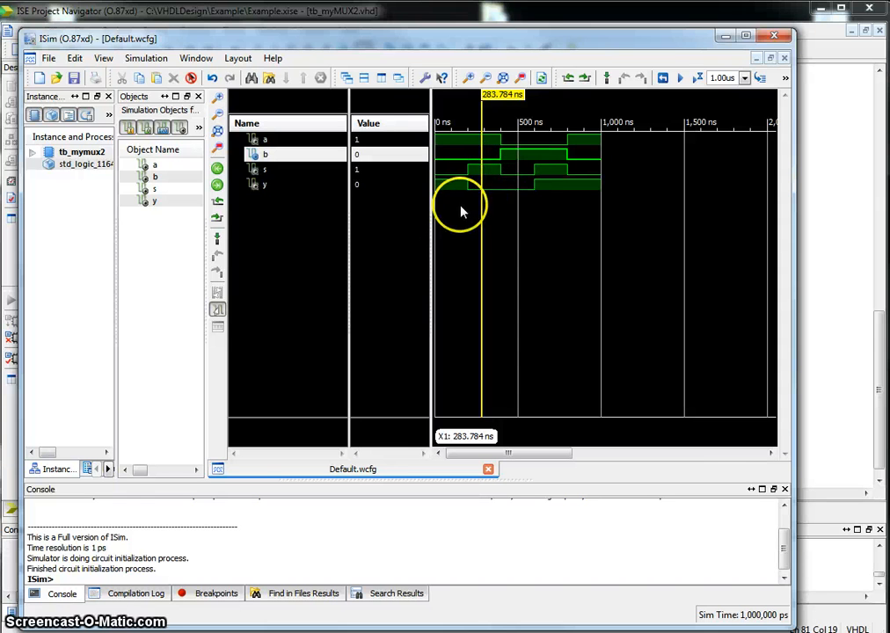
mouse_move(488, 196)
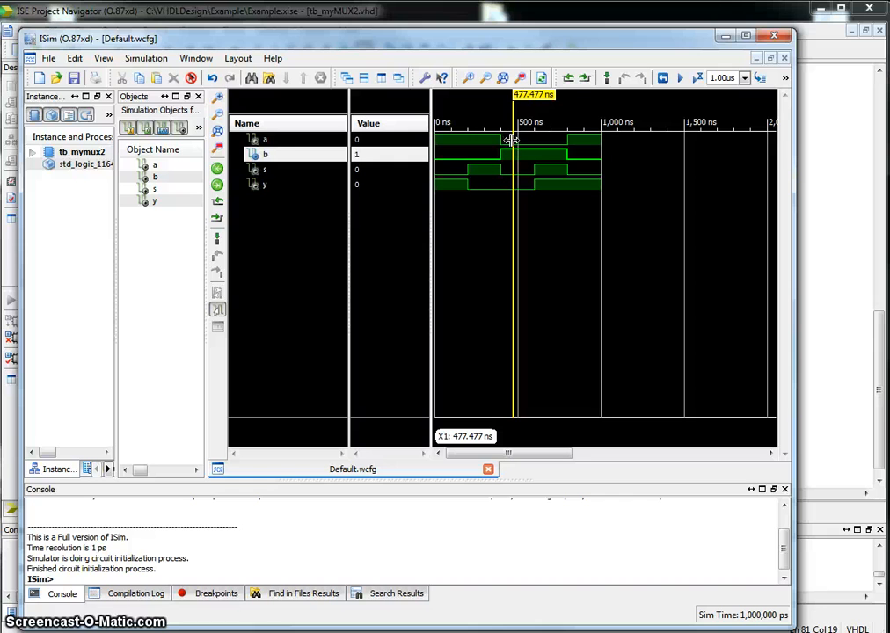
left_click(535, 143)
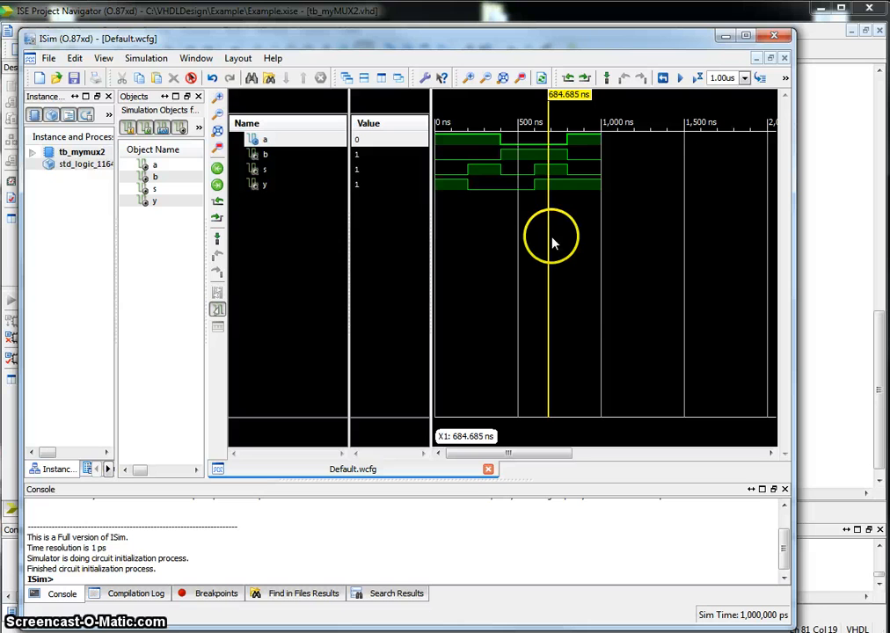
mouse_move(545, 182)
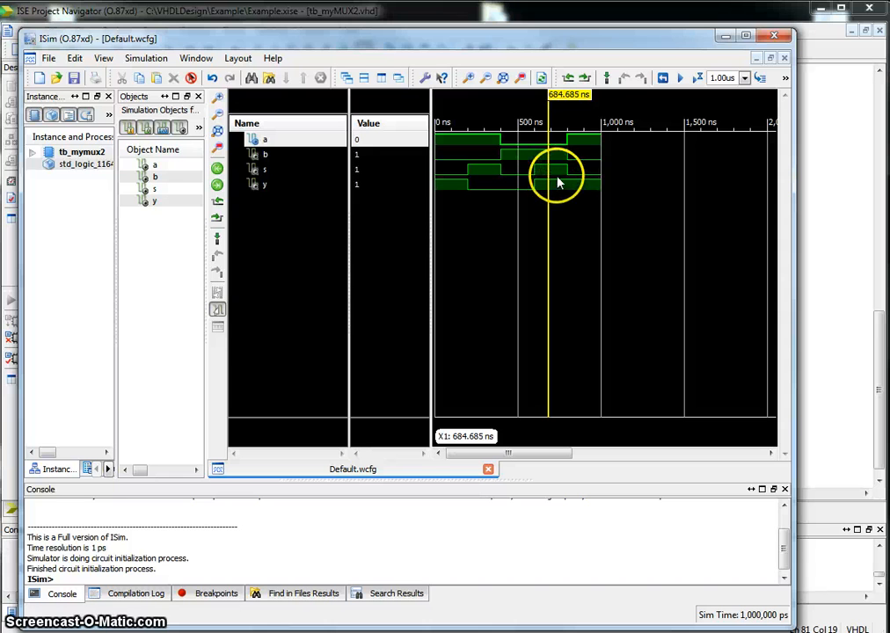
mouse_move(545, 158)
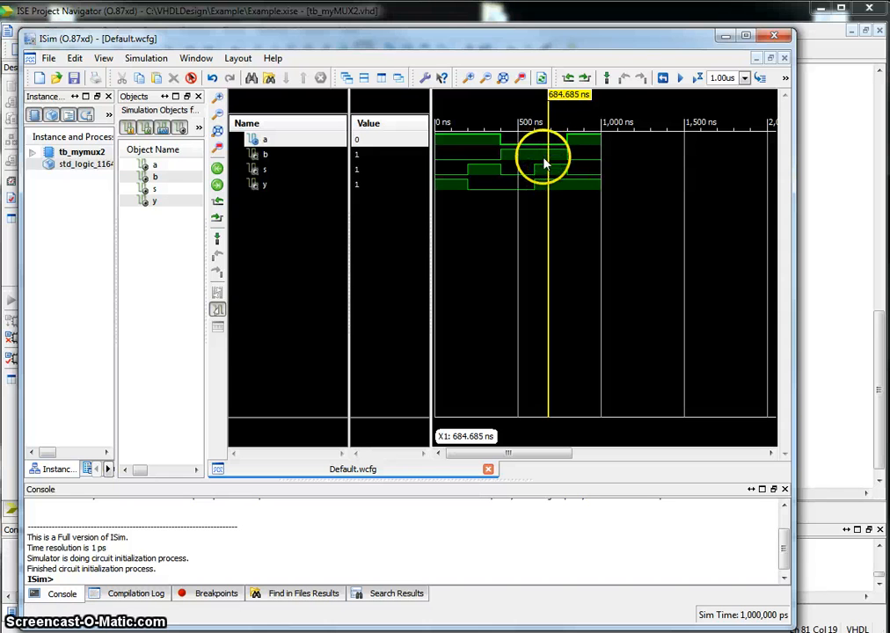
mouse_move(554, 156)
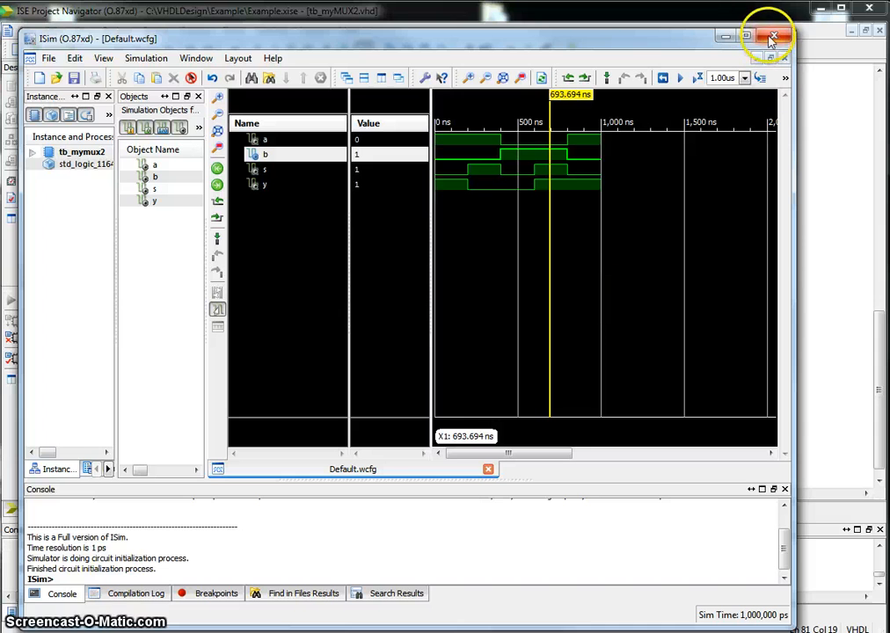
- Close ISim and scroll through the tb_myMUX2.vhd stimulus code
left_click(772, 38)
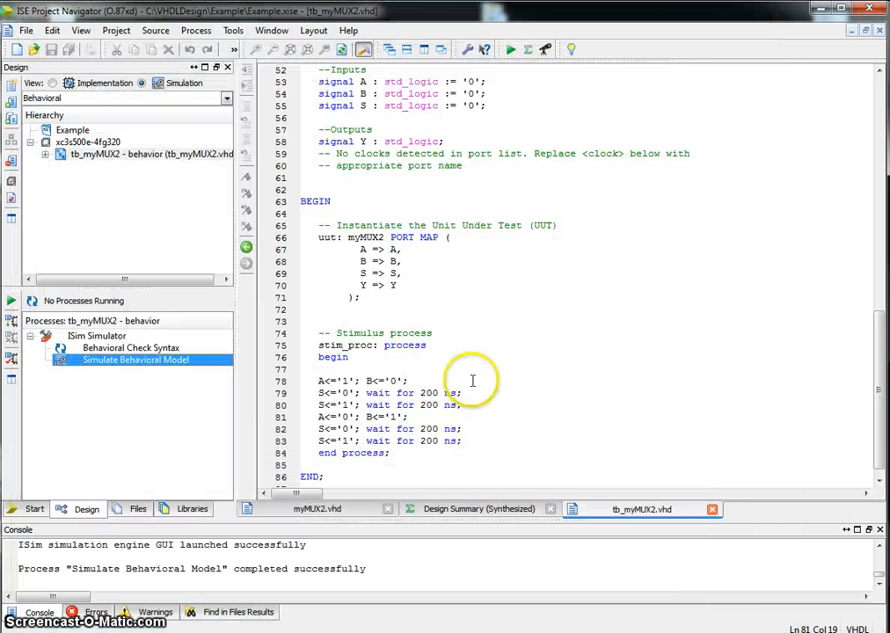
scroll("up", 3)
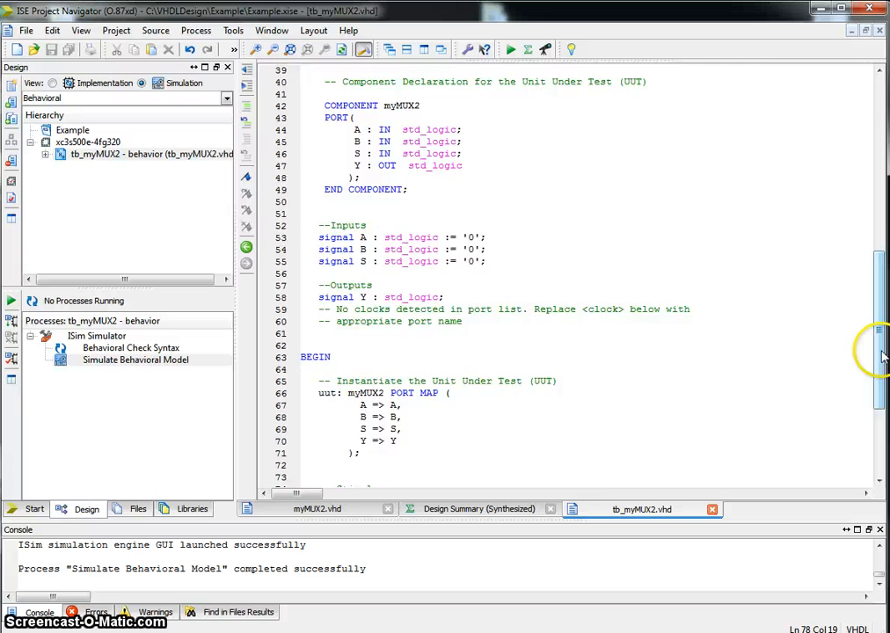
scroll("down", 3)
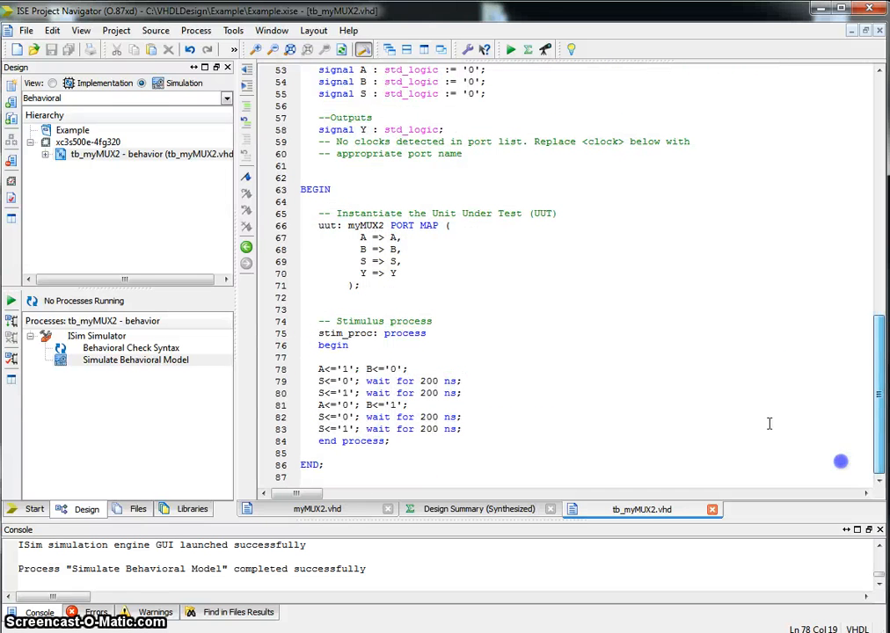